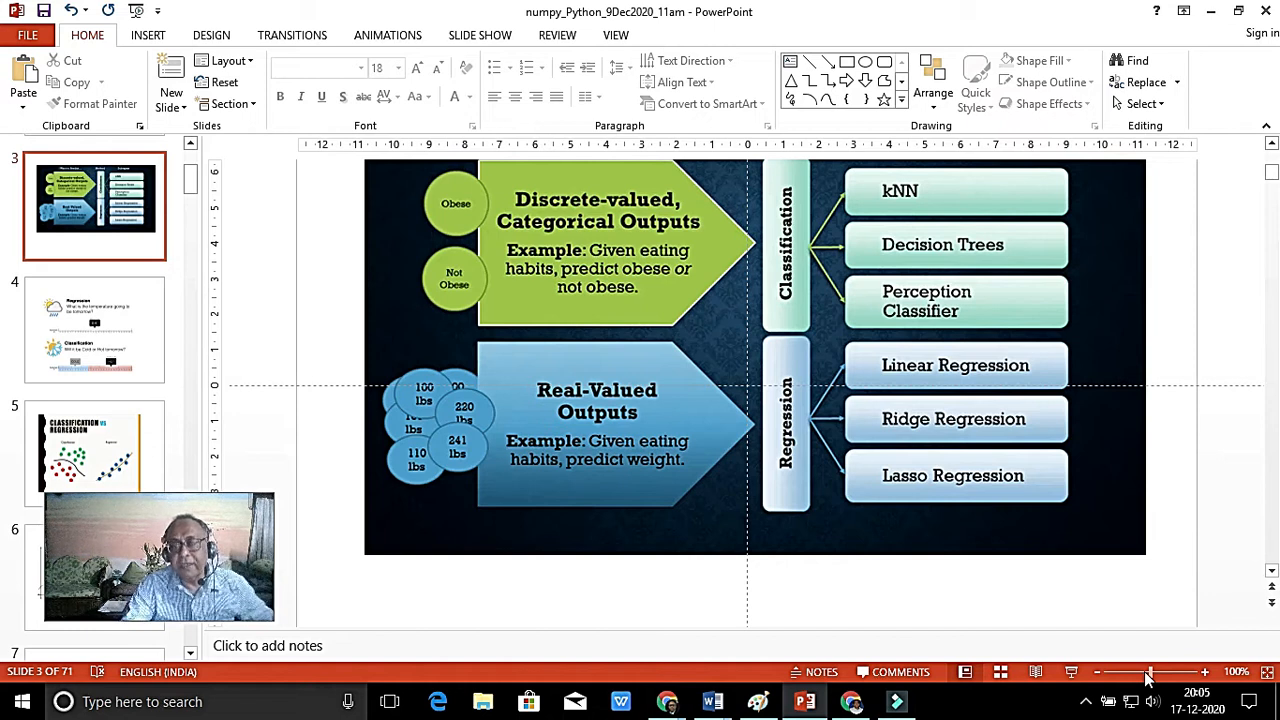
mouse_move(1080, 608)
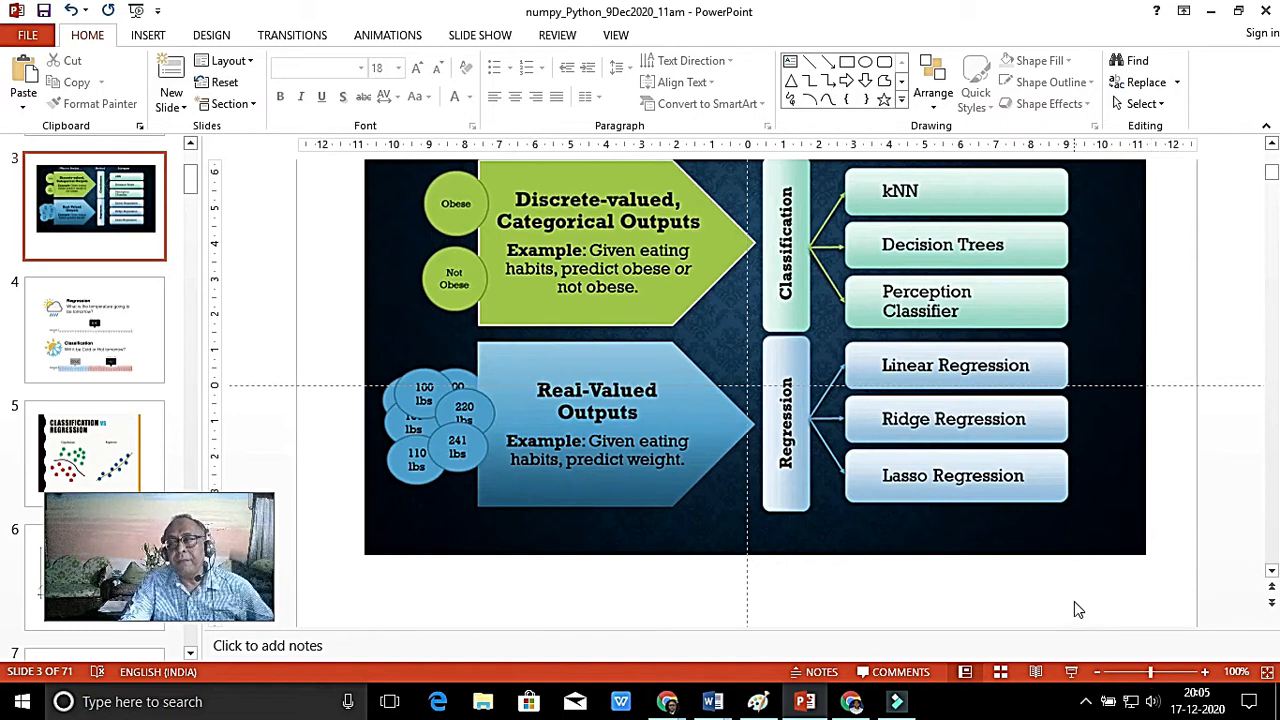
mouse_move(640, 444)
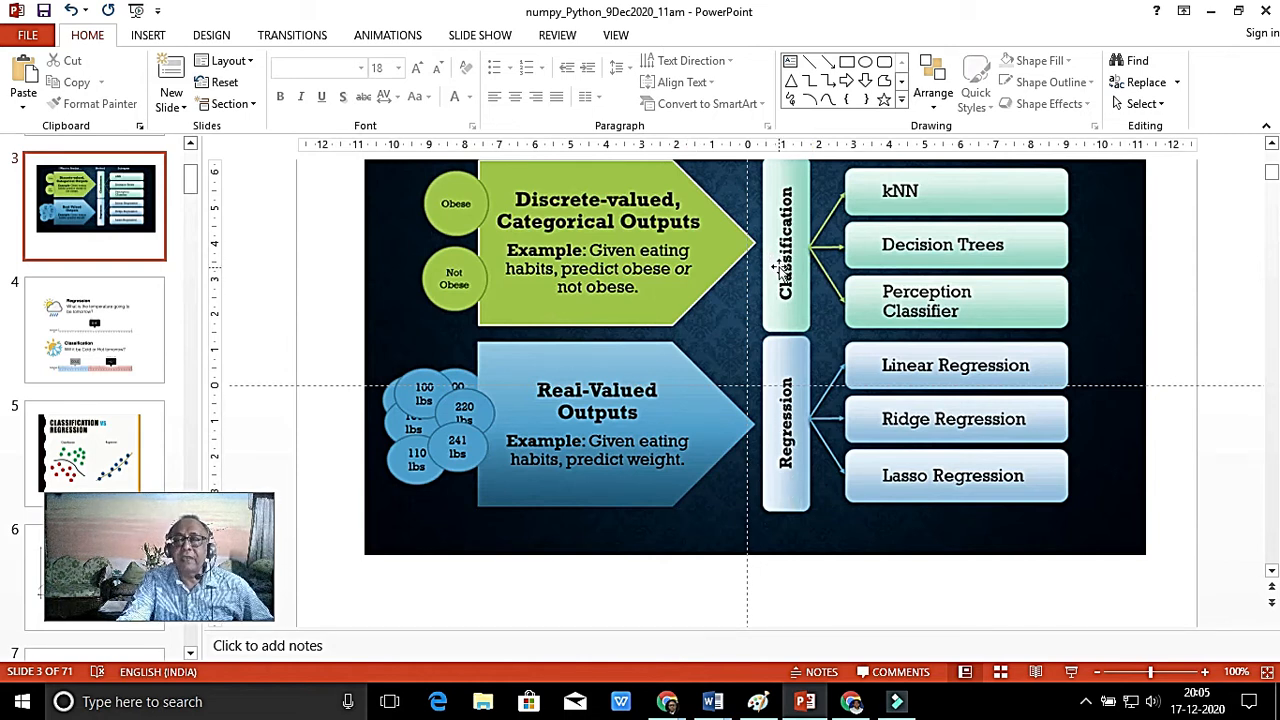
mouse_move(758, 478)
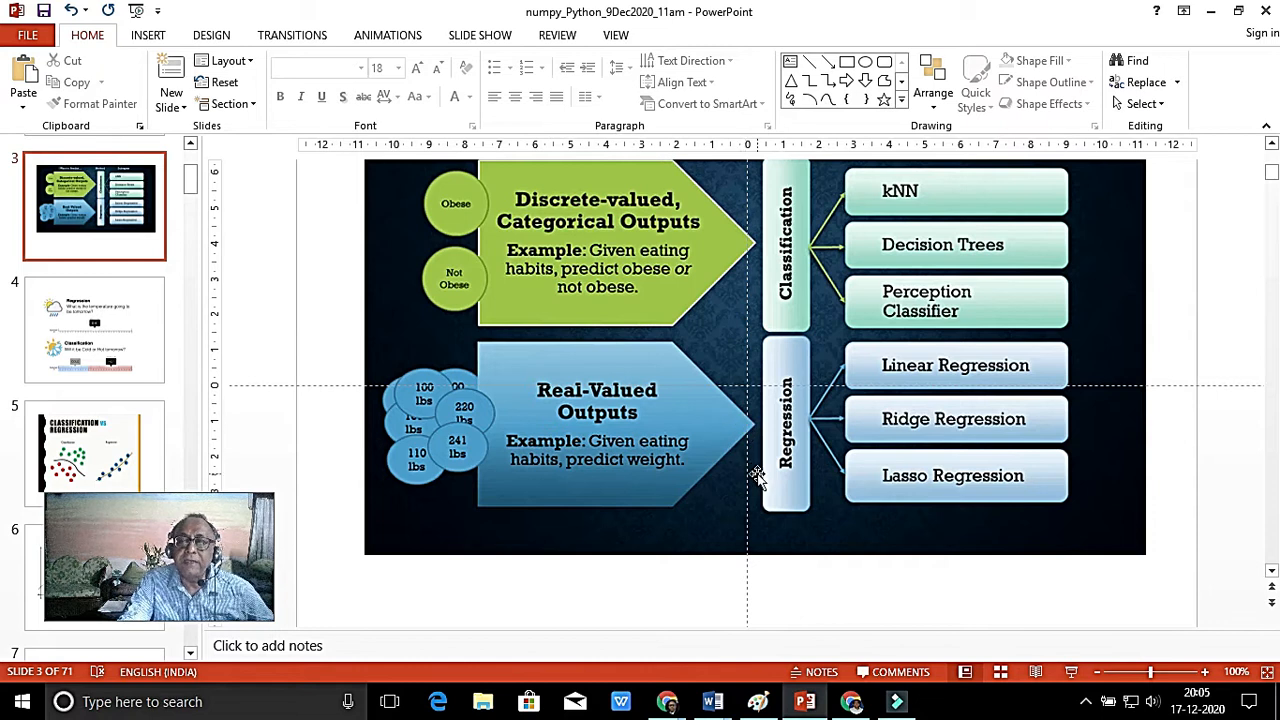
mouse_move(780, 496)
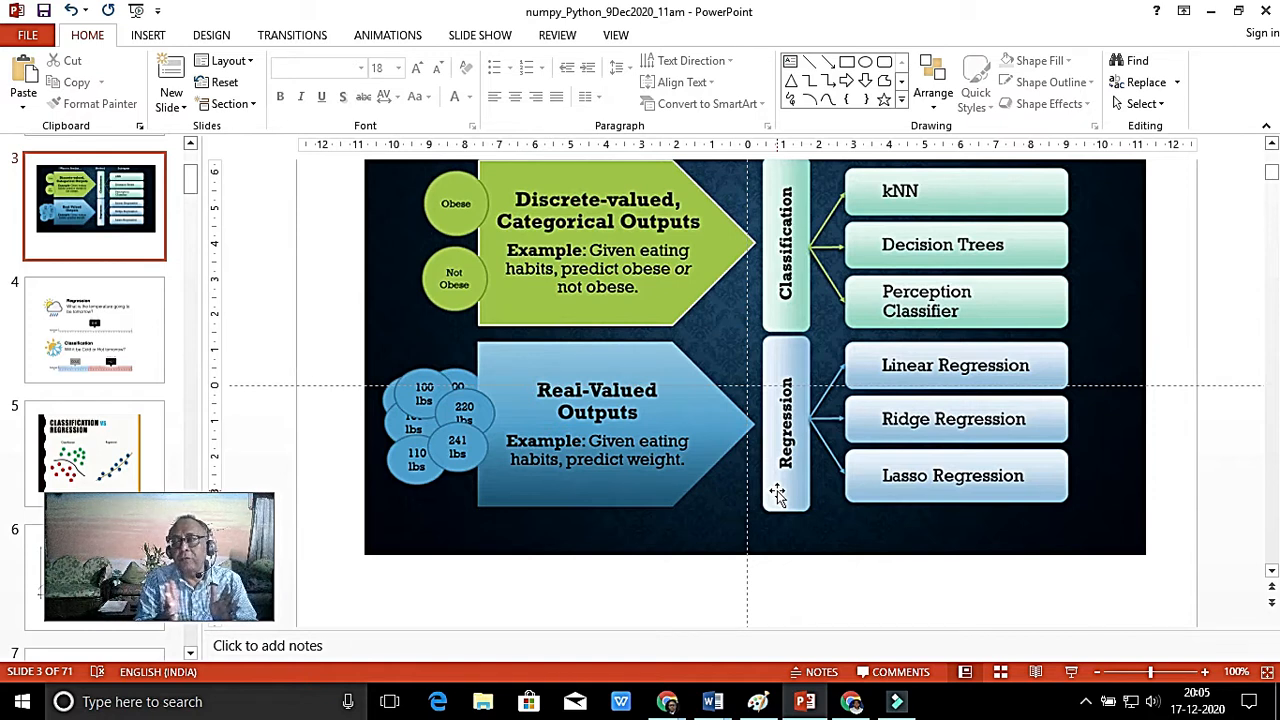
mouse_move(868, 192)
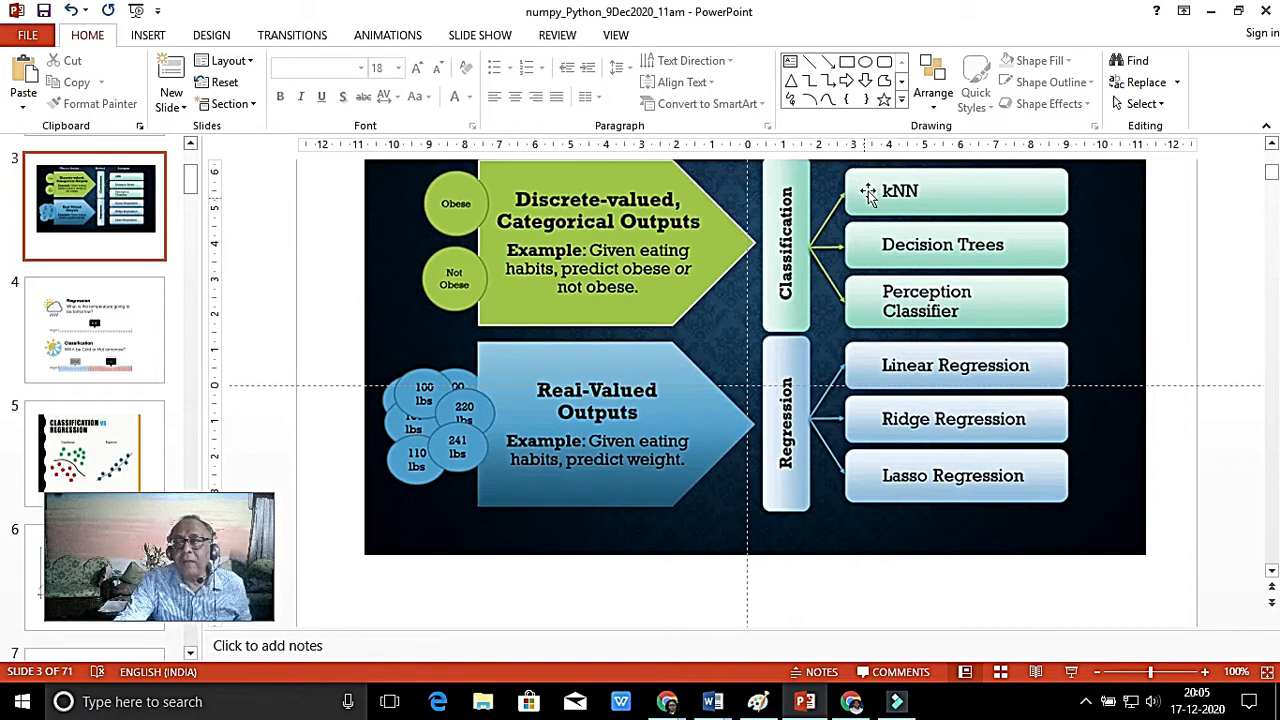
mouse_move(908, 202)
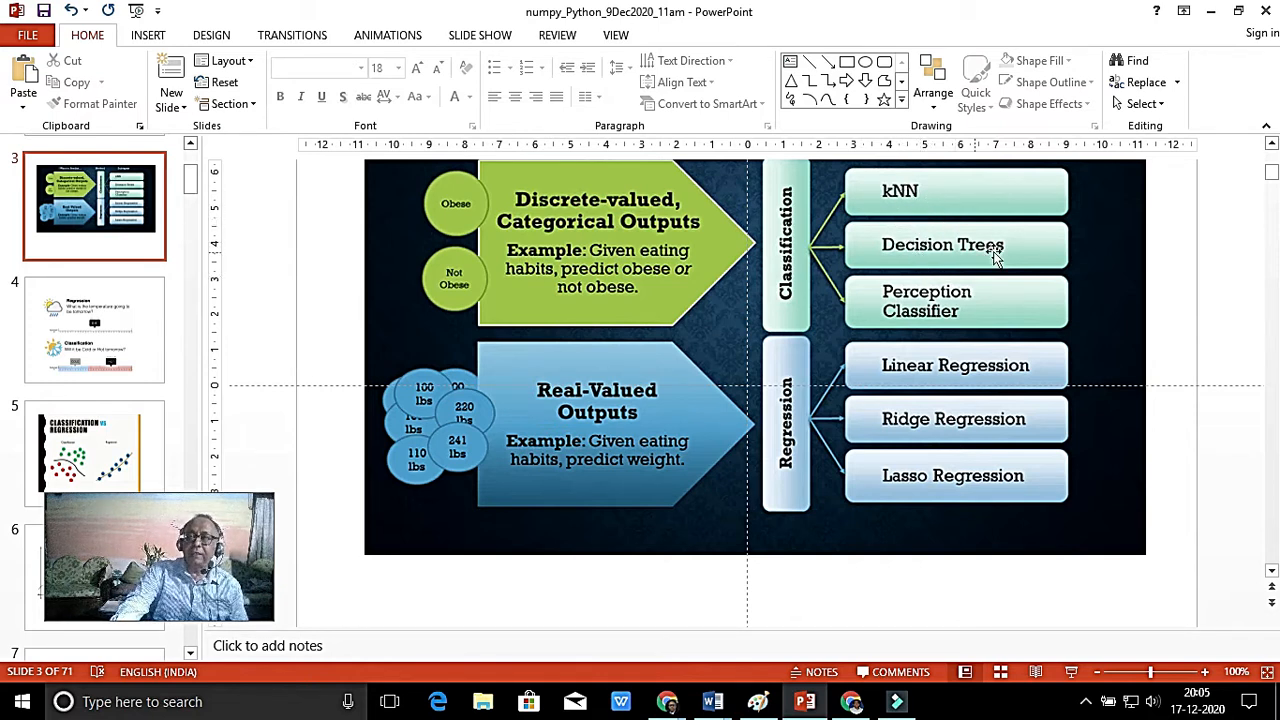
mouse_move(904, 298)
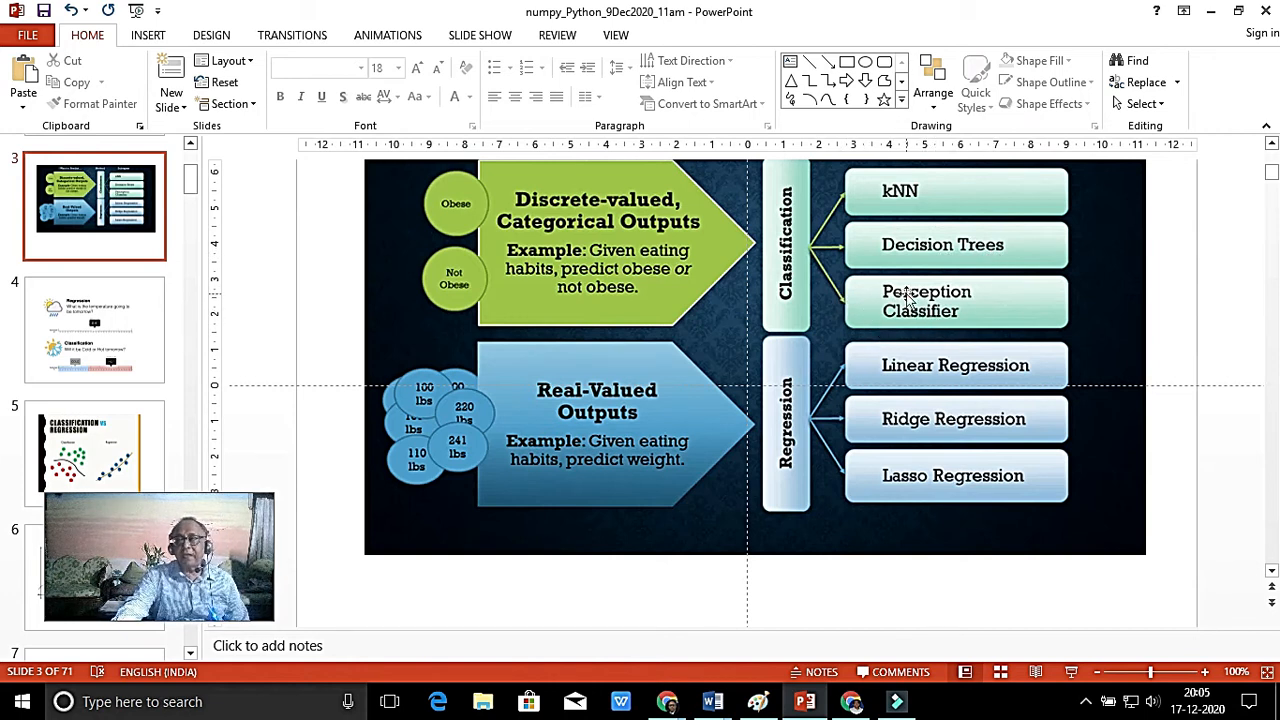
mouse_move(944, 276)
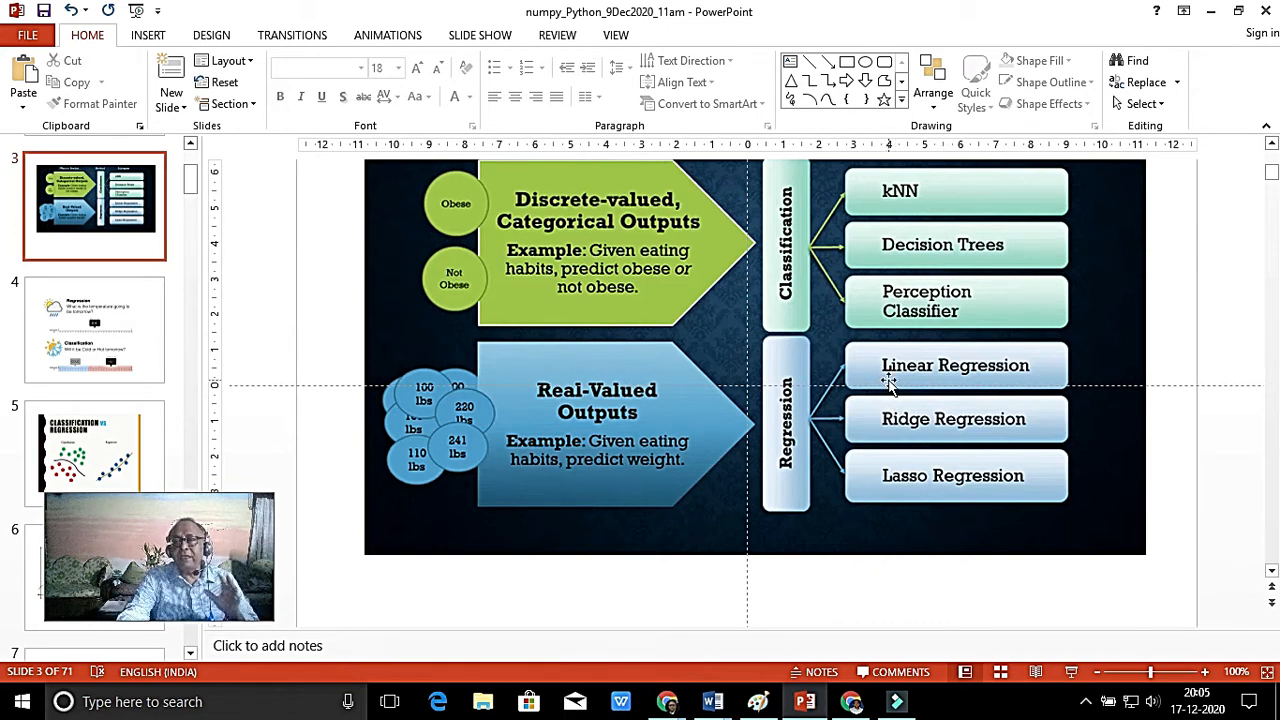
mouse_move(996, 384)
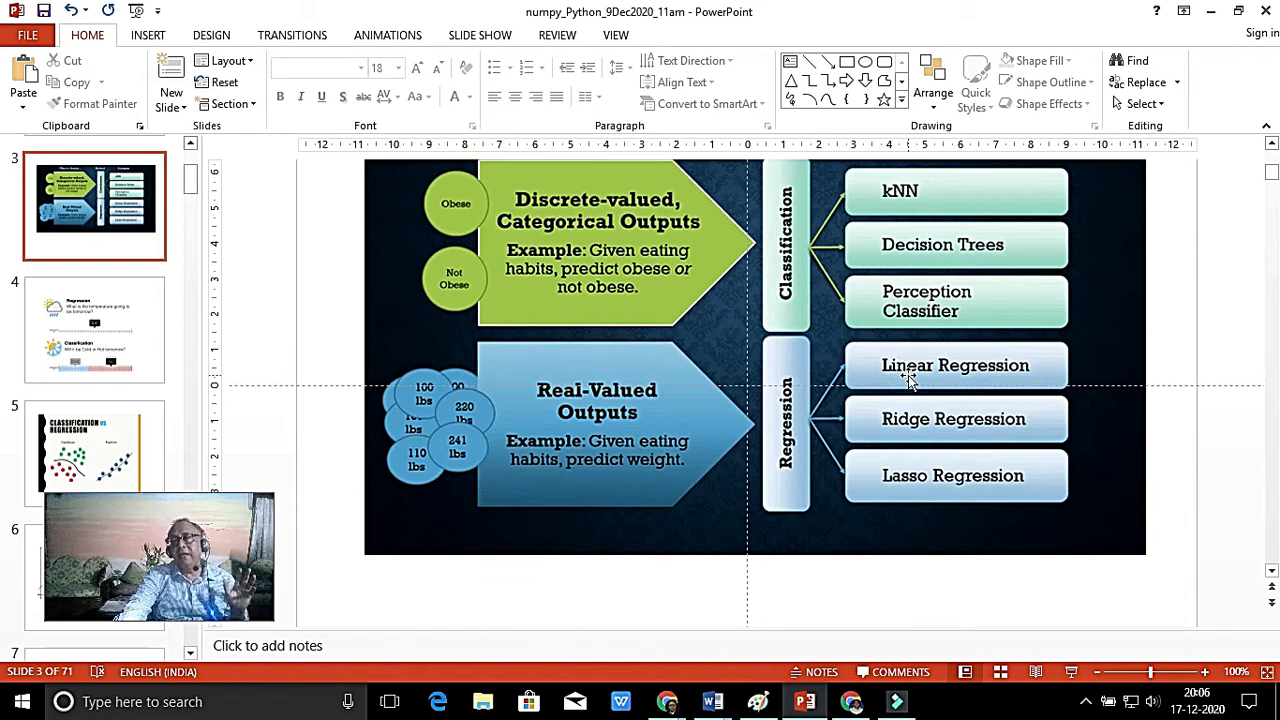
mouse_move(922, 444)
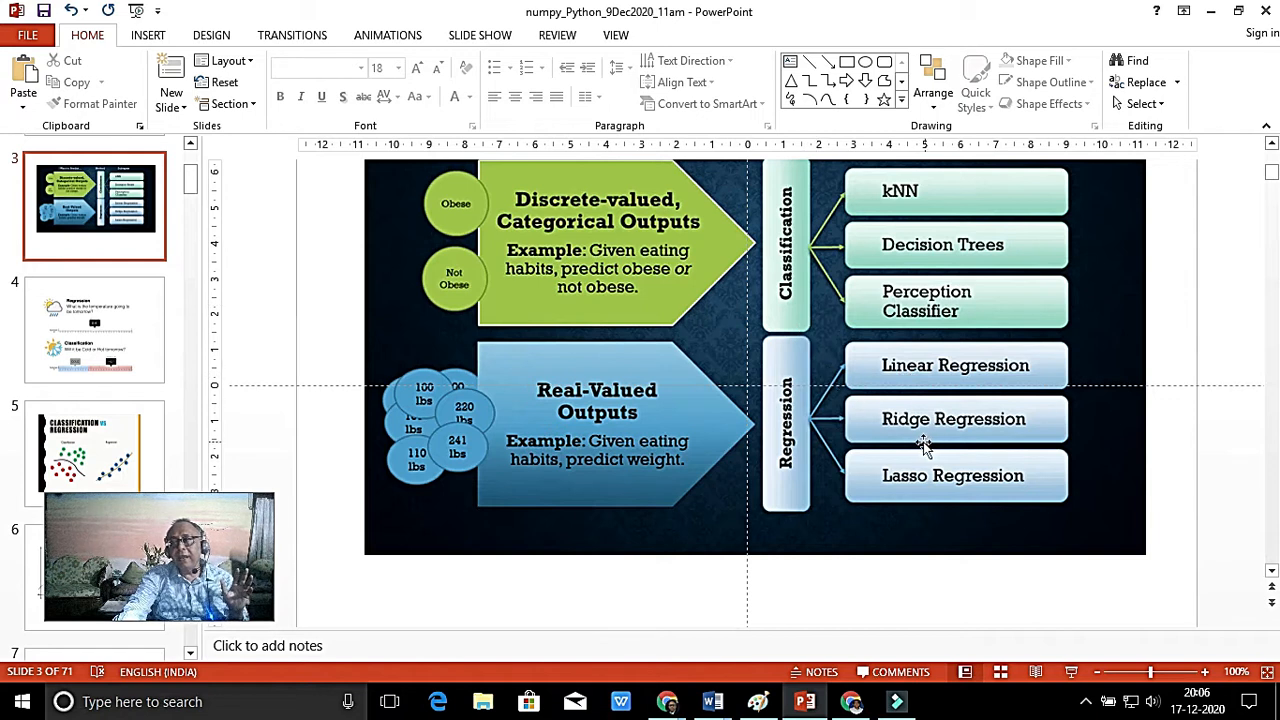
mouse_move(936, 452)
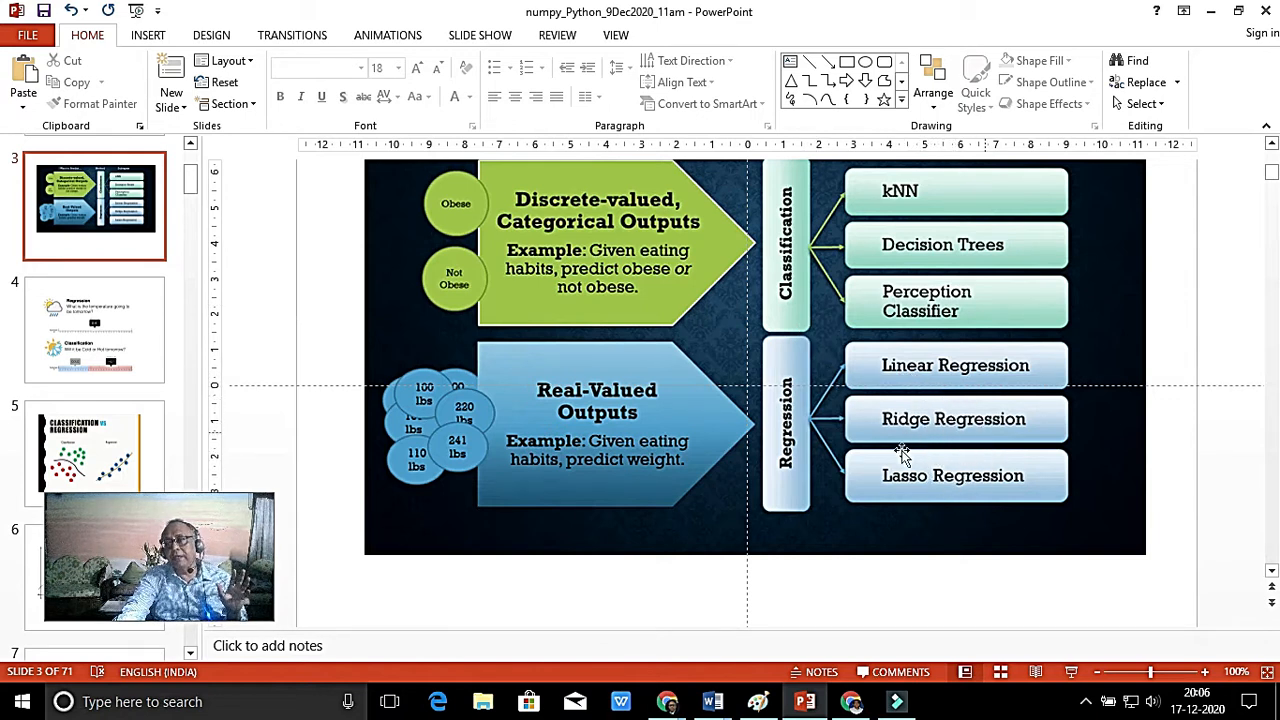
mouse_move(792, 430)
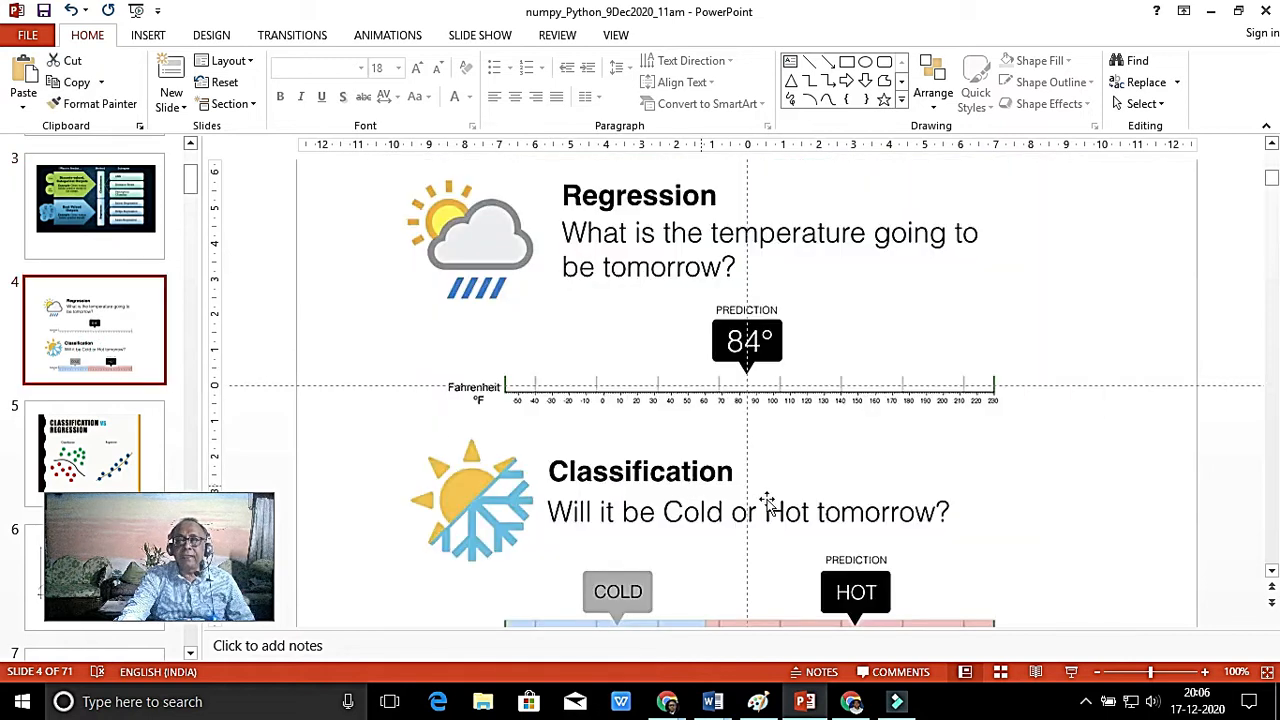
mouse_move(816, 350)
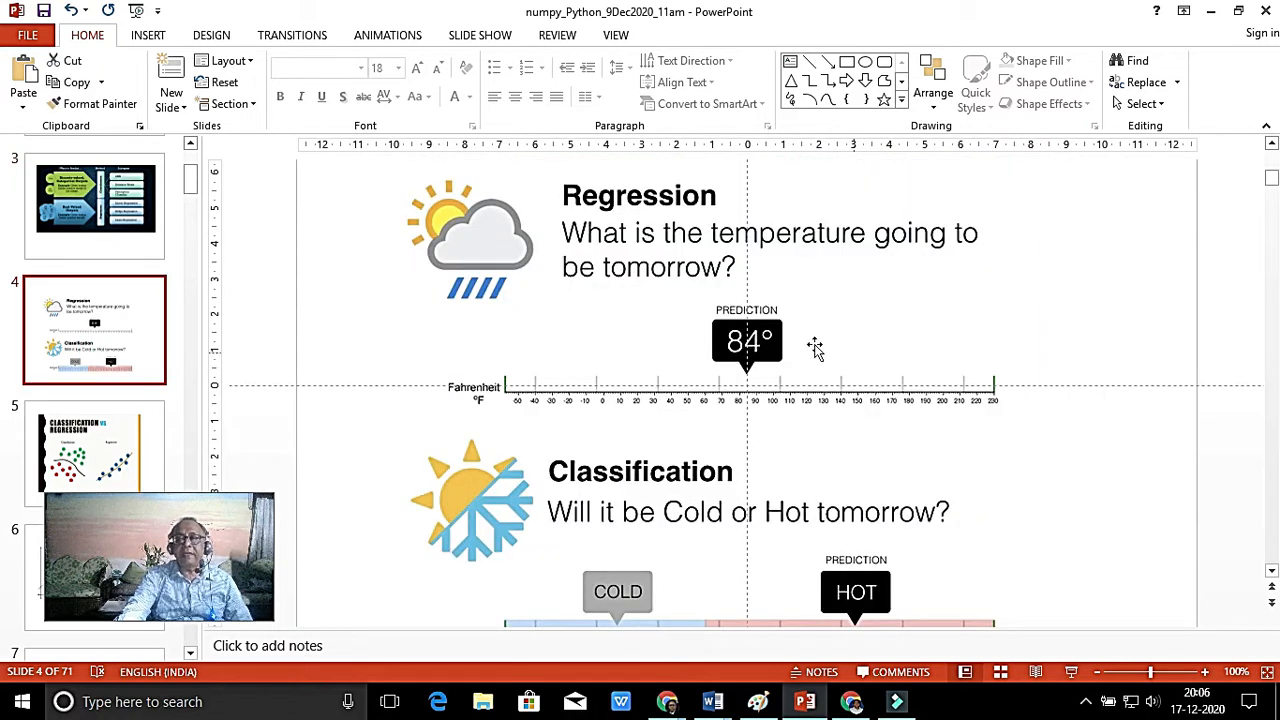
mouse_move(884, 248)
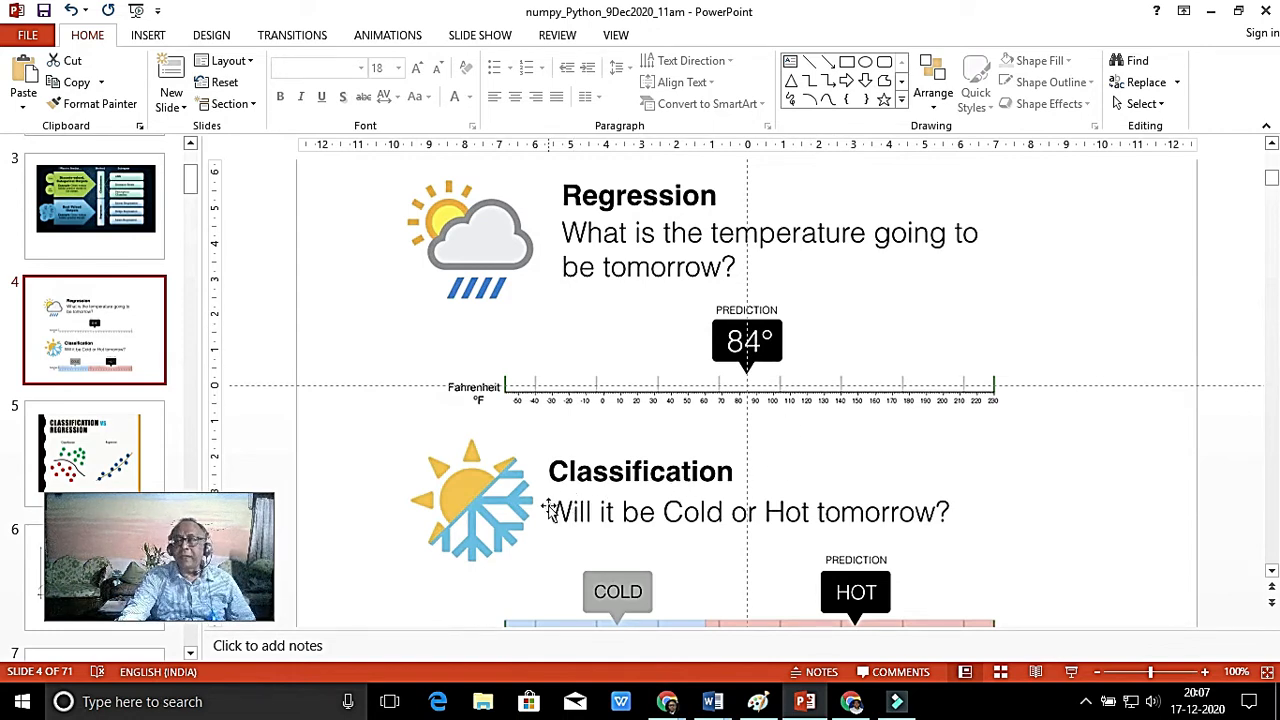
mouse_move(718, 582)
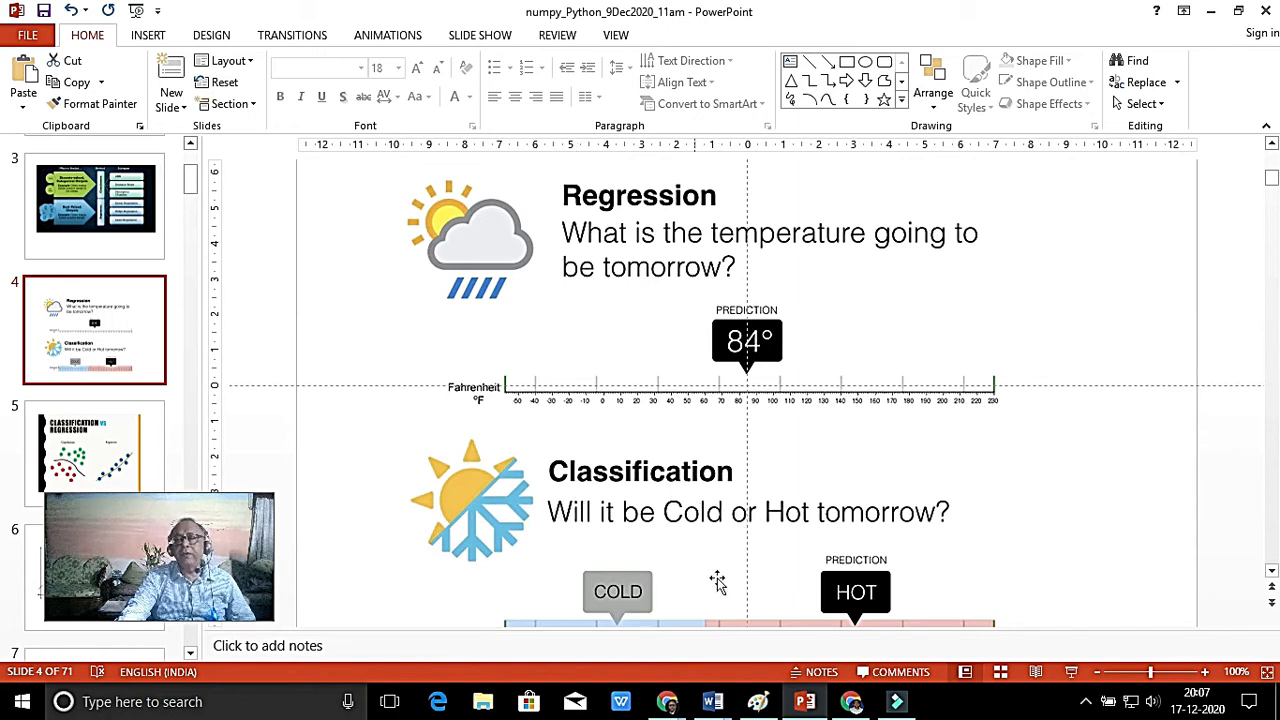
mouse_move(784, 584)
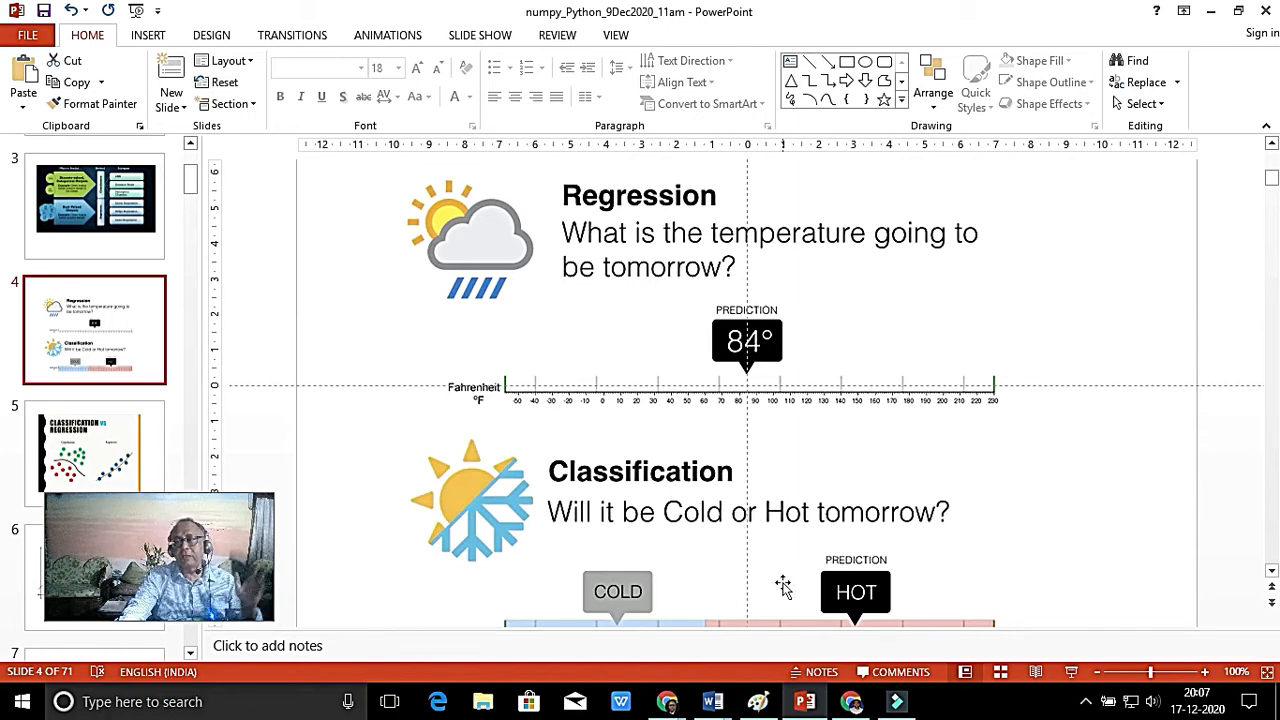
mouse_move(308, 550)
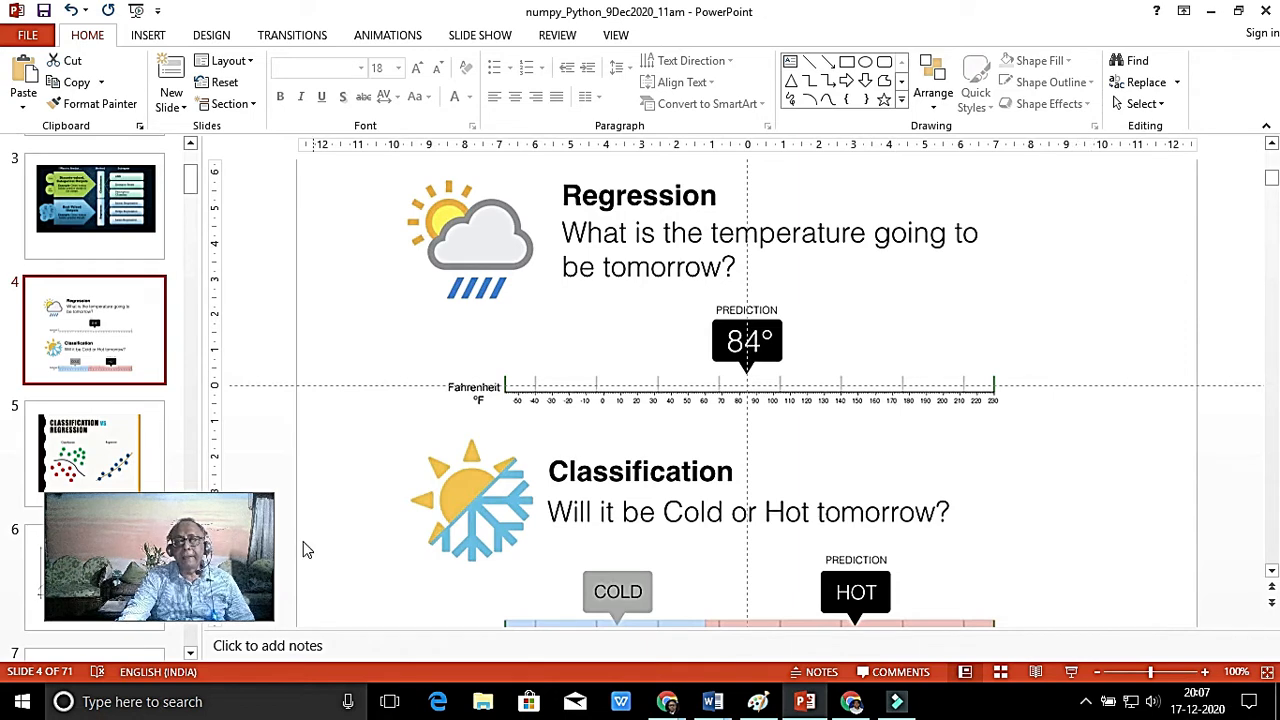
- Advance through the Classification vs Regression slide to slide 6 on deterministic versus statistical relationships
left_click(94, 452)
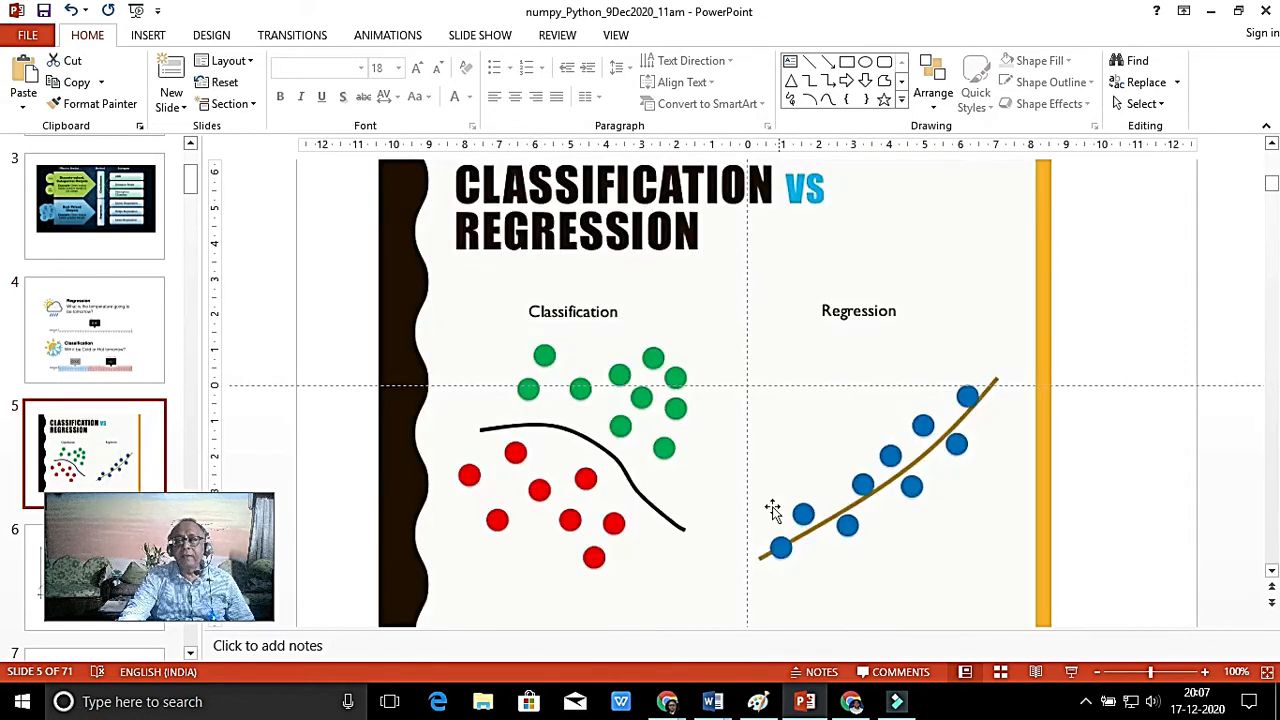
mouse_move(538, 452)
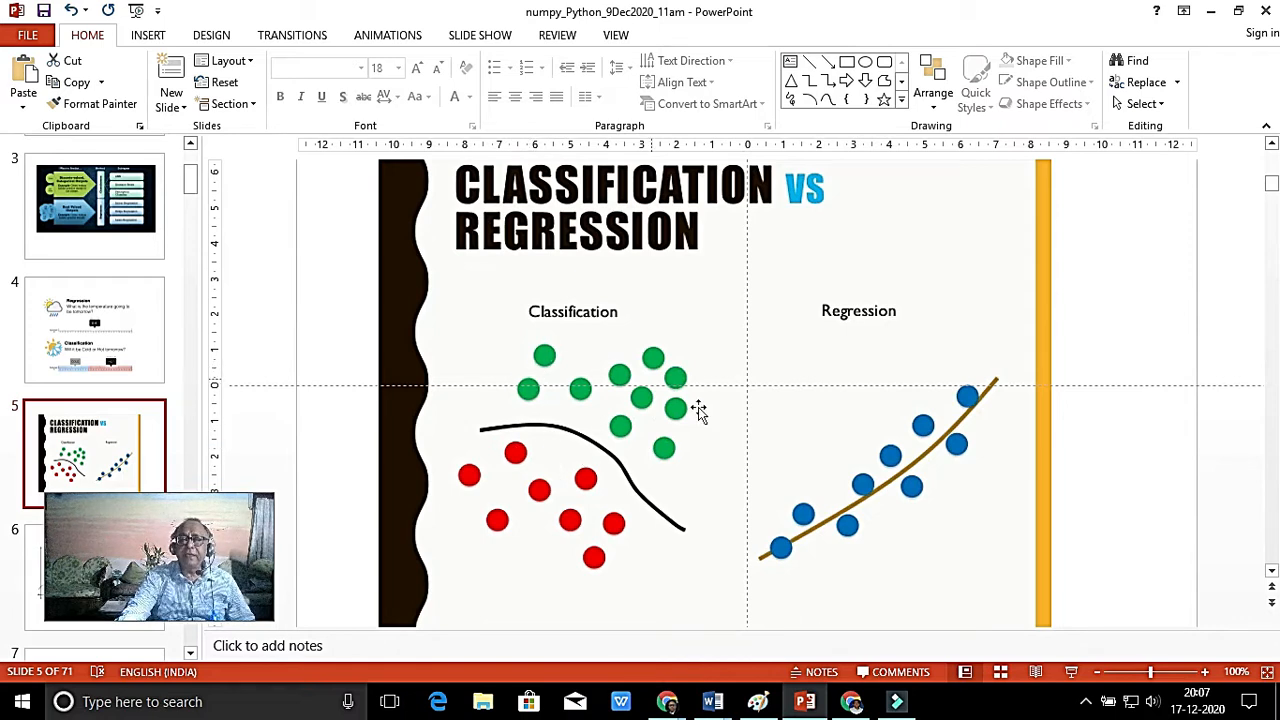
mouse_move(668, 450)
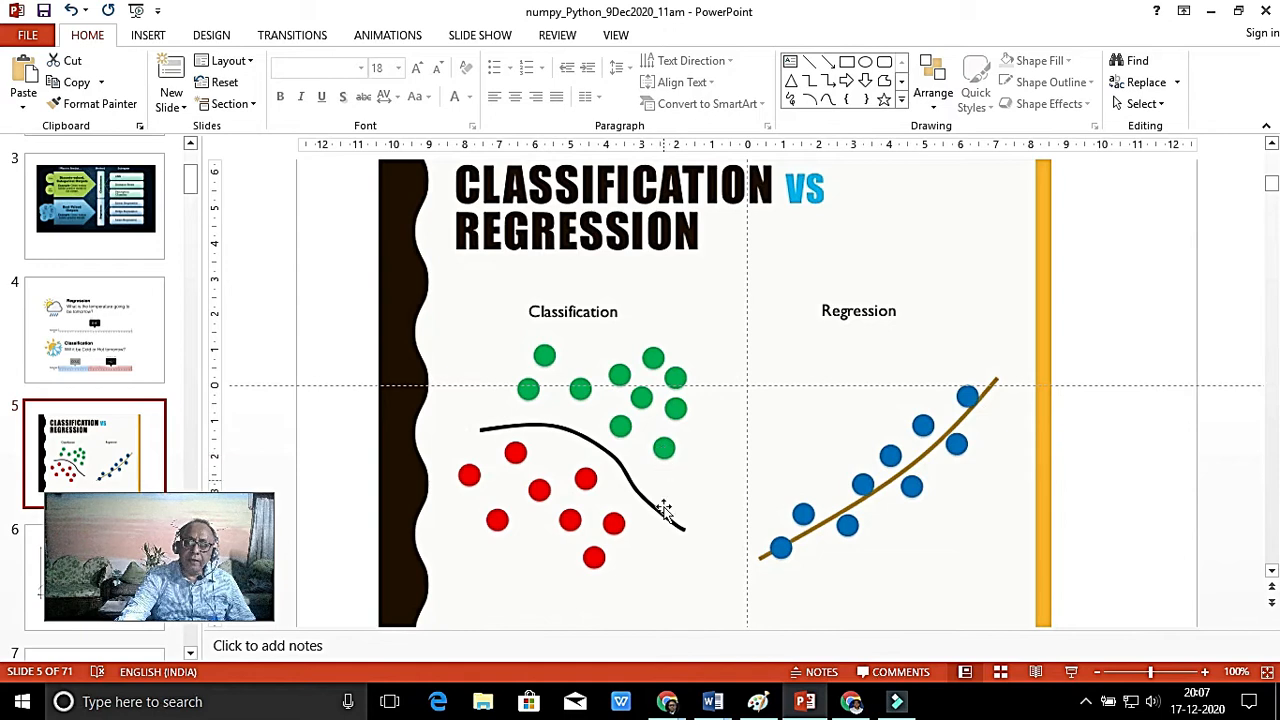
mouse_move(556, 430)
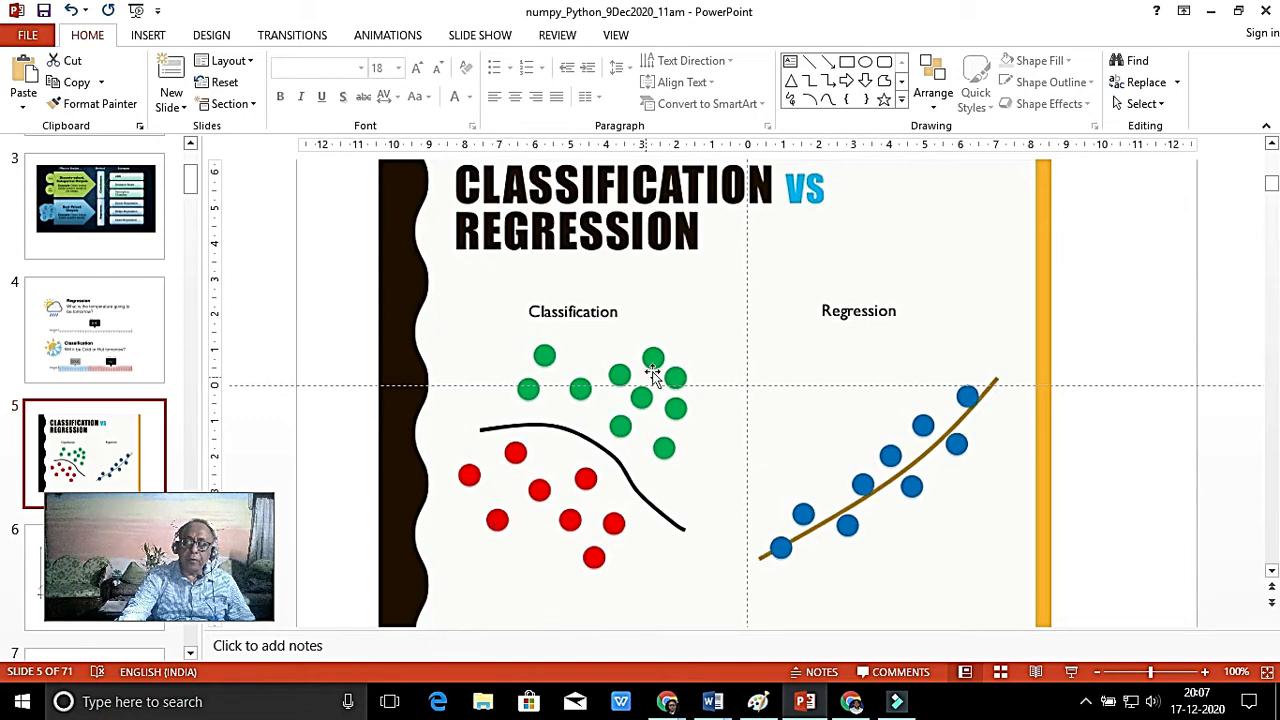
mouse_move(686, 344)
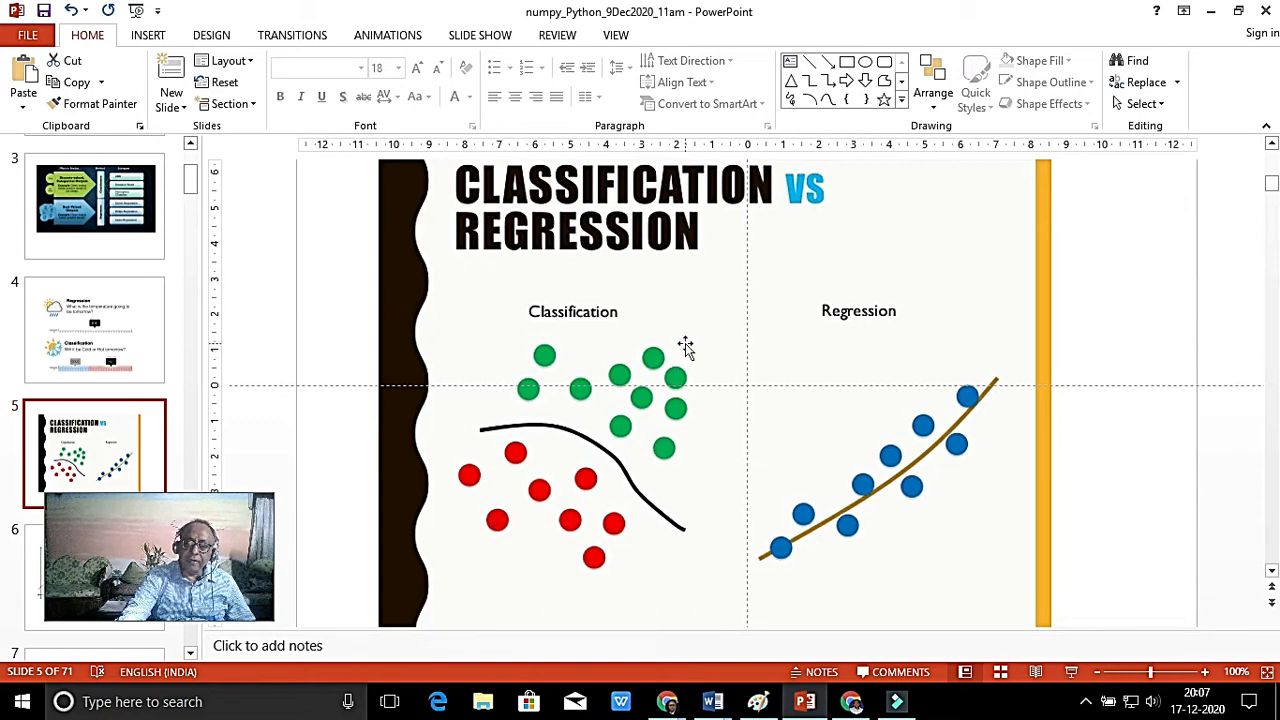
mouse_move(648, 492)
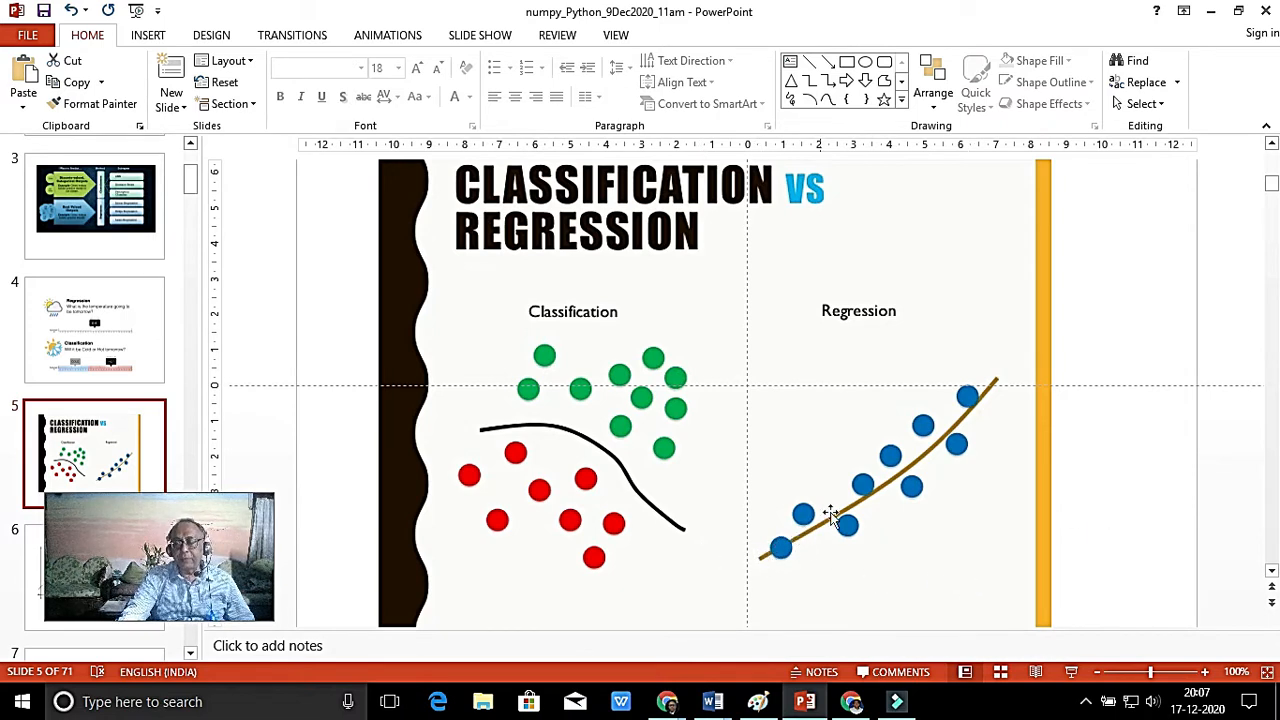
mouse_move(904, 472)
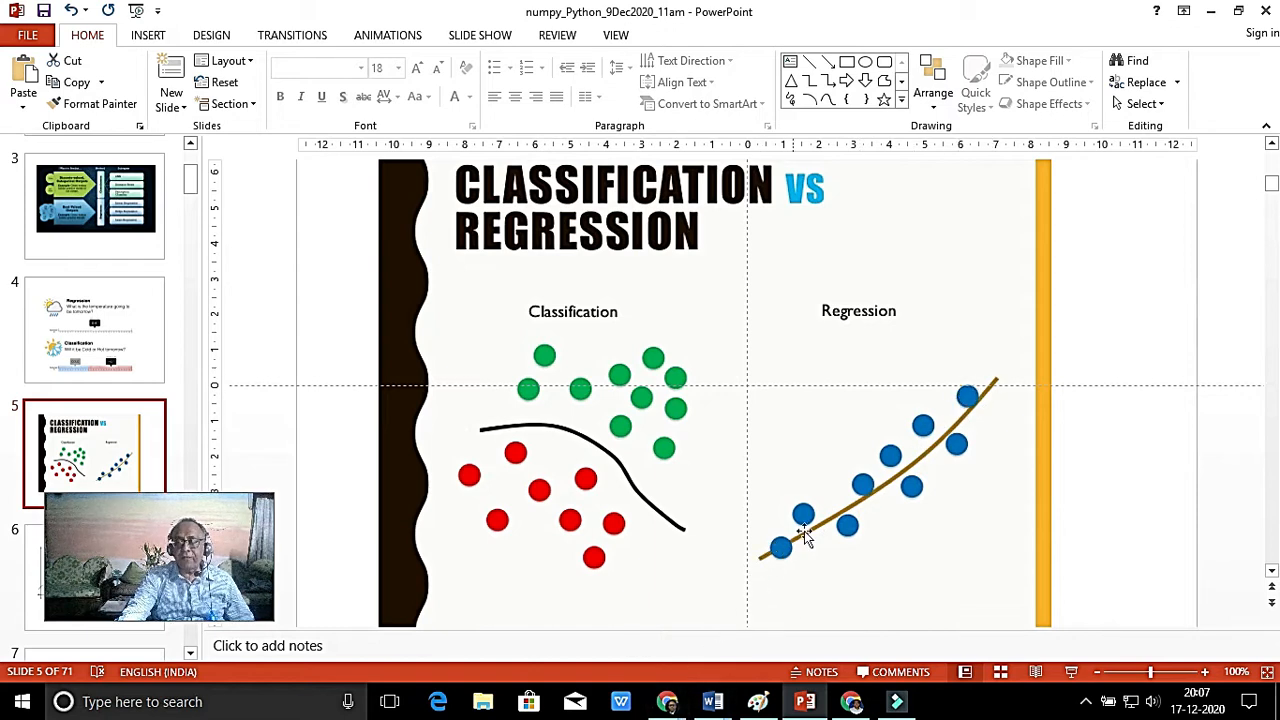
mouse_move(1040, 480)
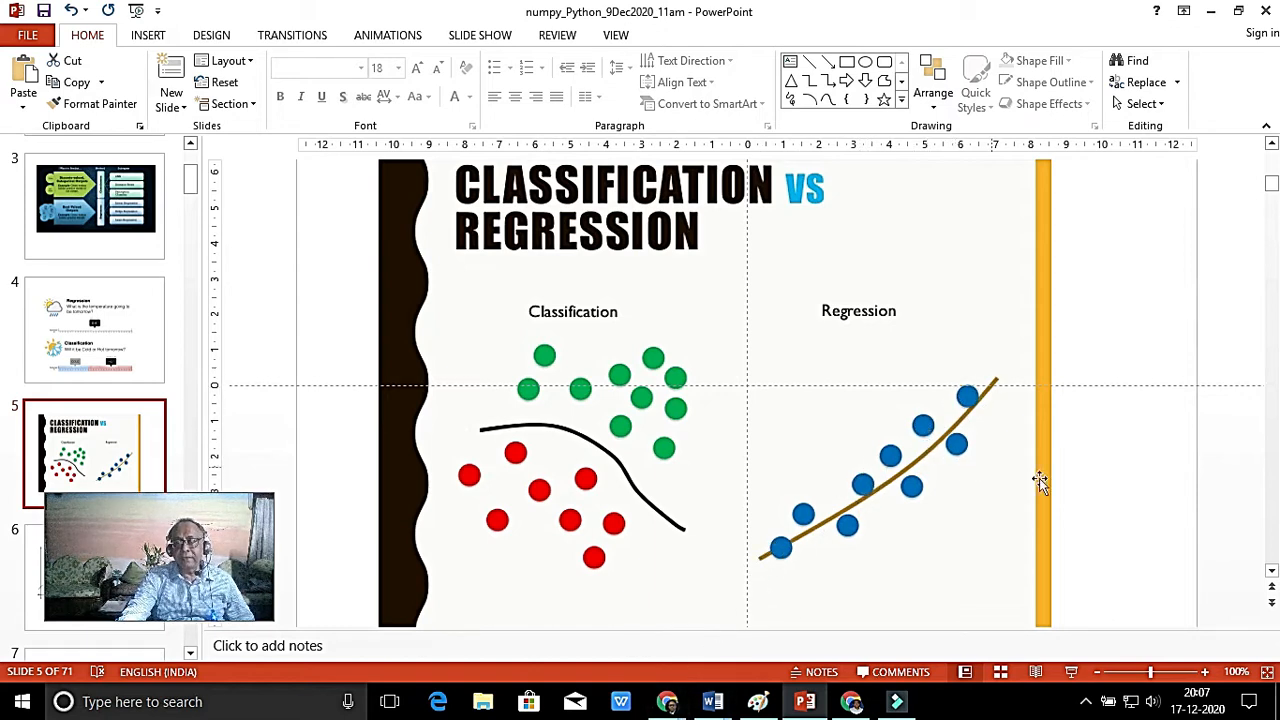
mouse_move(1016, 540)
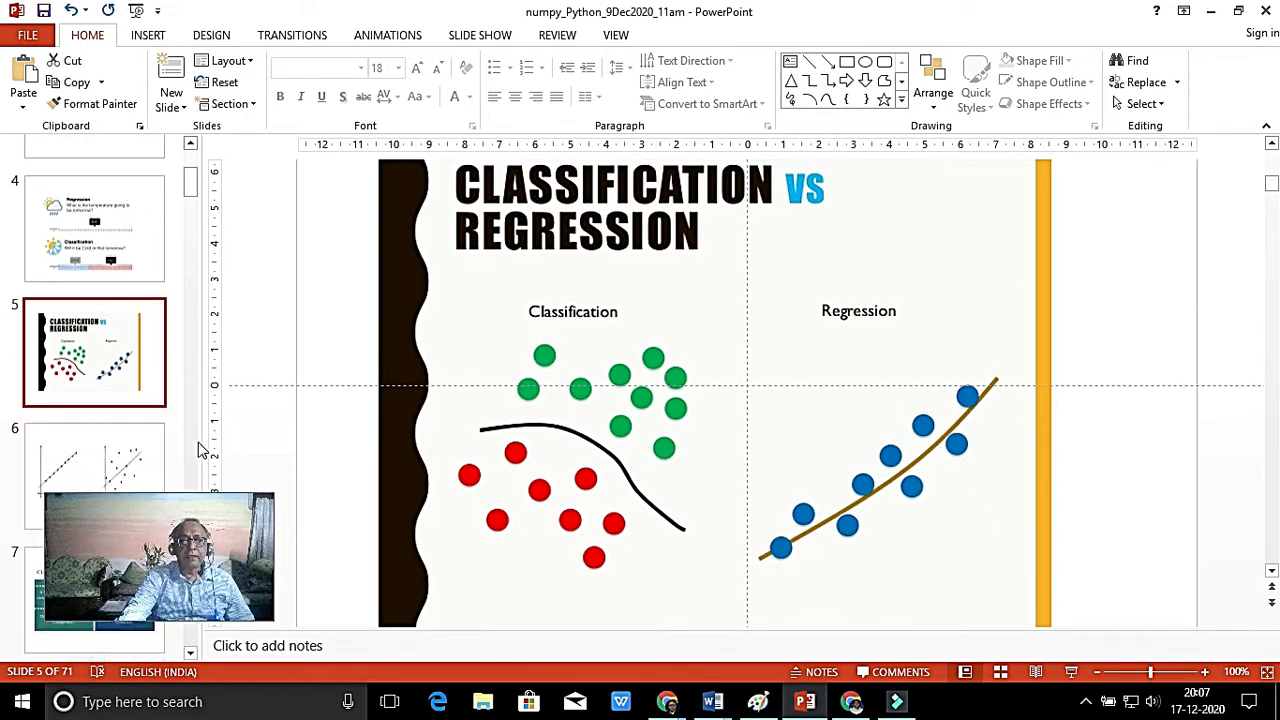
left_click(94, 452)
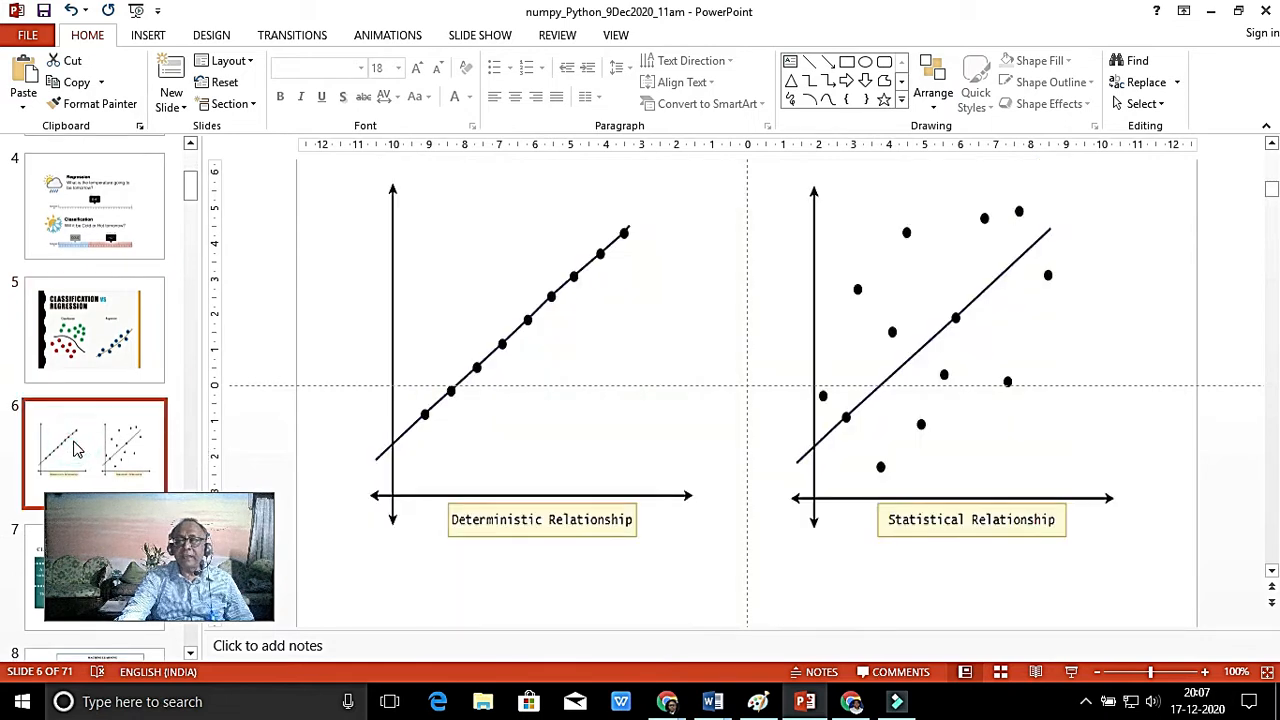
mouse_move(448, 480)
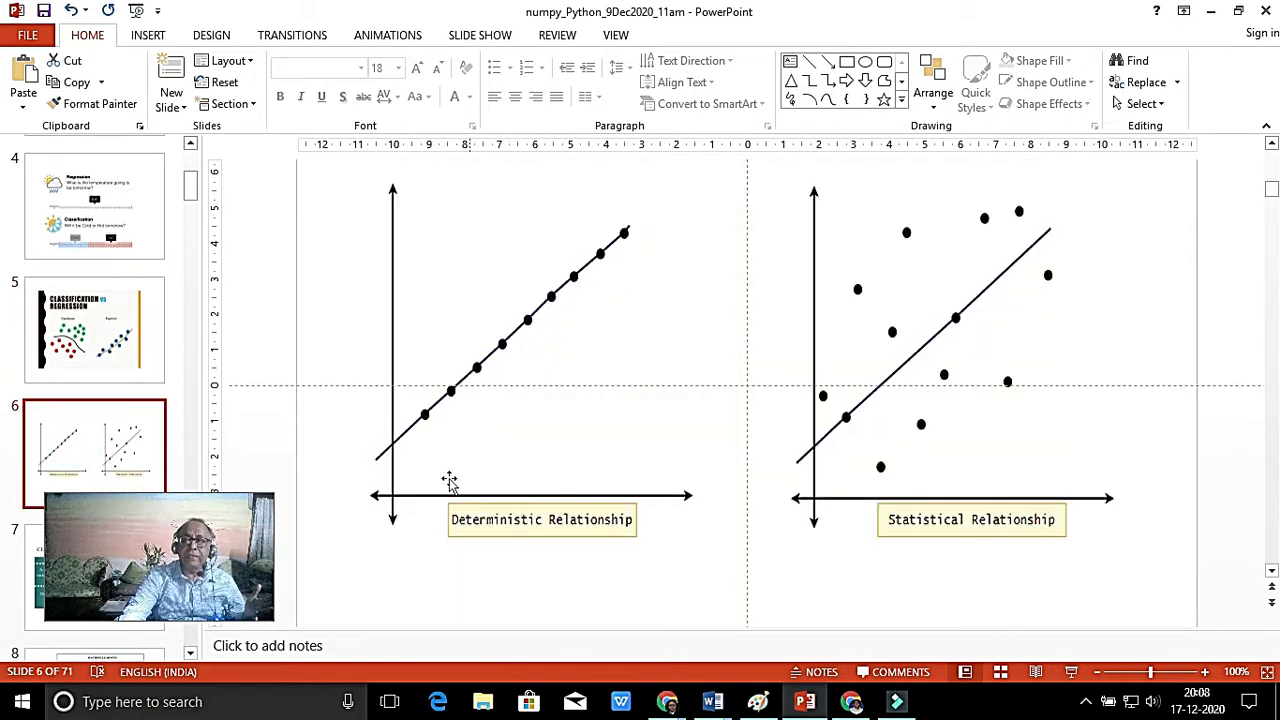
mouse_move(536, 298)
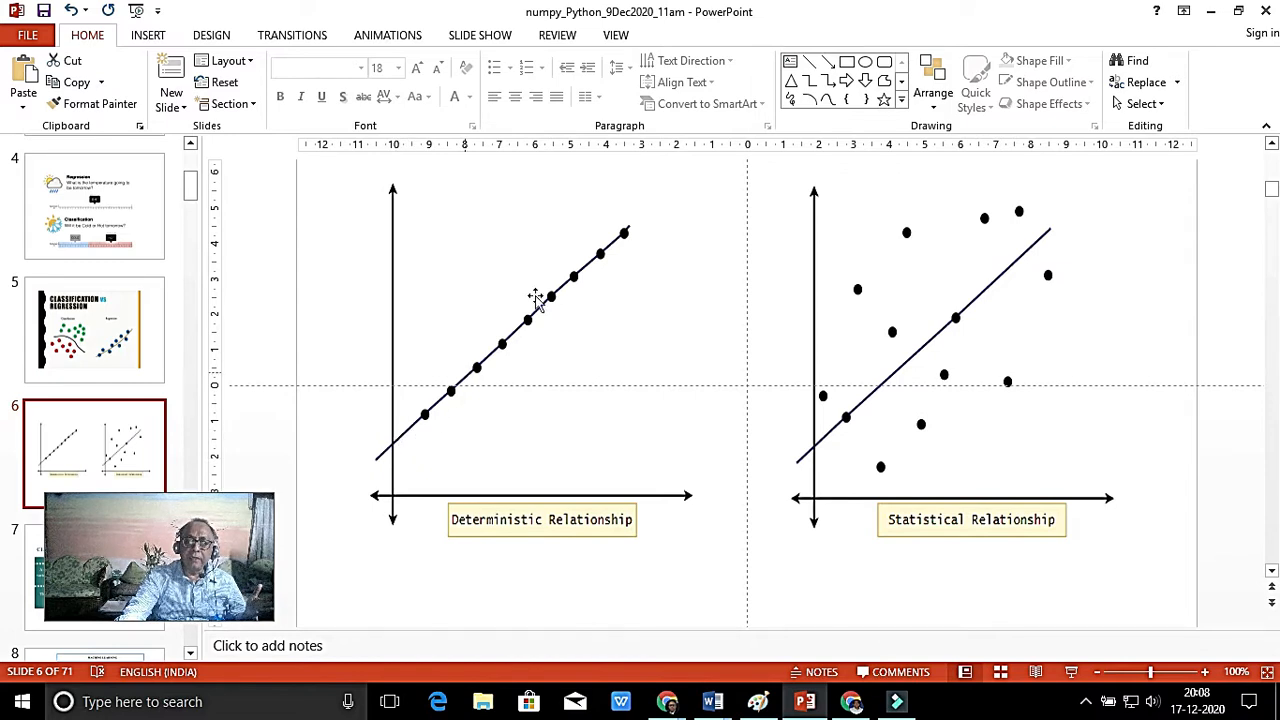
mouse_move(430, 418)
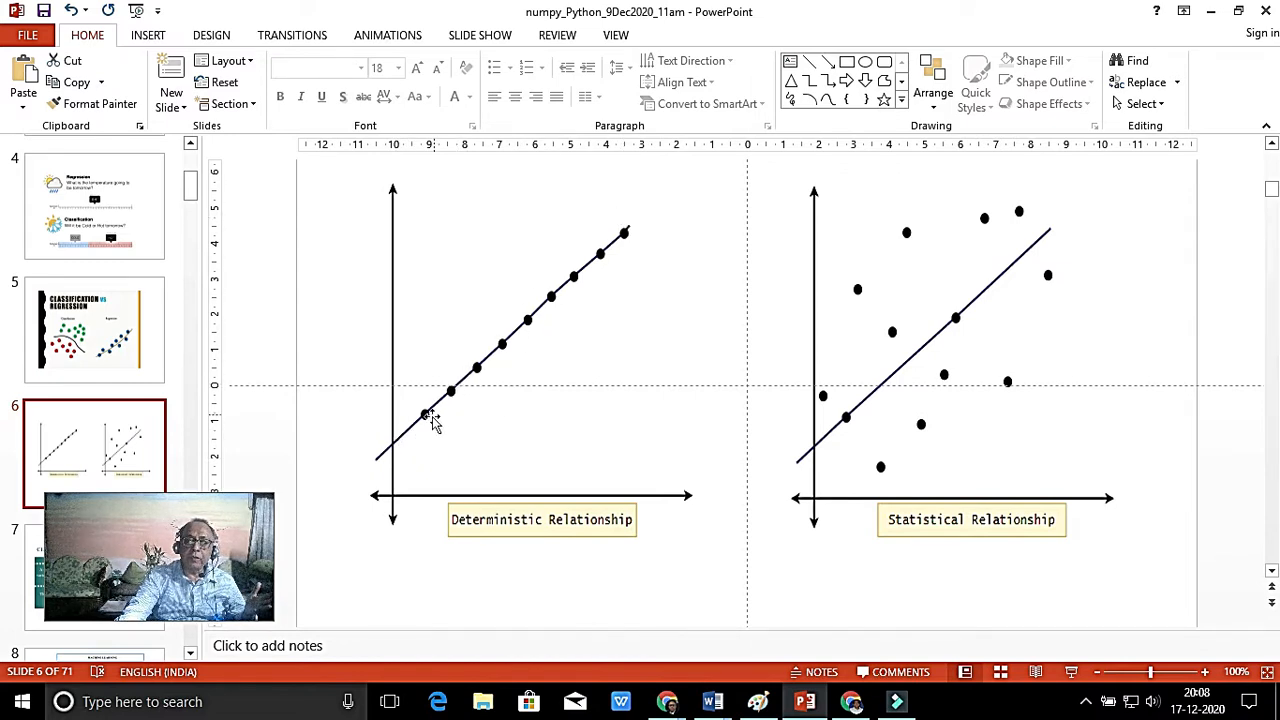
mouse_move(470, 396)
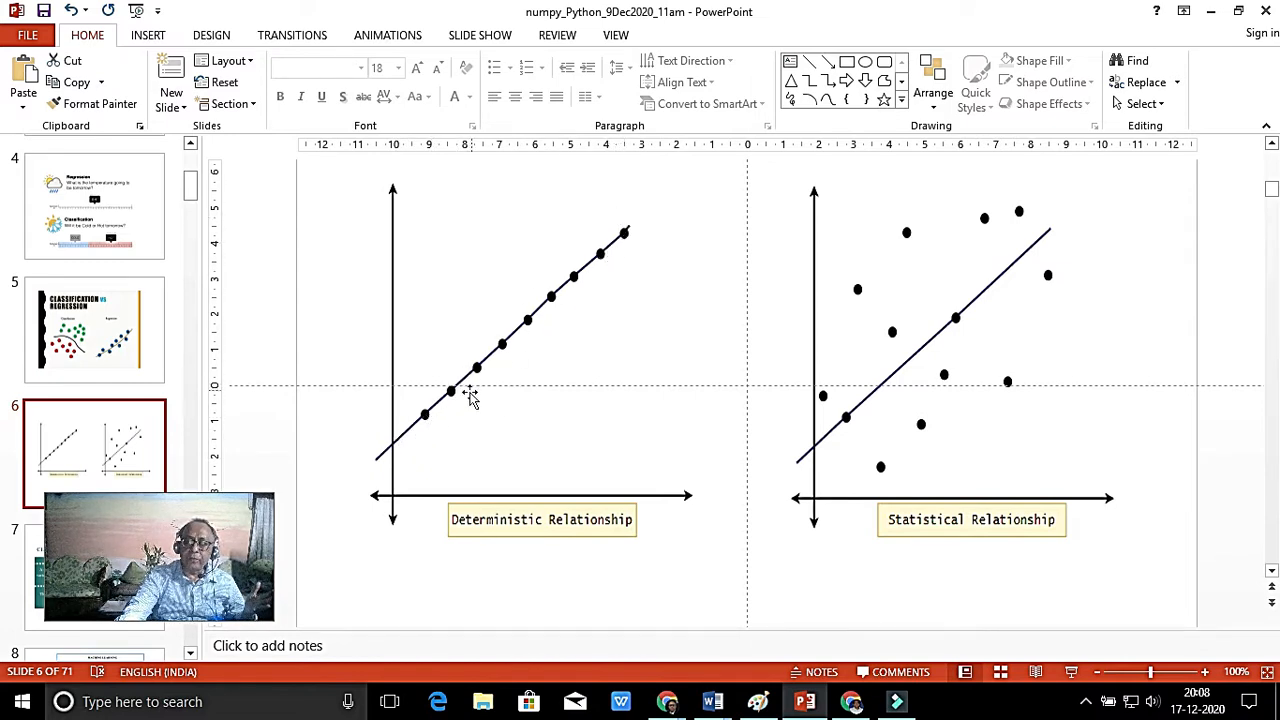
mouse_move(888, 236)
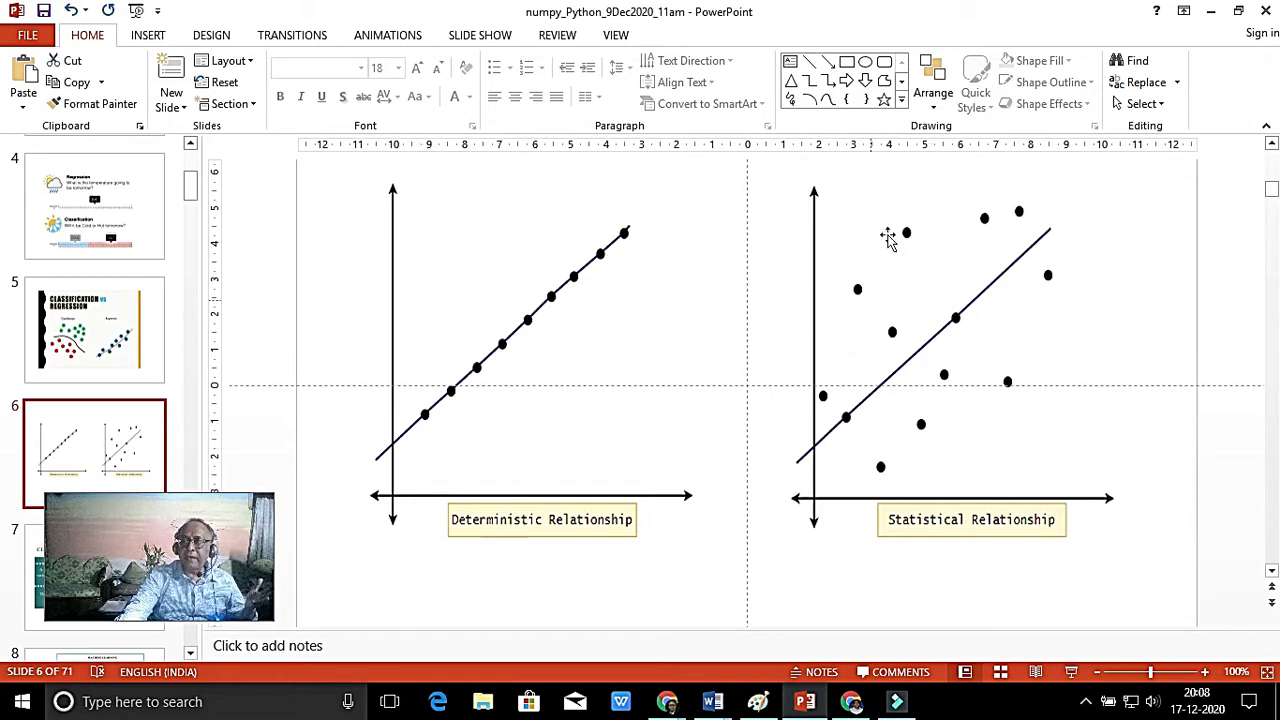
mouse_move(916, 378)
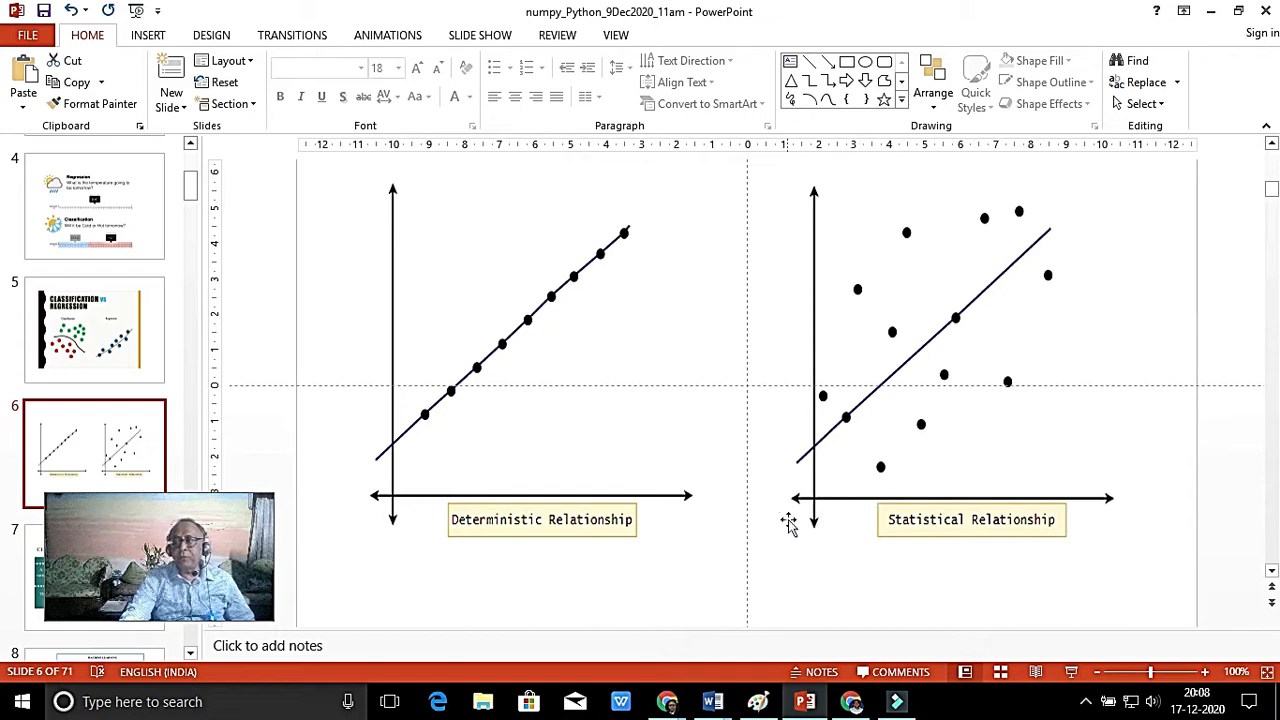
mouse_move(832, 470)
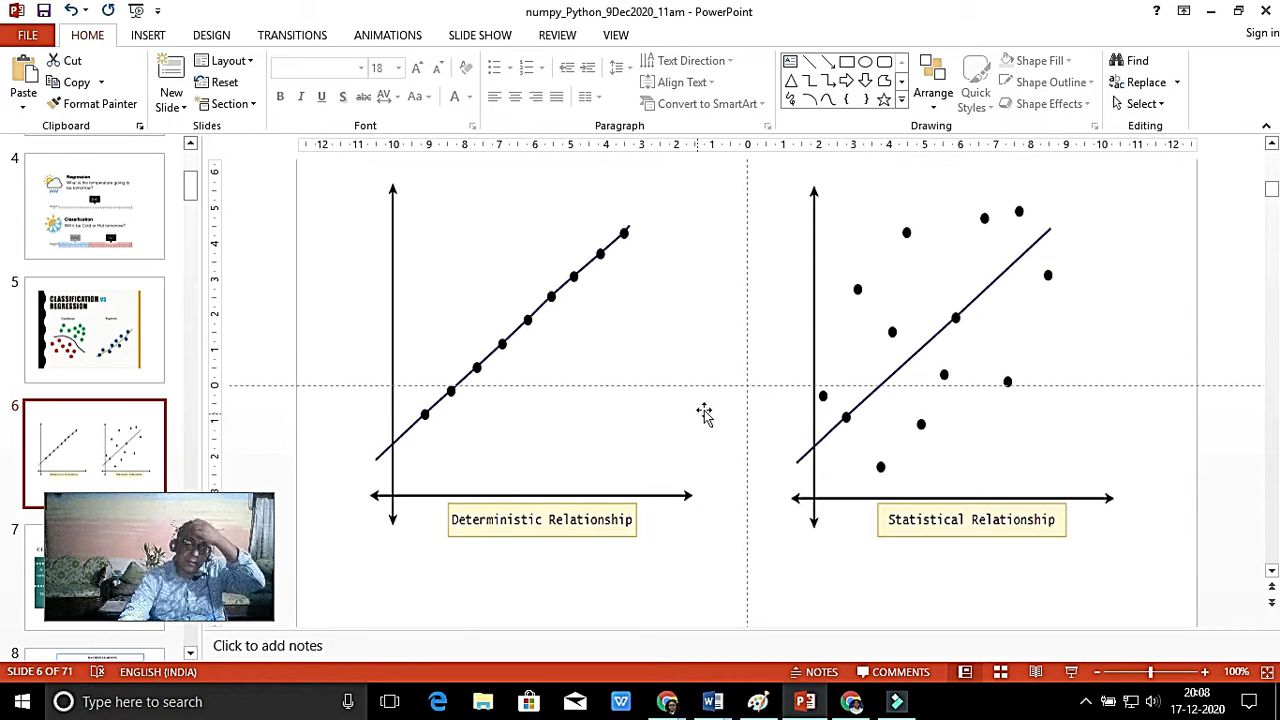
mouse_move(992, 222)
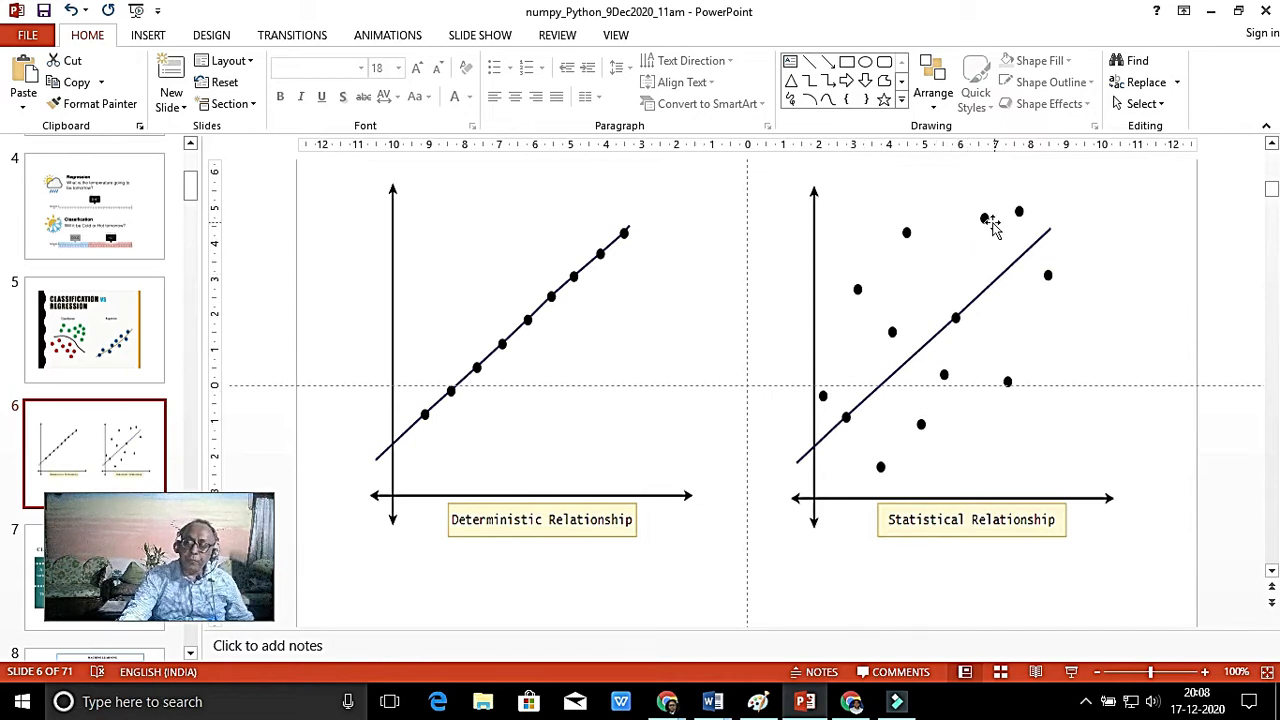
mouse_move(908, 244)
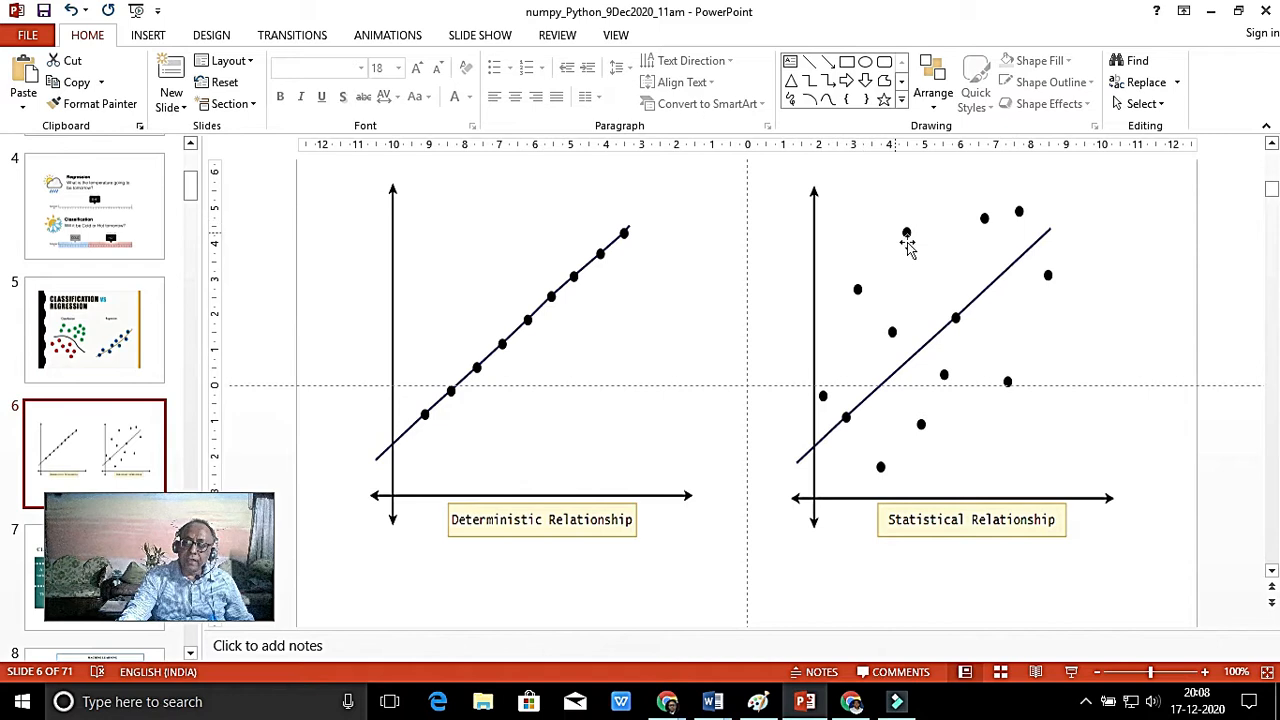
mouse_move(904, 240)
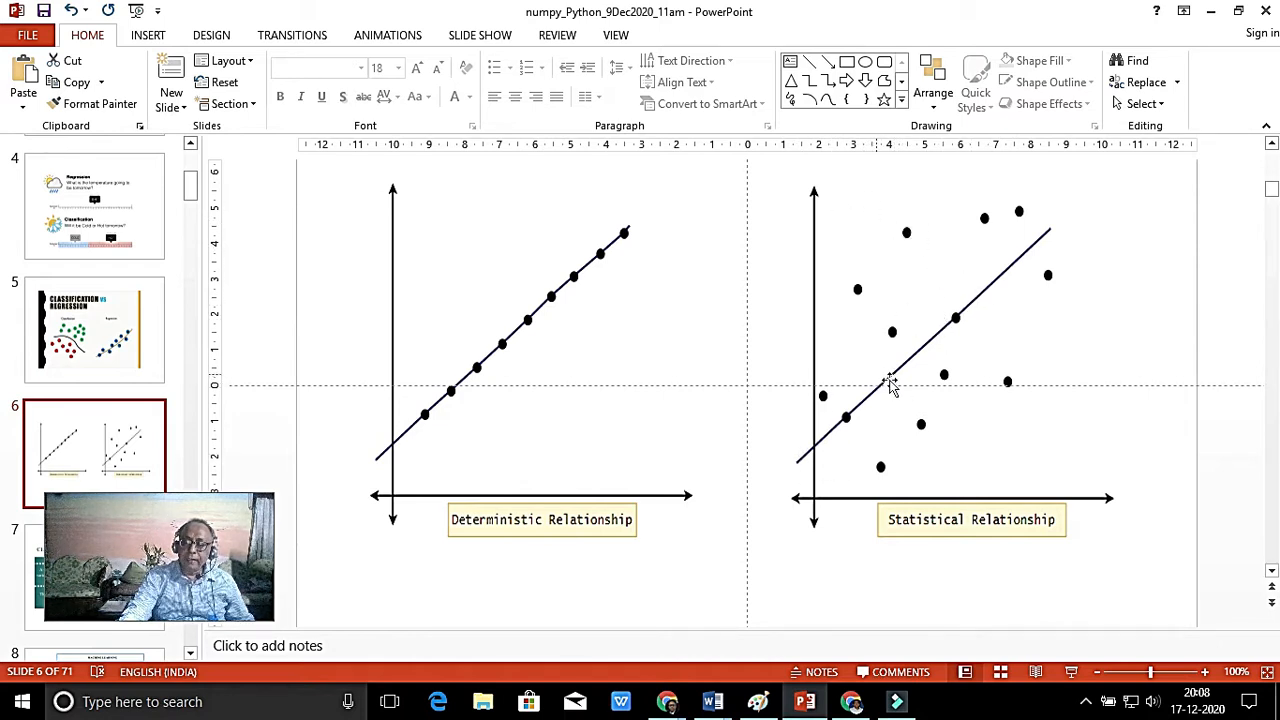
mouse_move(936, 368)
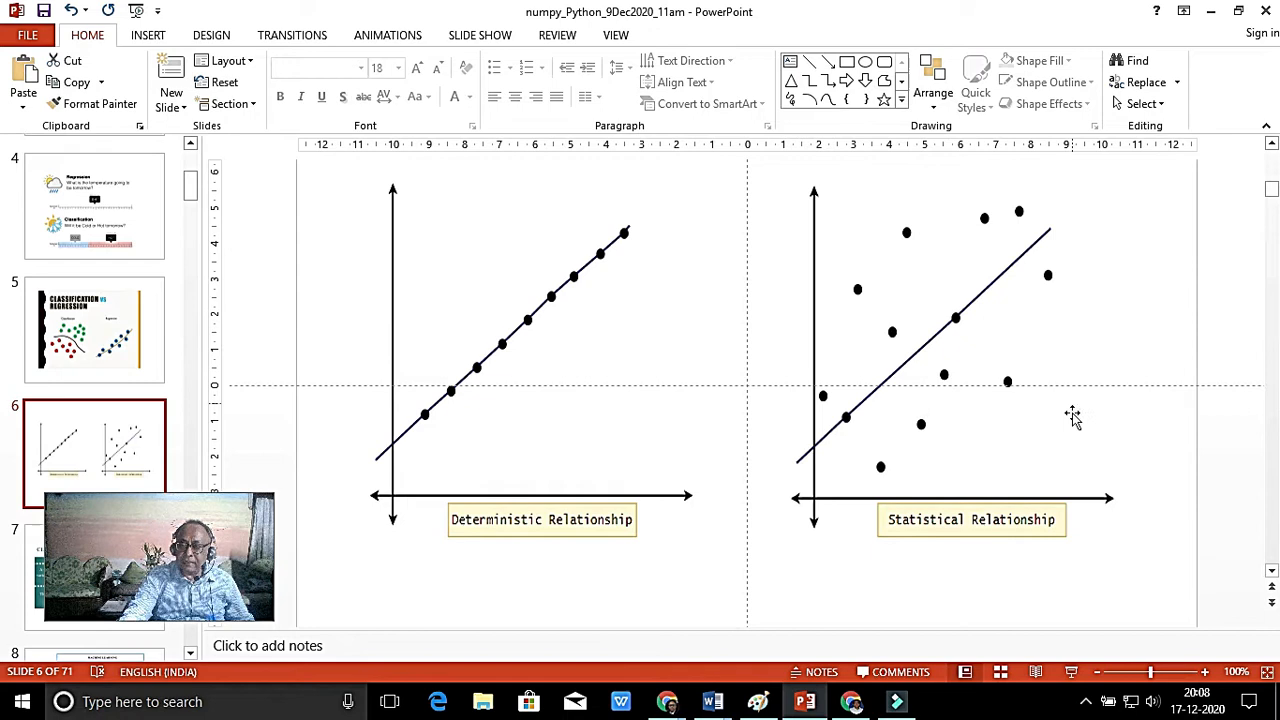
mouse_move(830, 220)
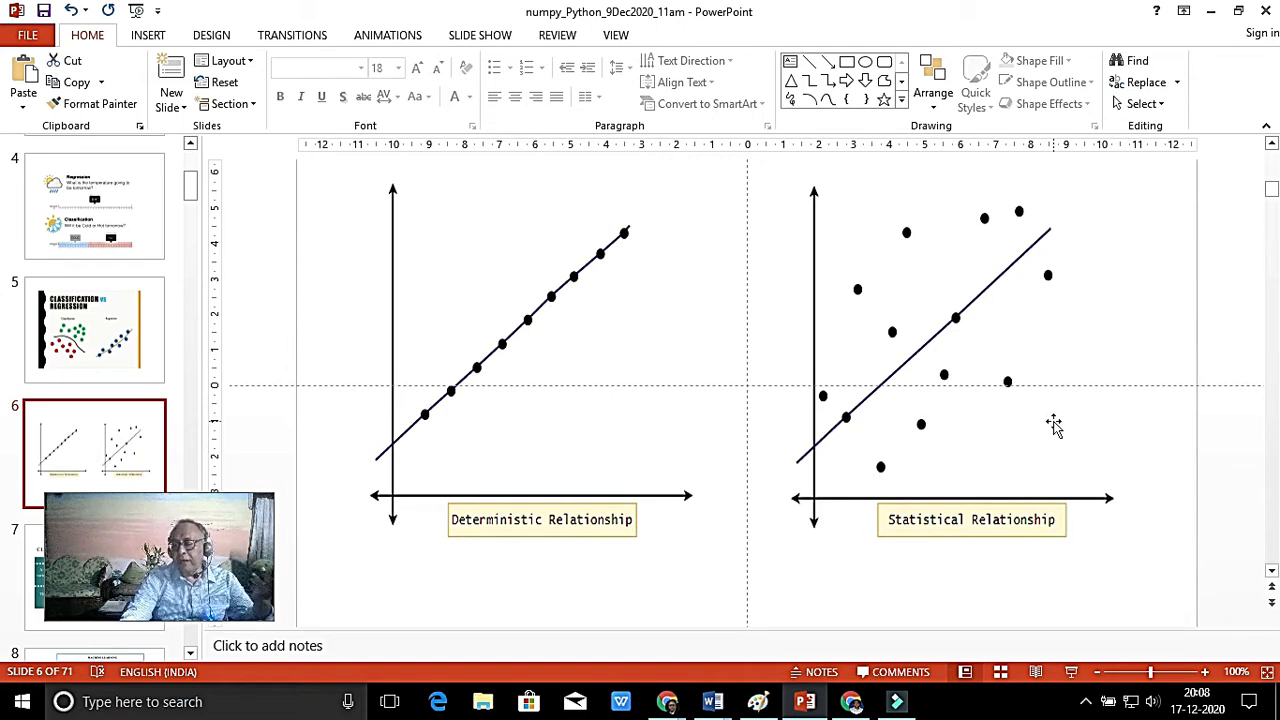
mouse_move(964, 486)
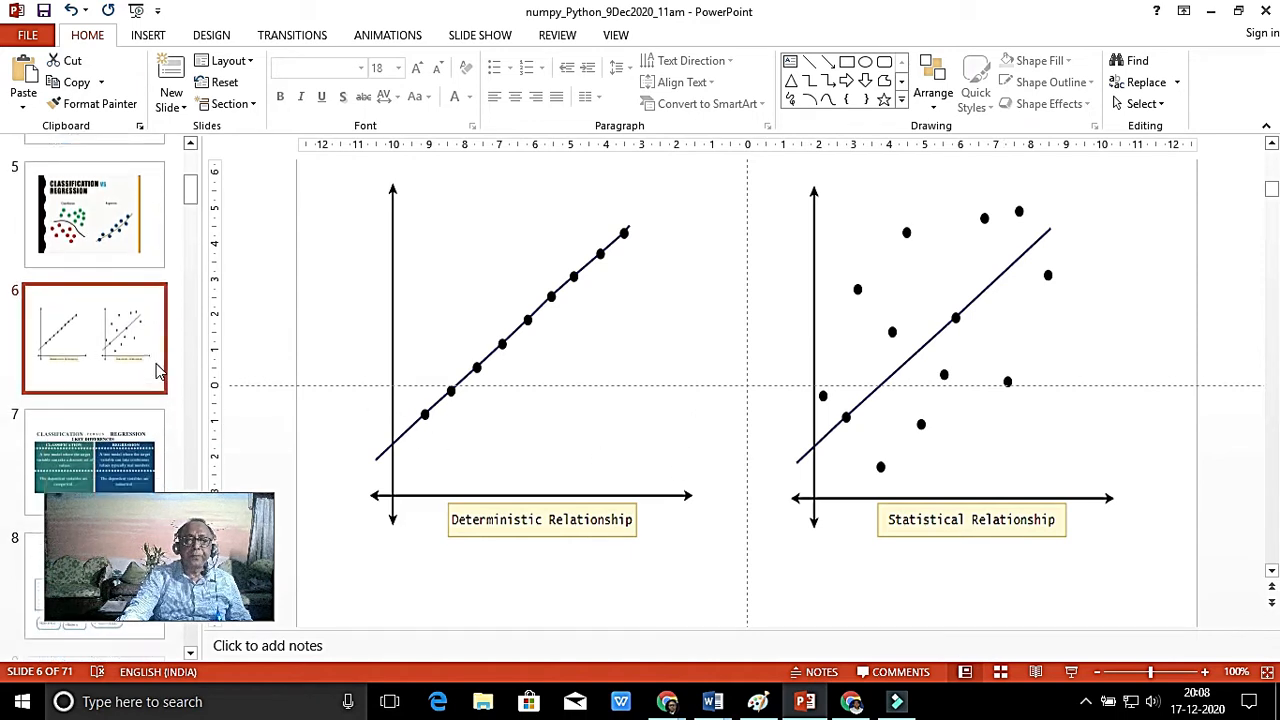
left_click(94, 390)
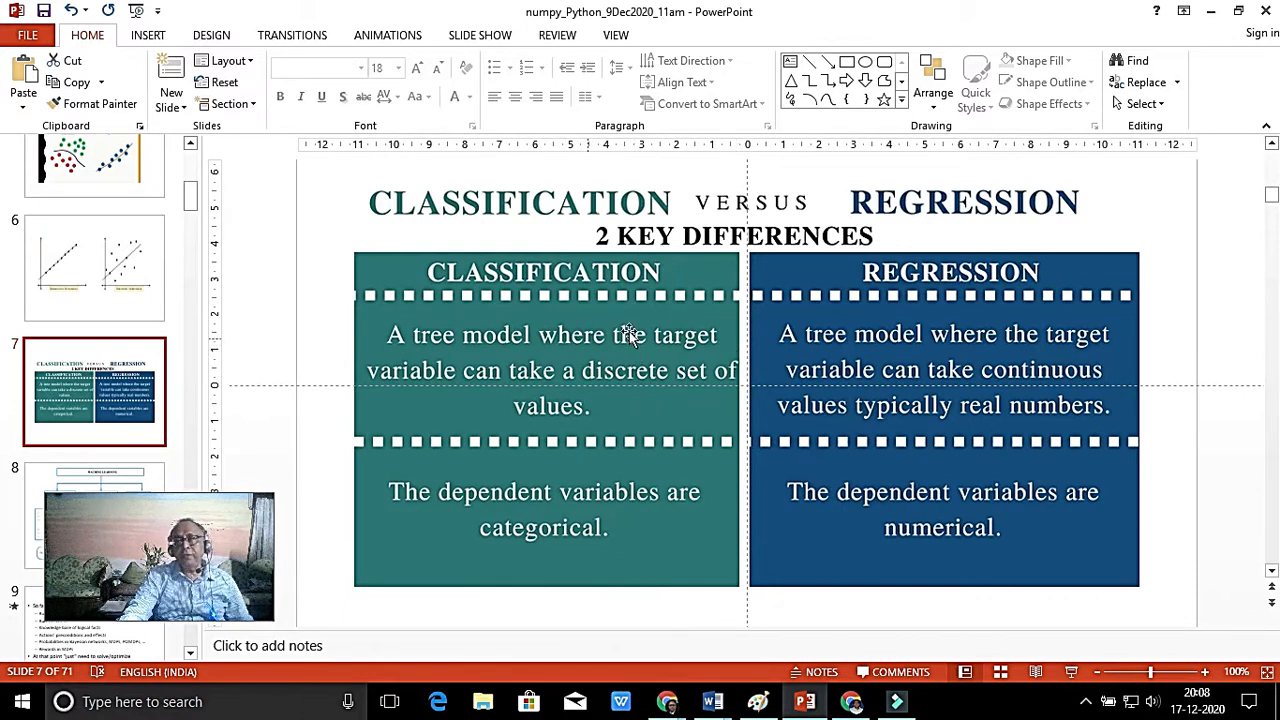
mouse_move(564, 360)
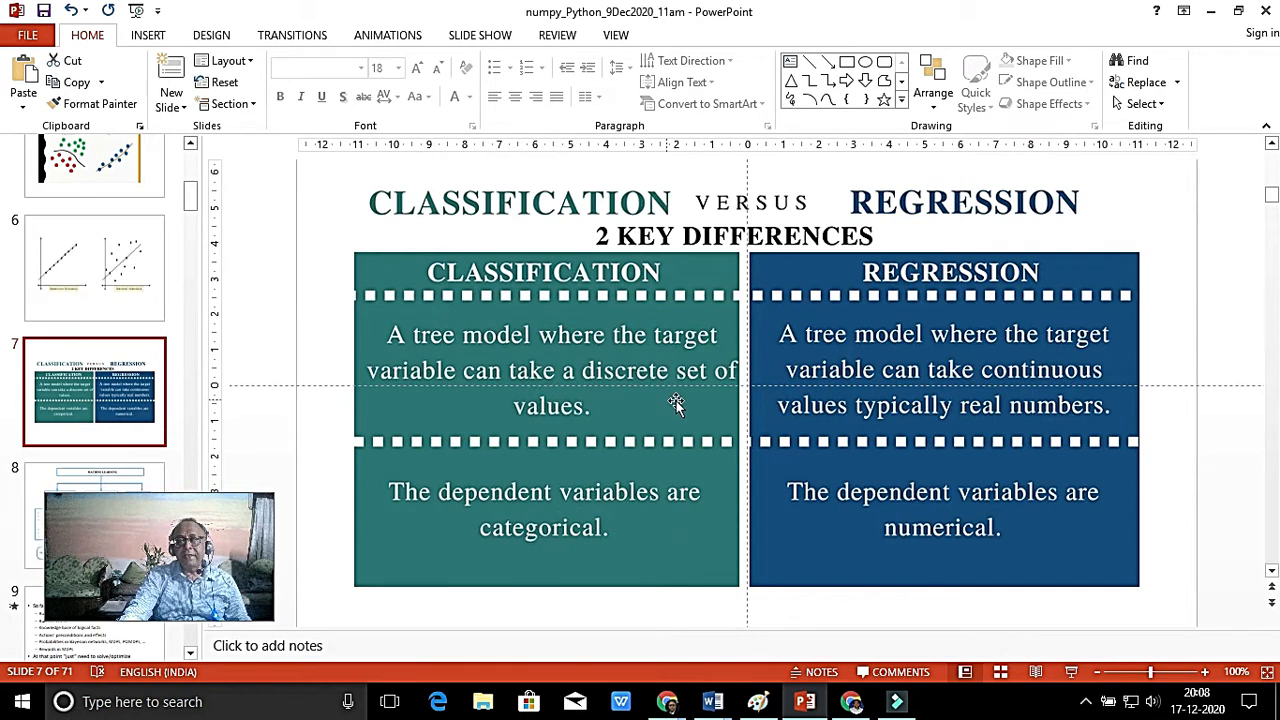
mouse_move(634, 430)
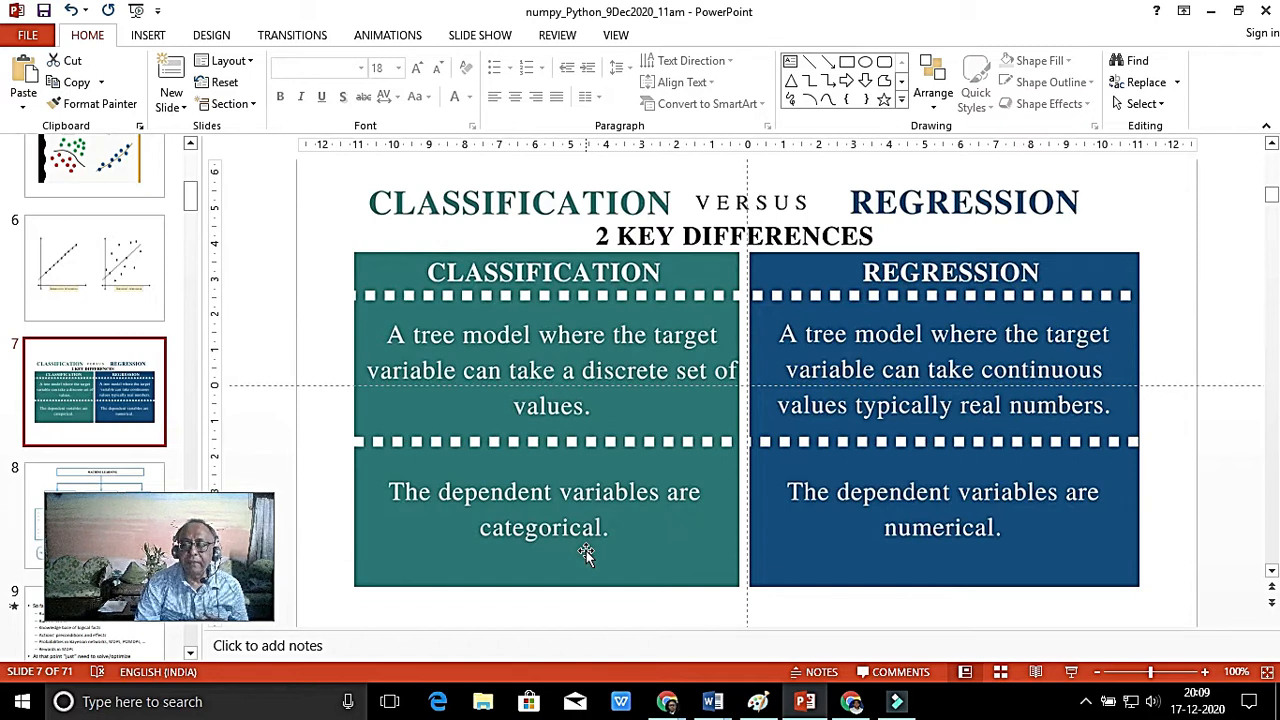
mouse_move(1040, 404)
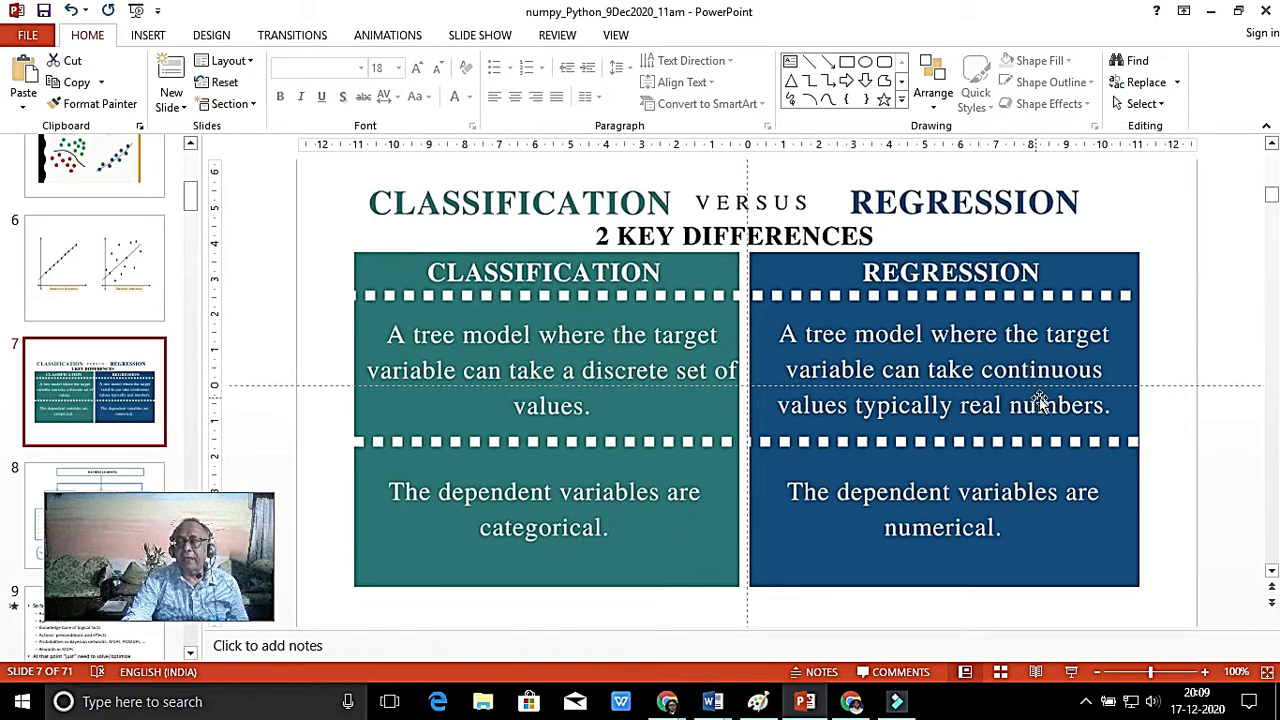
mouse_move(1022, 424)
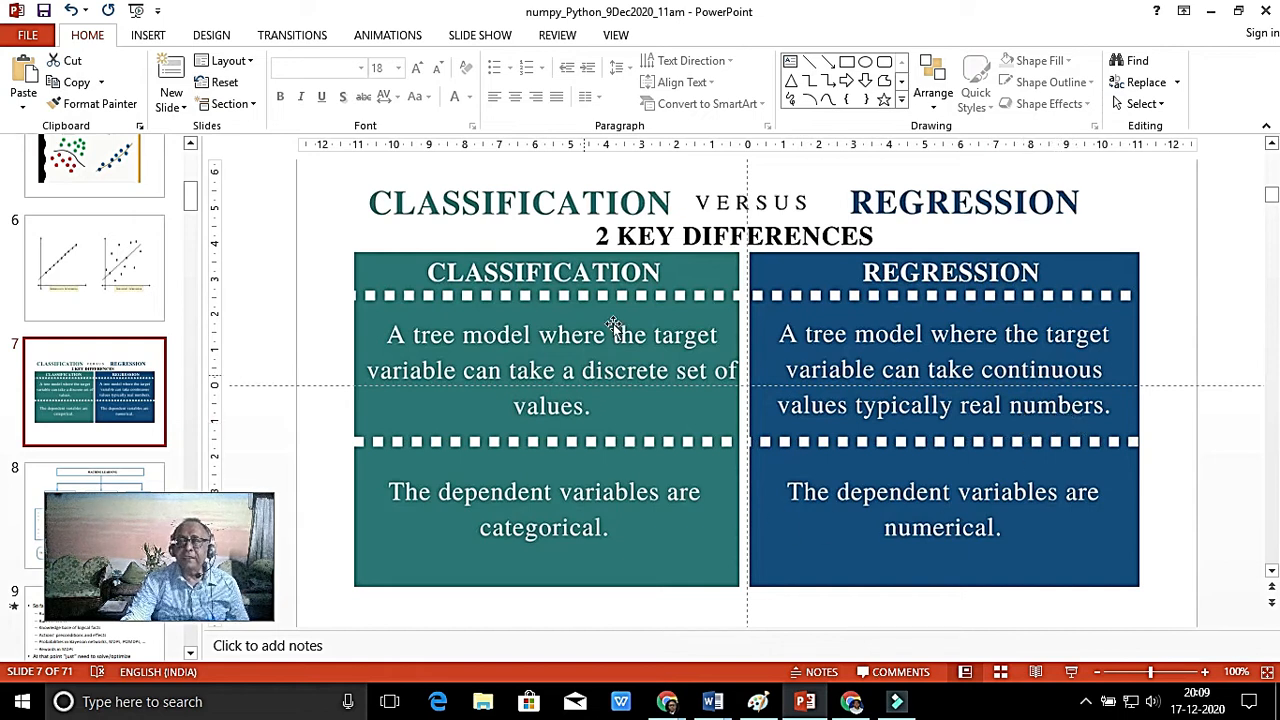
mouse_move(996, 376)
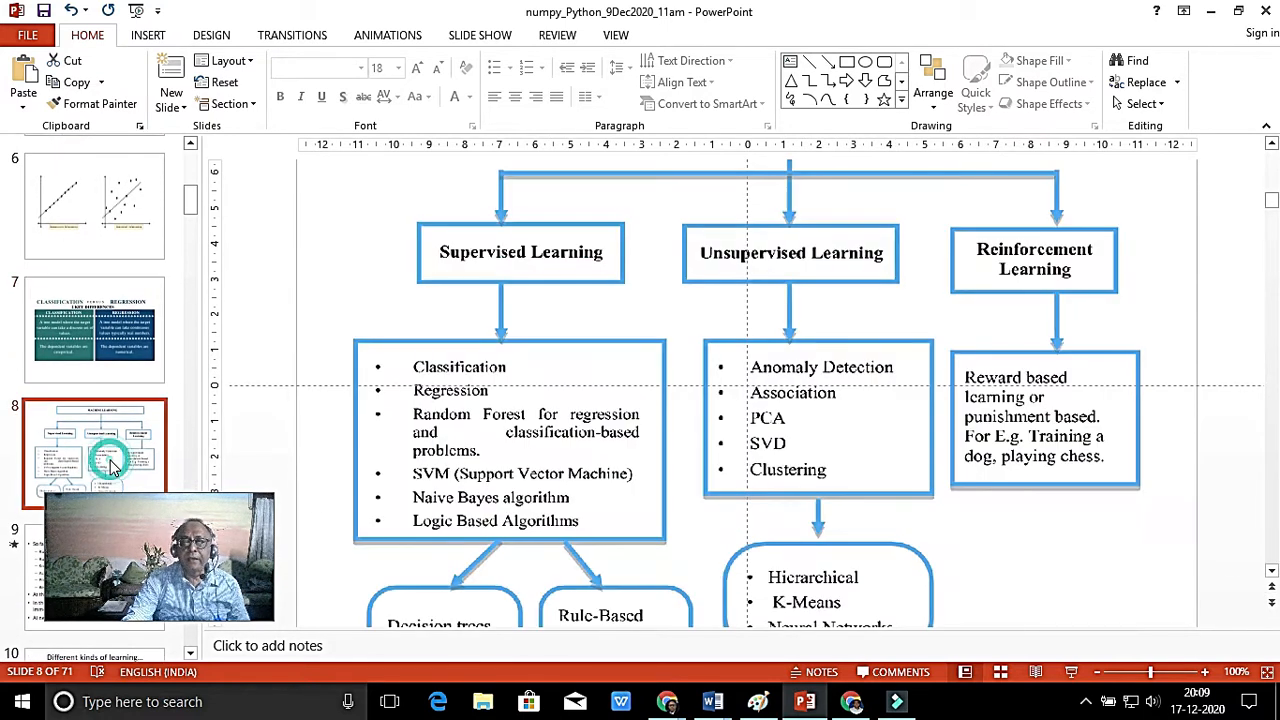
mouse_move(1018, 508)
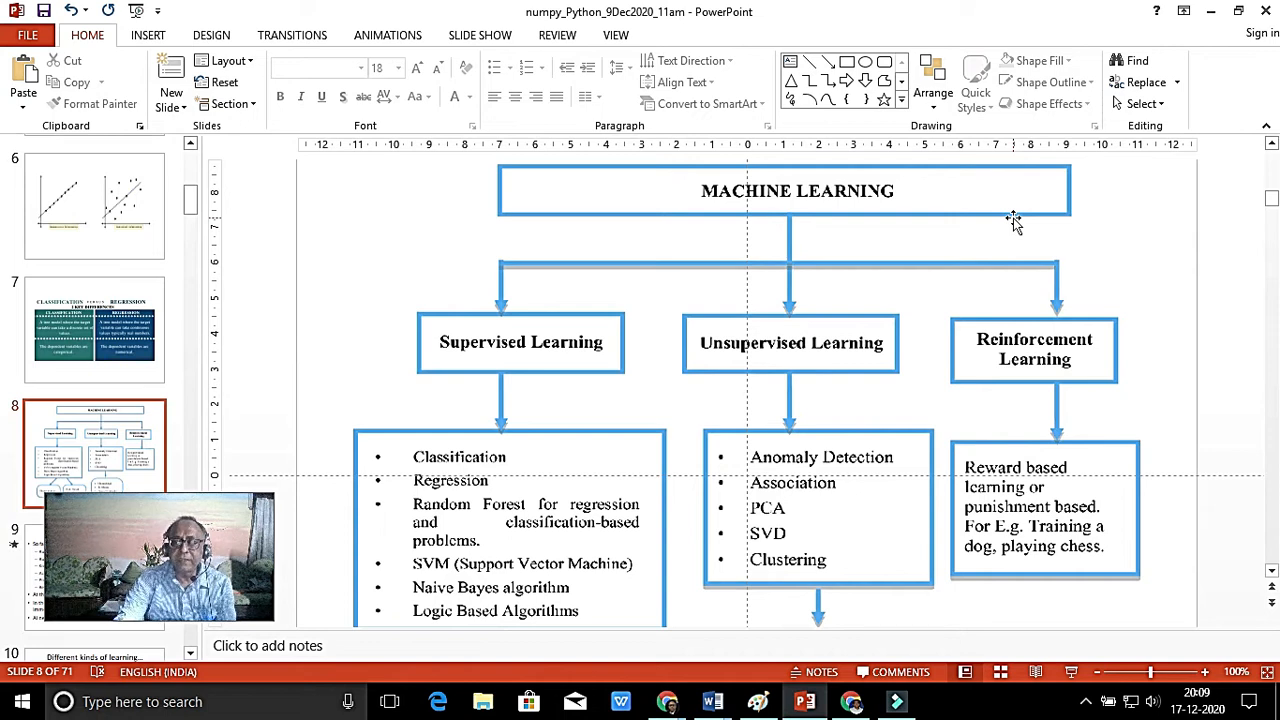
mouse_move(456, 334)
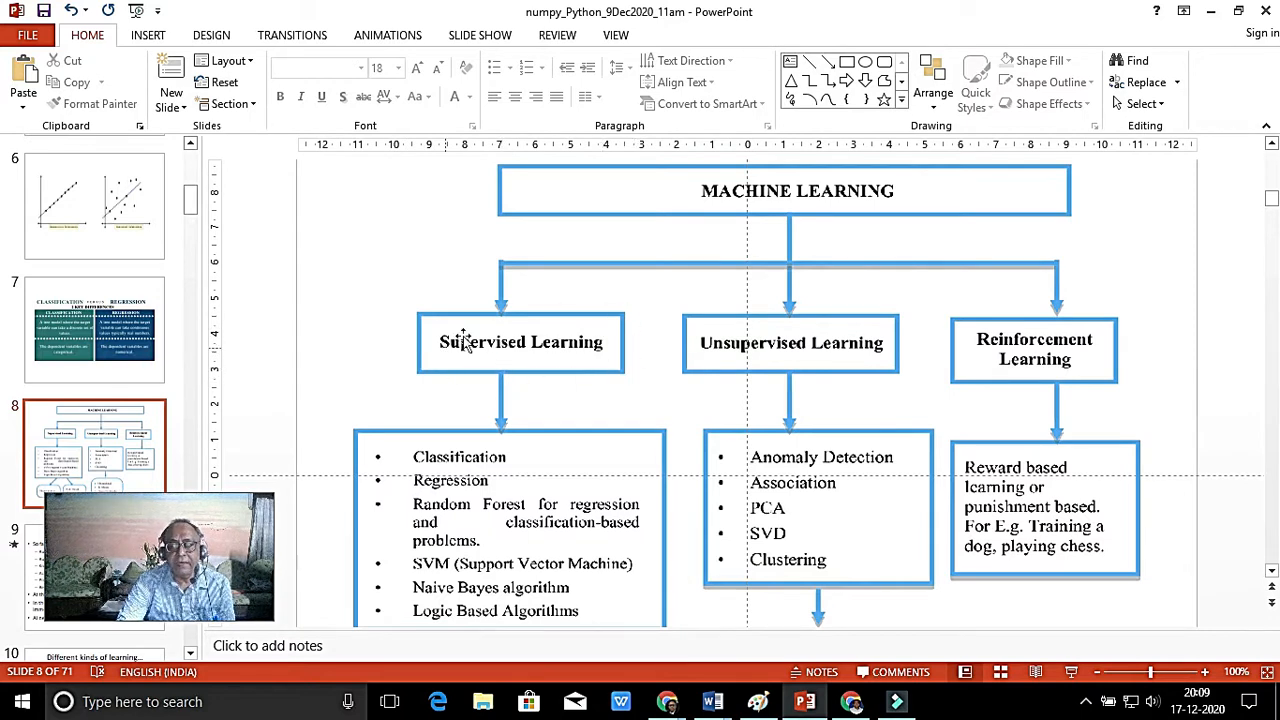
mouse_move(532, 334)
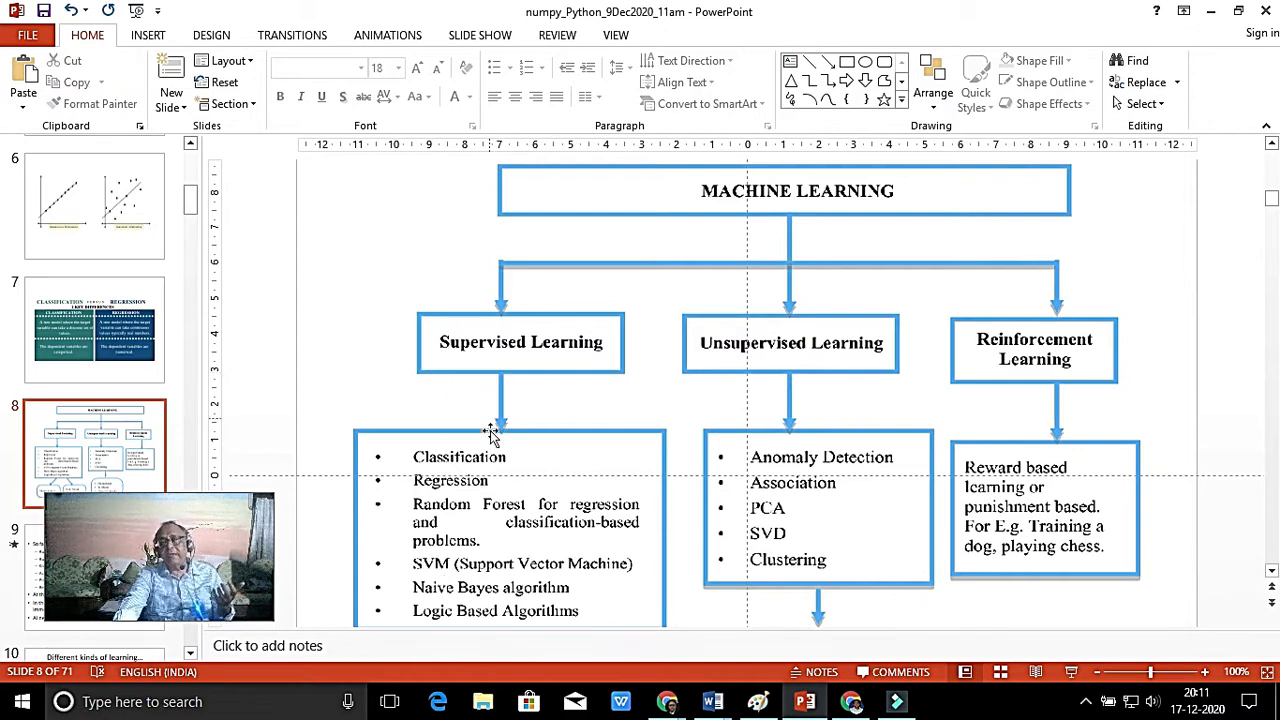
mouse_move(784, 336)
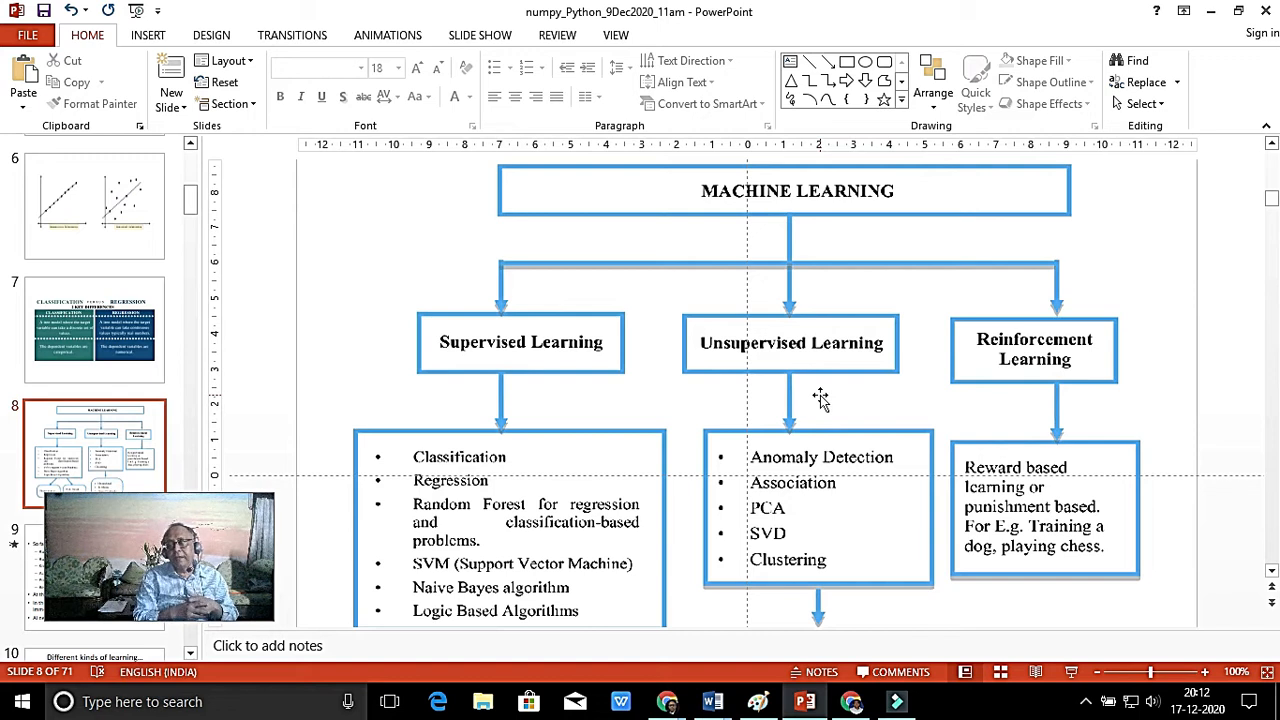
mouse_move(832, 516)
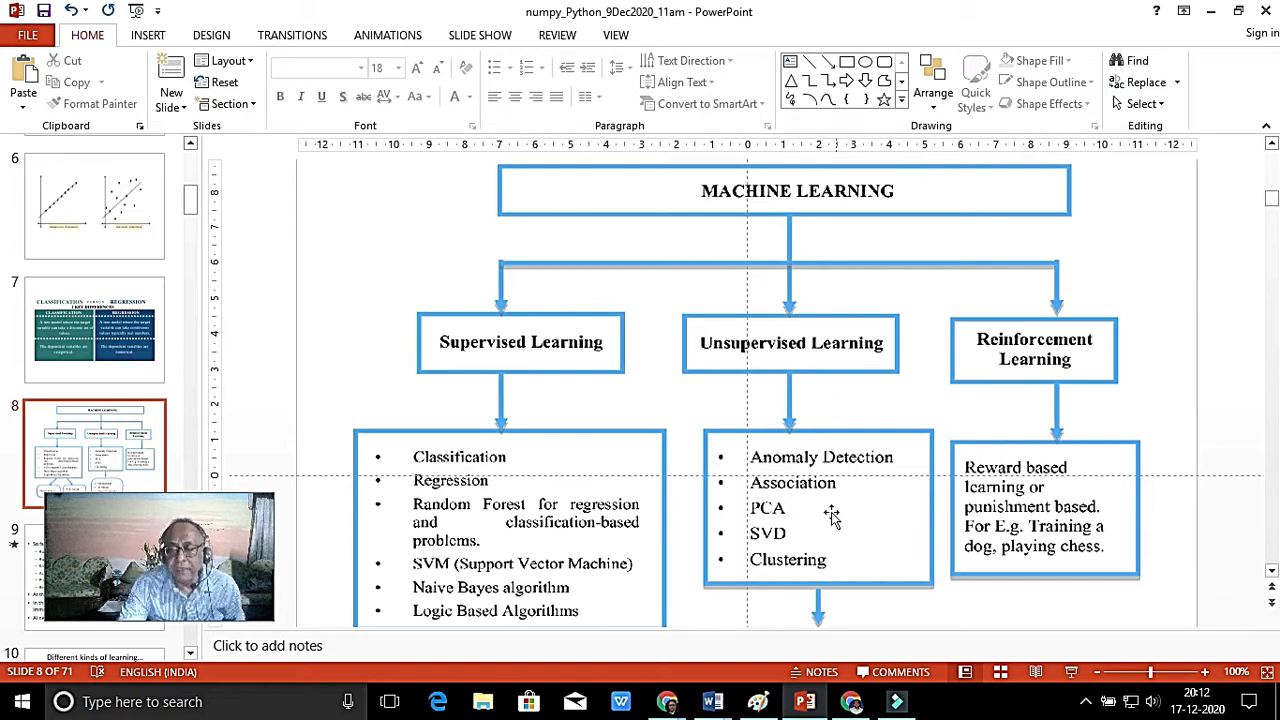
mouse_move(1002, 380)
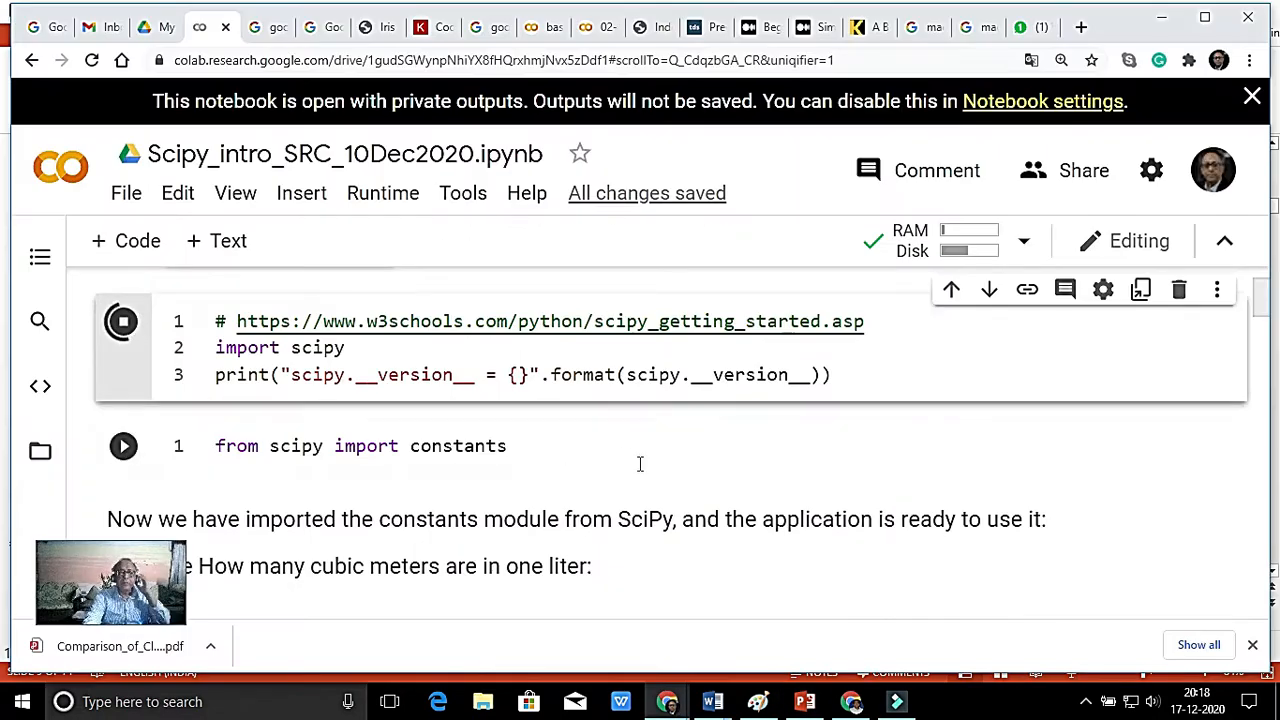
- Run the SciPy version cell so it reports 1.4.1
left_click(124, 320)
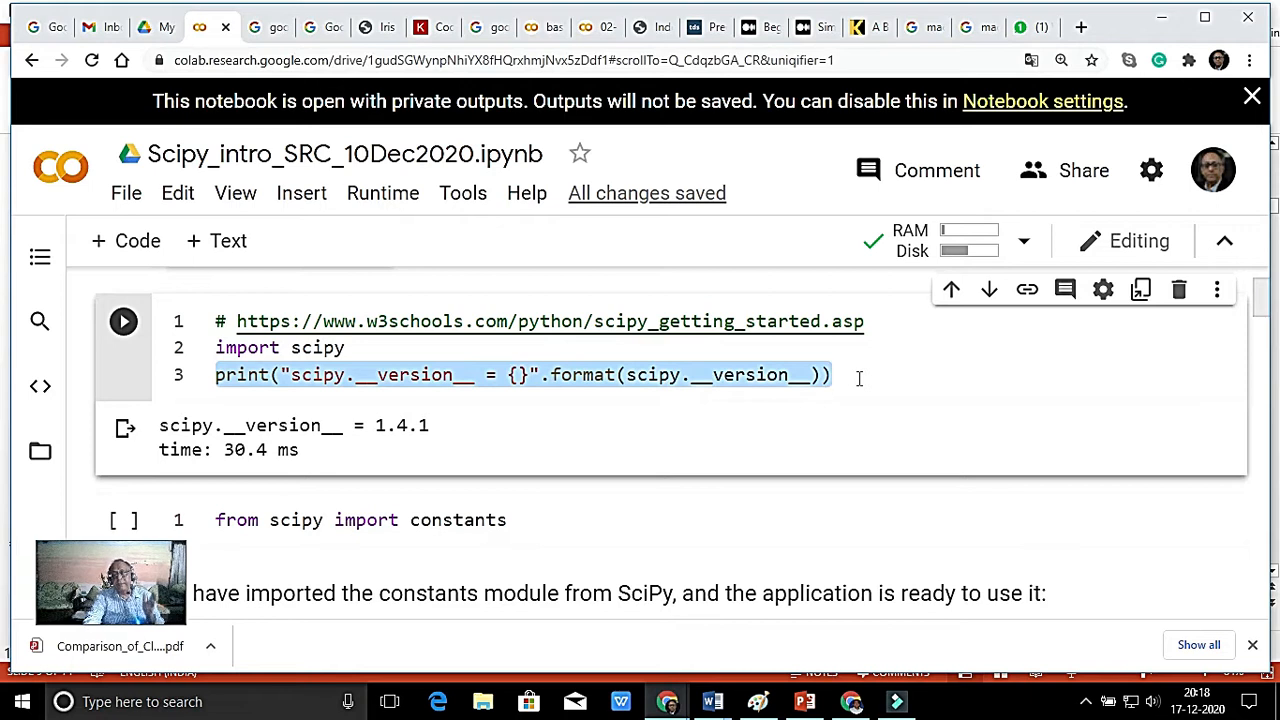
left_click(730, 432)
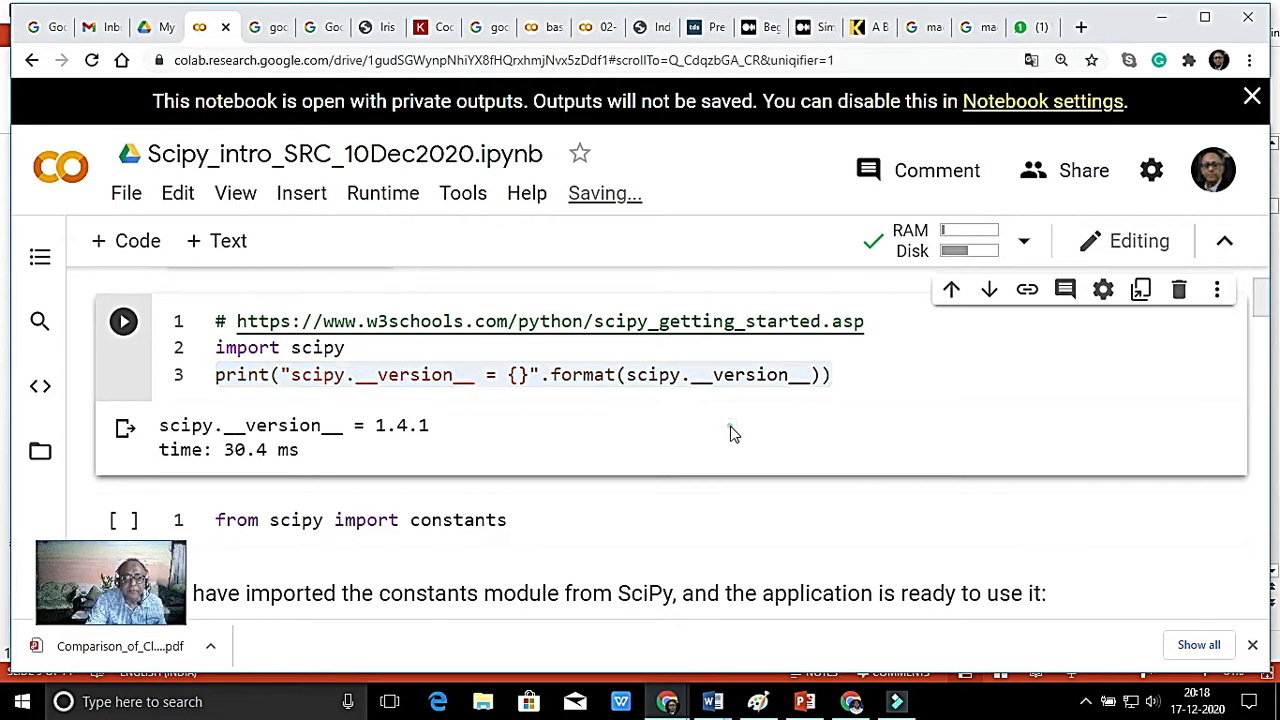
- Browse down past the constants, root finding, graph traversal and regression cells to the autotime install cell
scroll("down", 3)
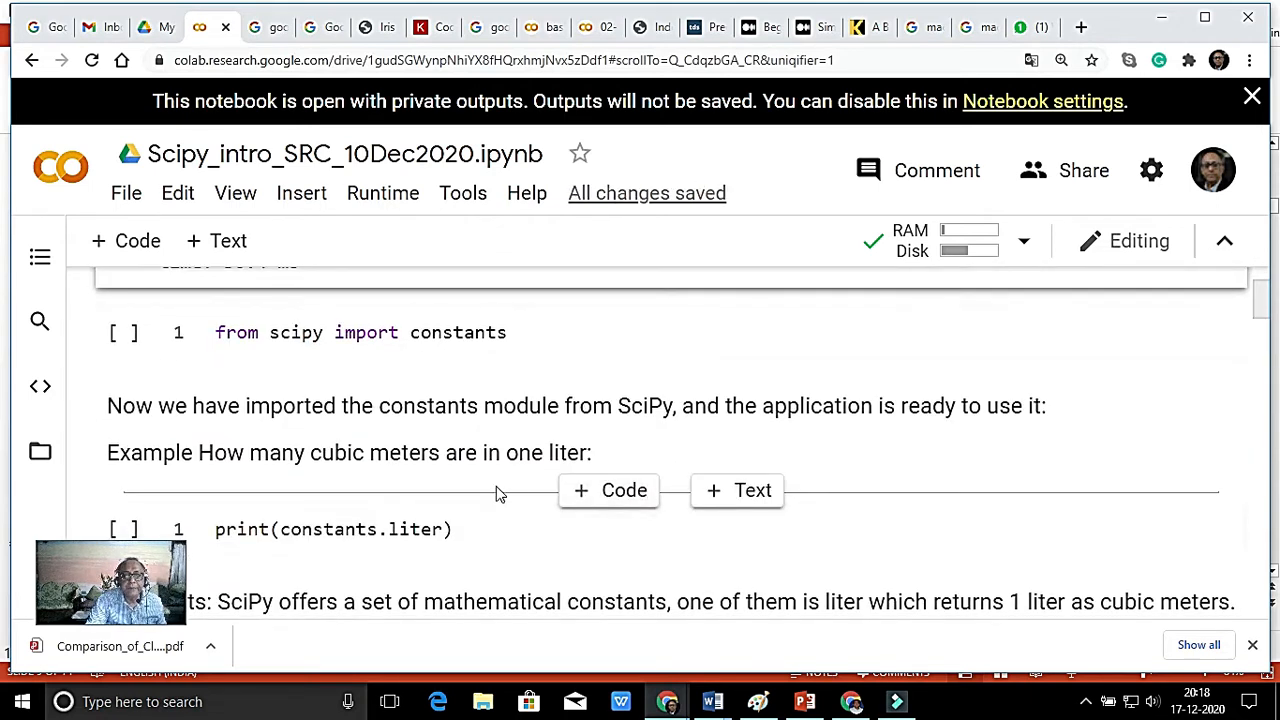
mouse_move(372, 396)
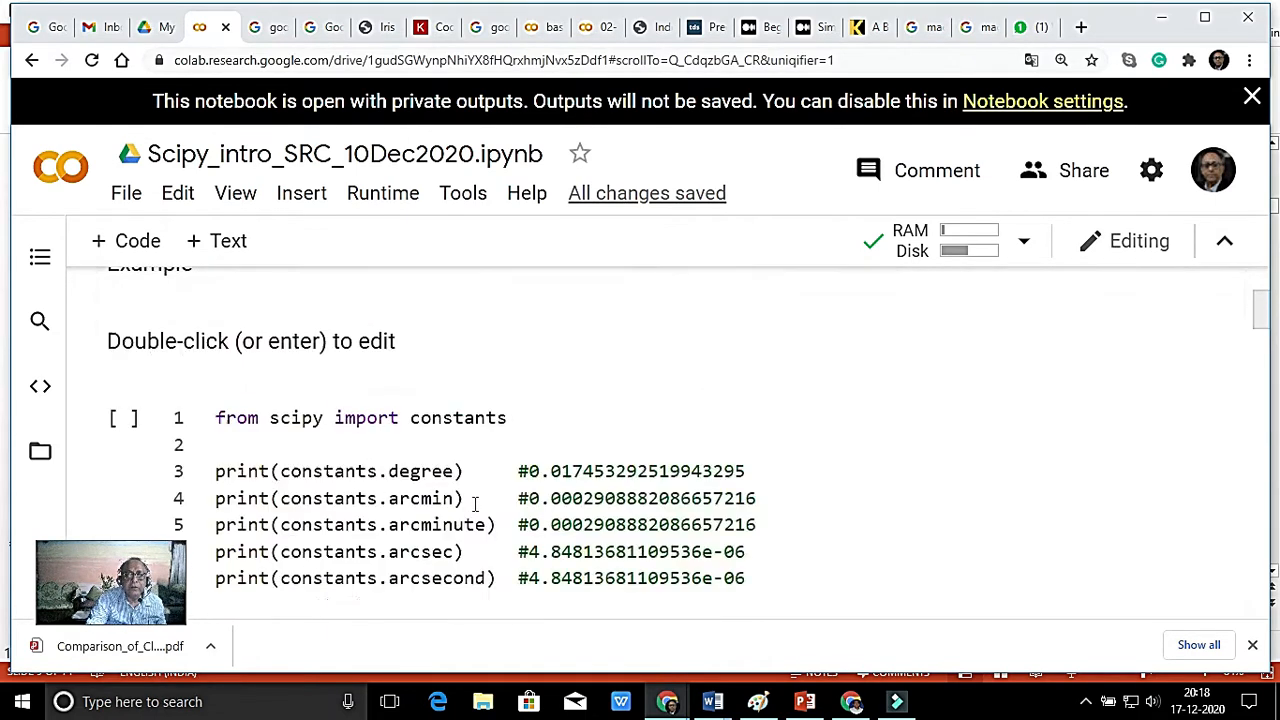
scroll("down", 3)
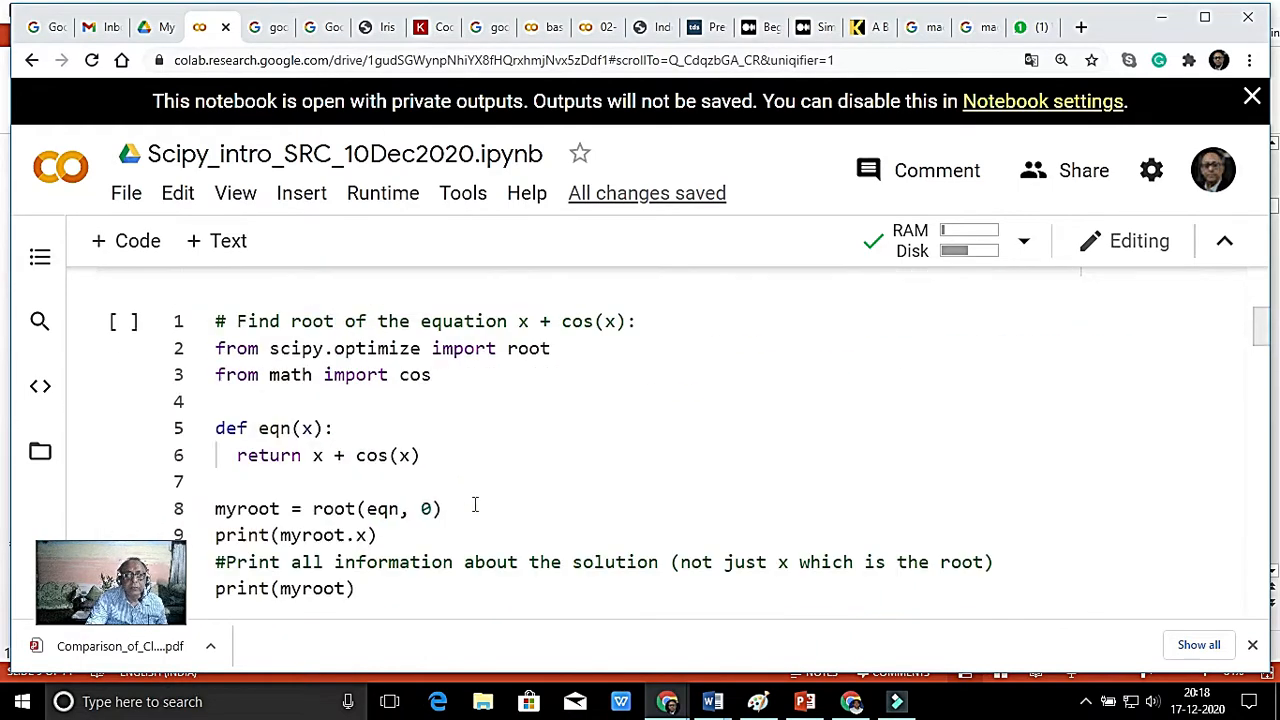
scroll("down", 3)
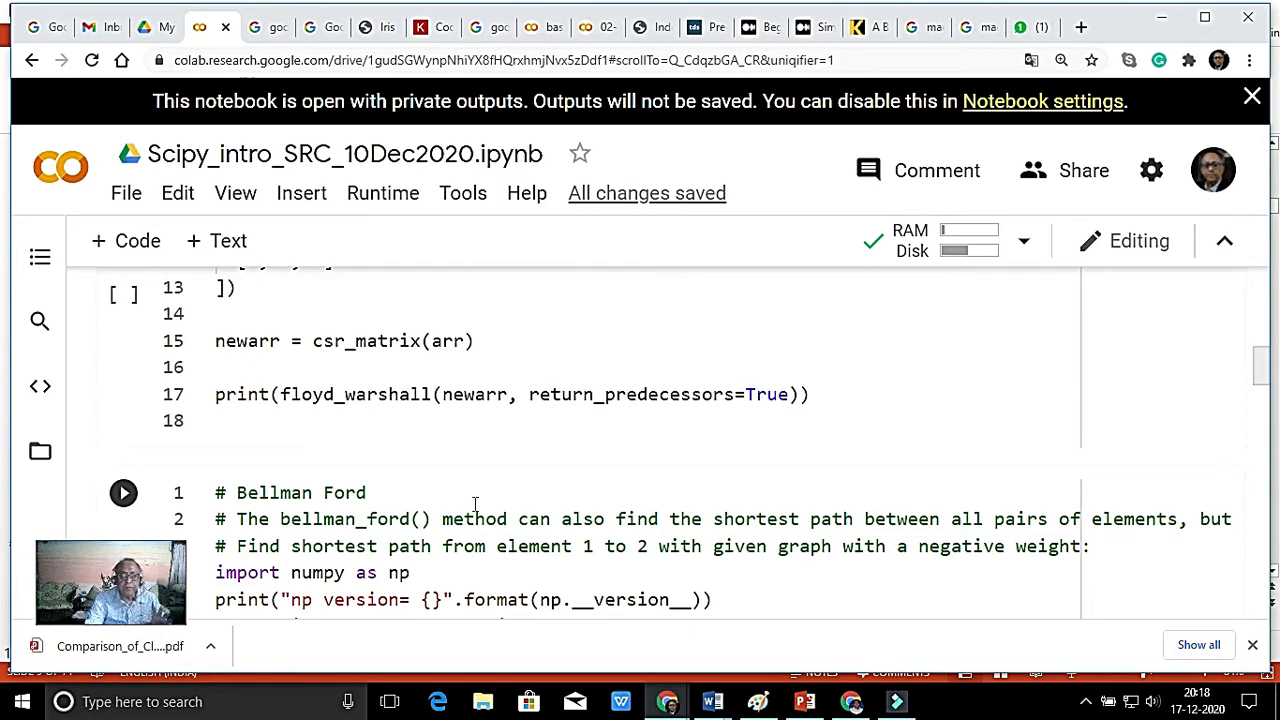
scroll("down", 3)
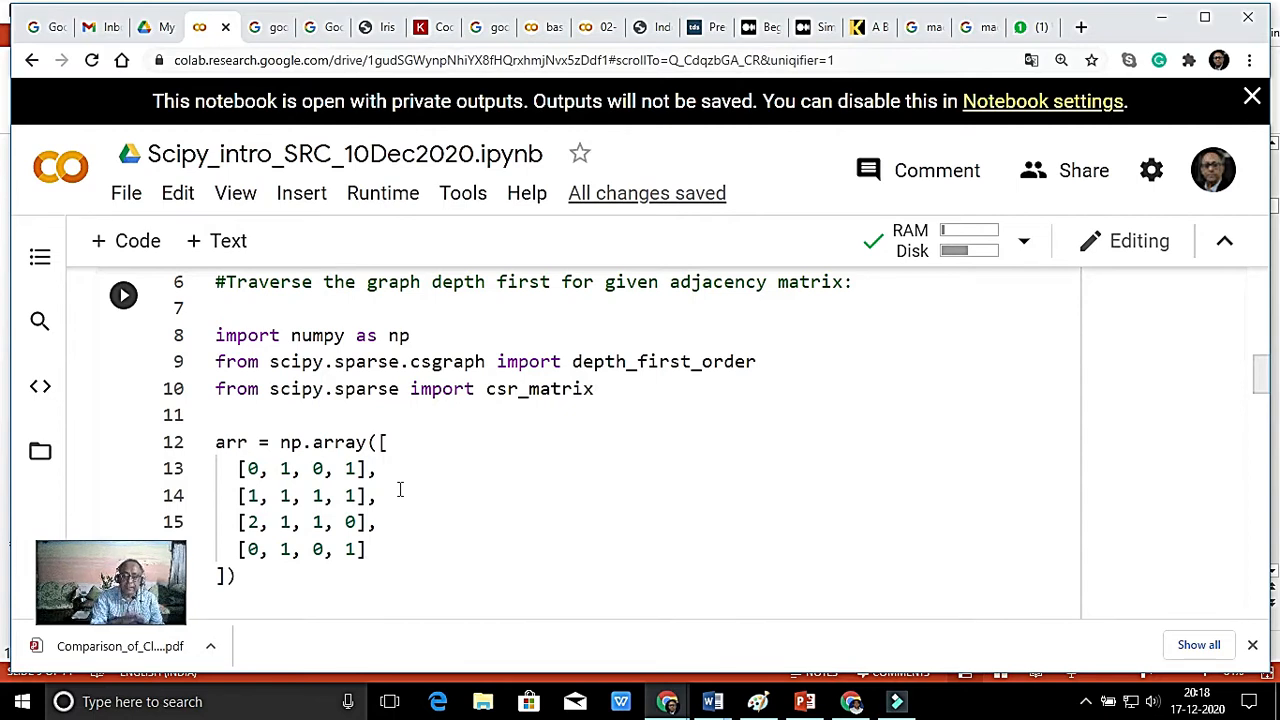
mouse_move(408, 496)
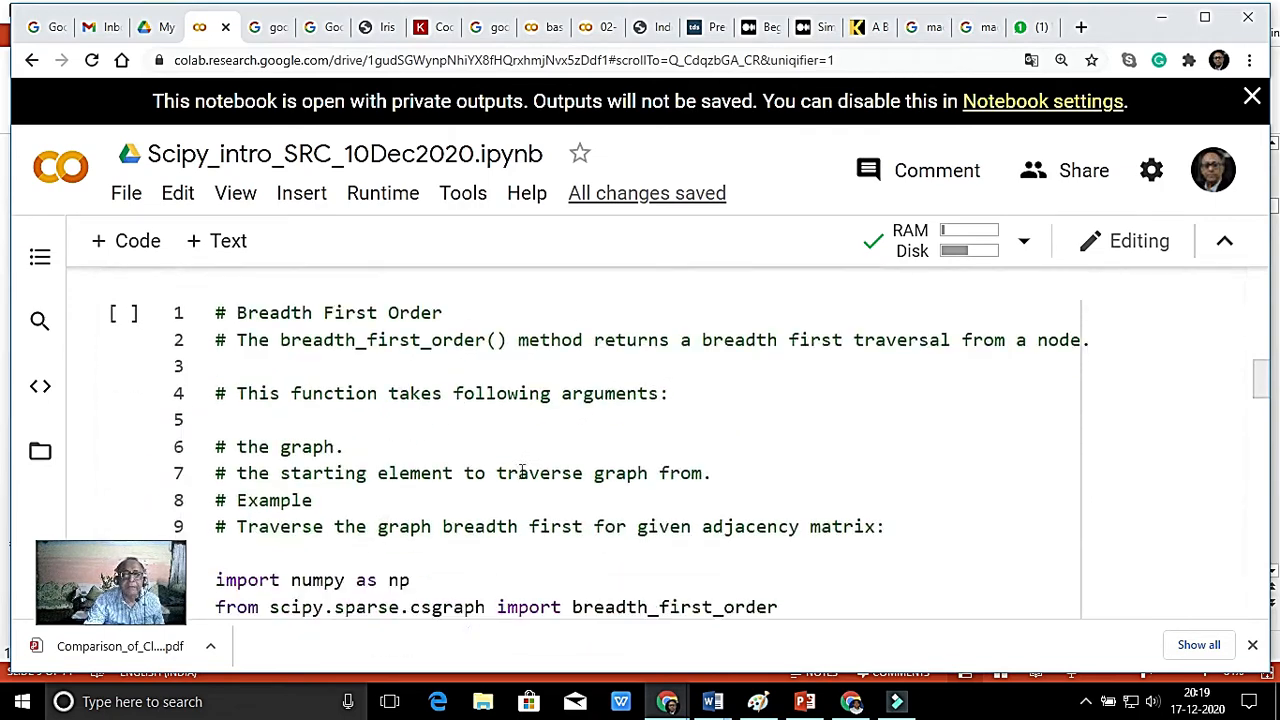
scroll("down", 3)
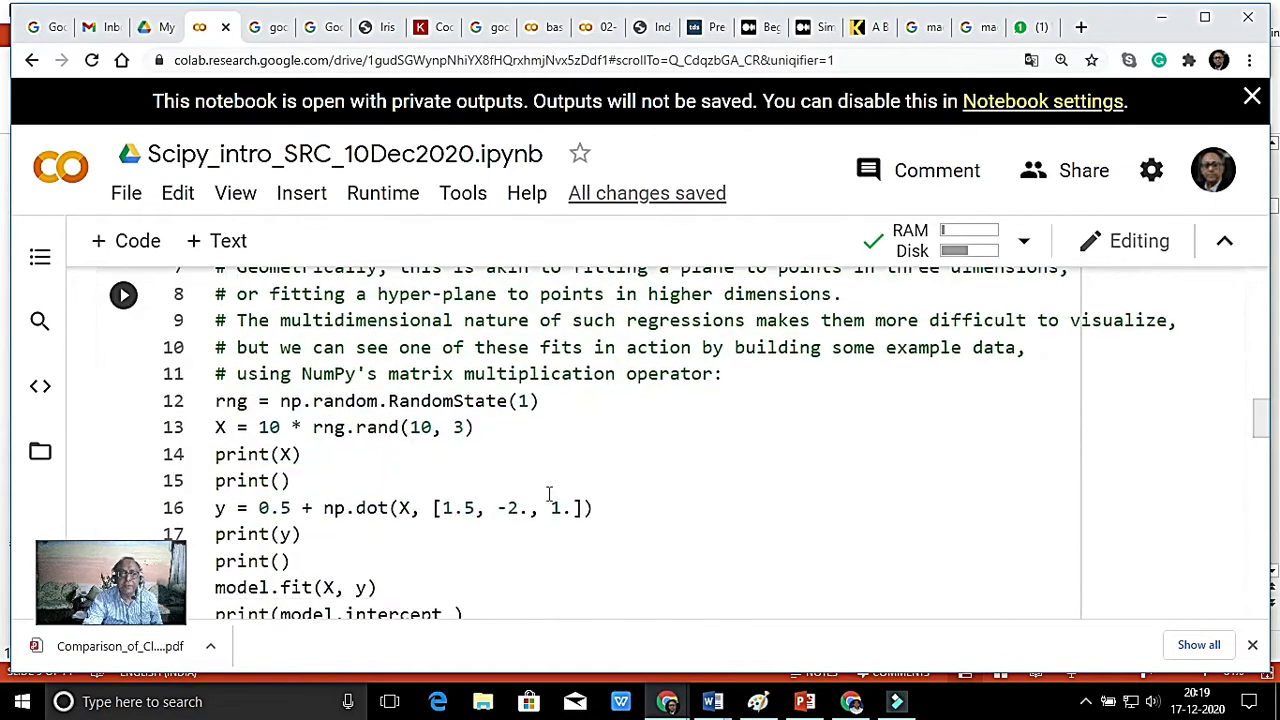
scroll("down", 3)
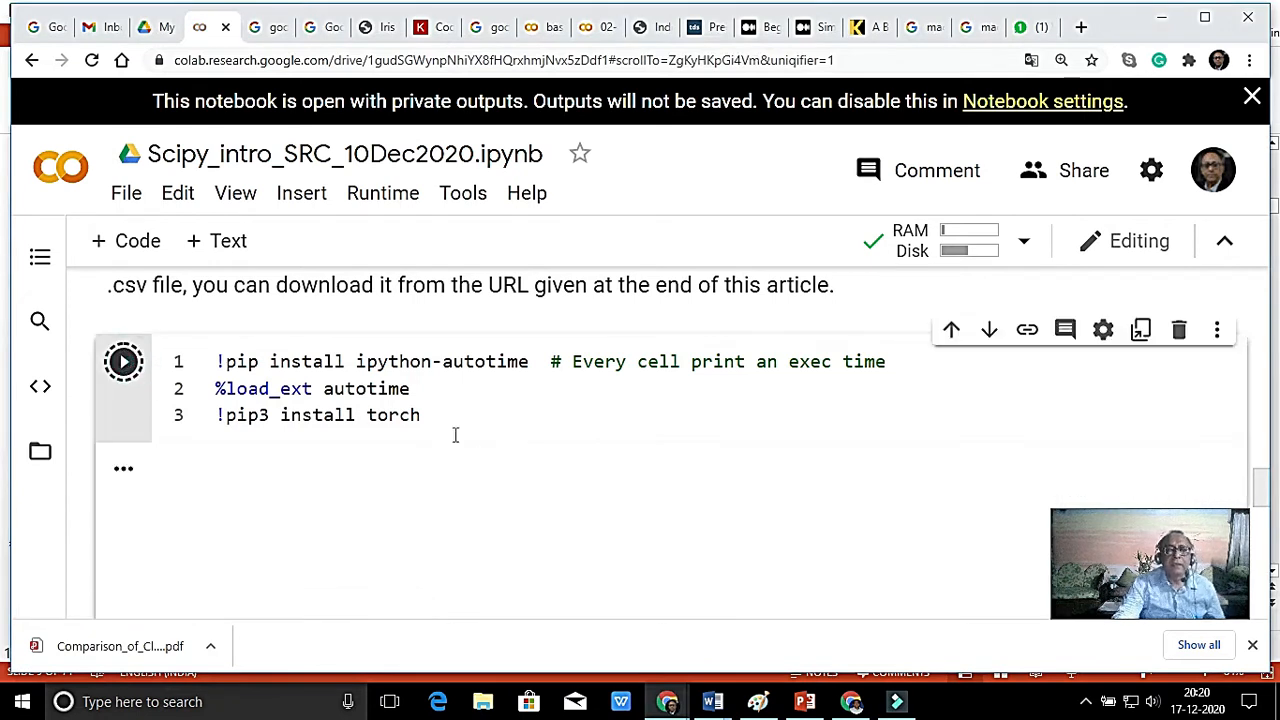
- Run the ipython-autotime and torch install cell and review its 'already satisfied' output
left_click(124, 360)
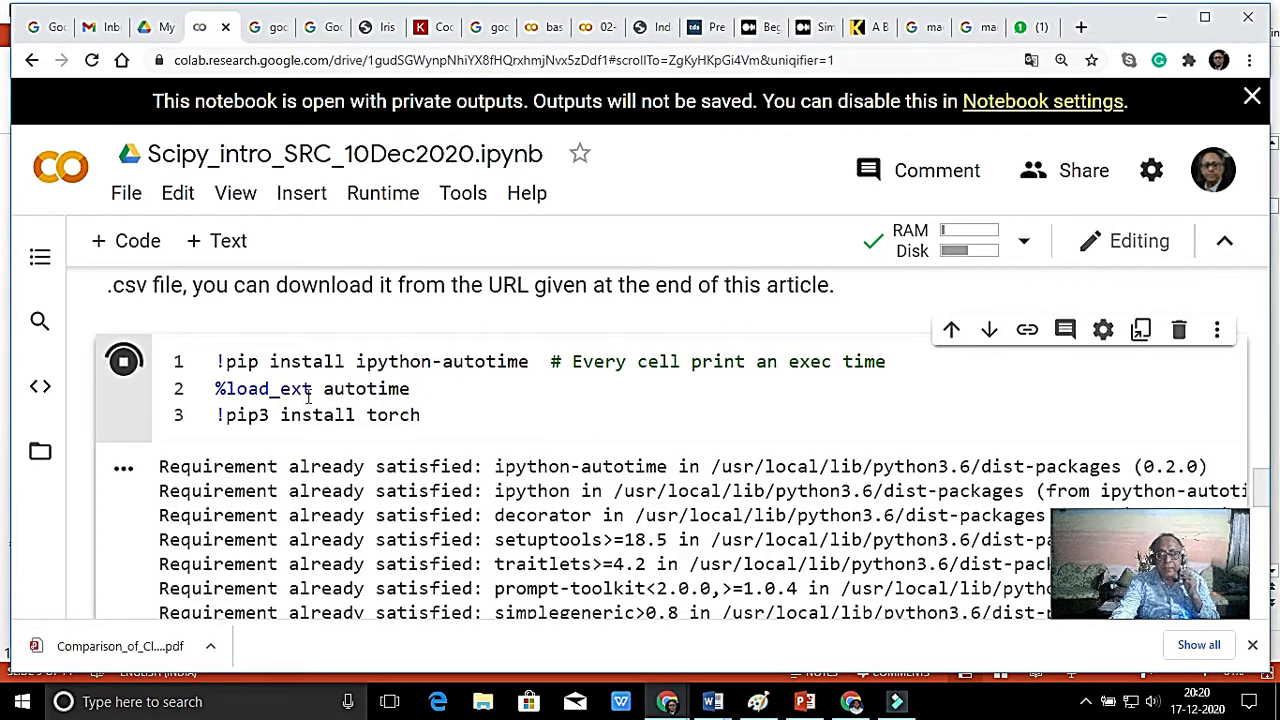
triple_click(312, 388)
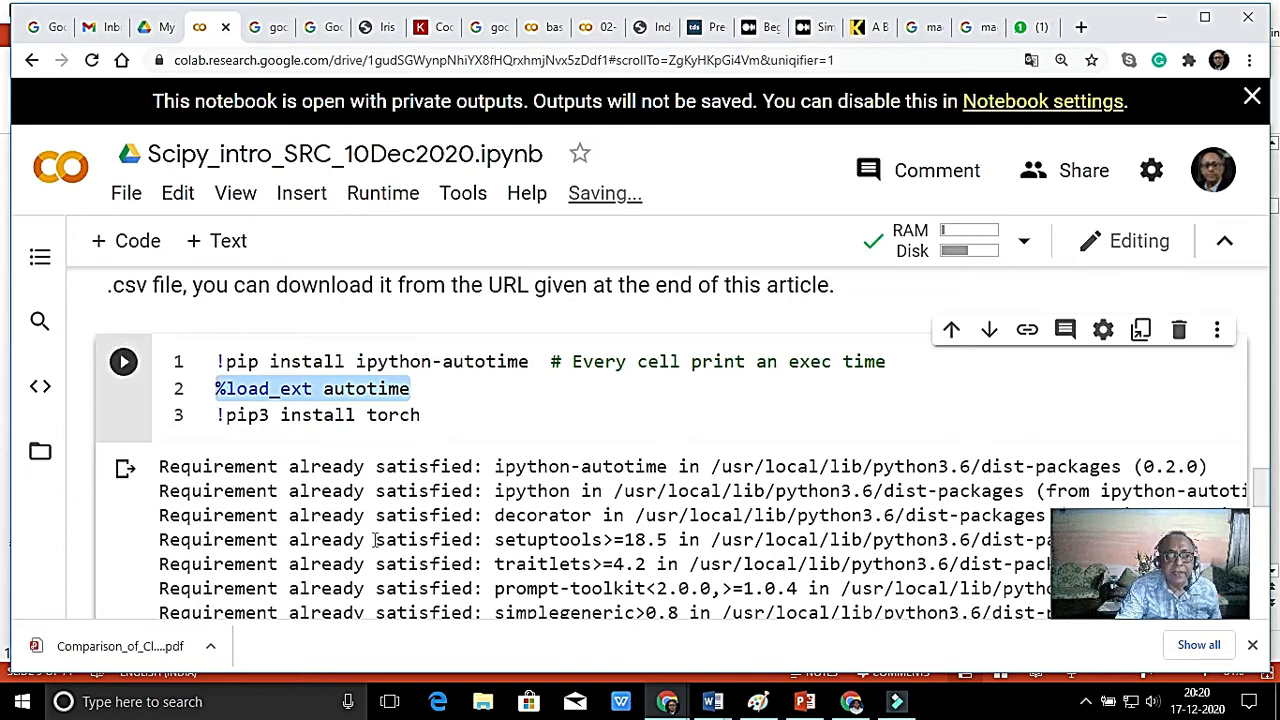
scroll("down", 3)
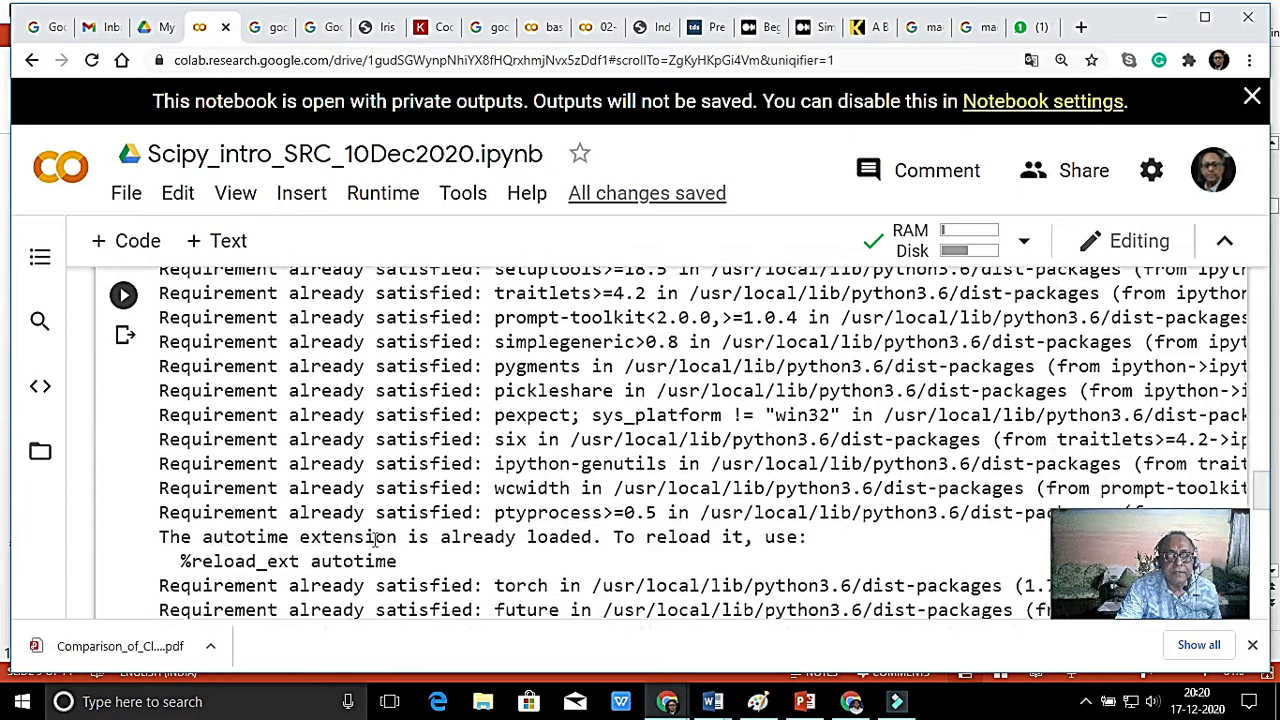
scroll("down", 3)
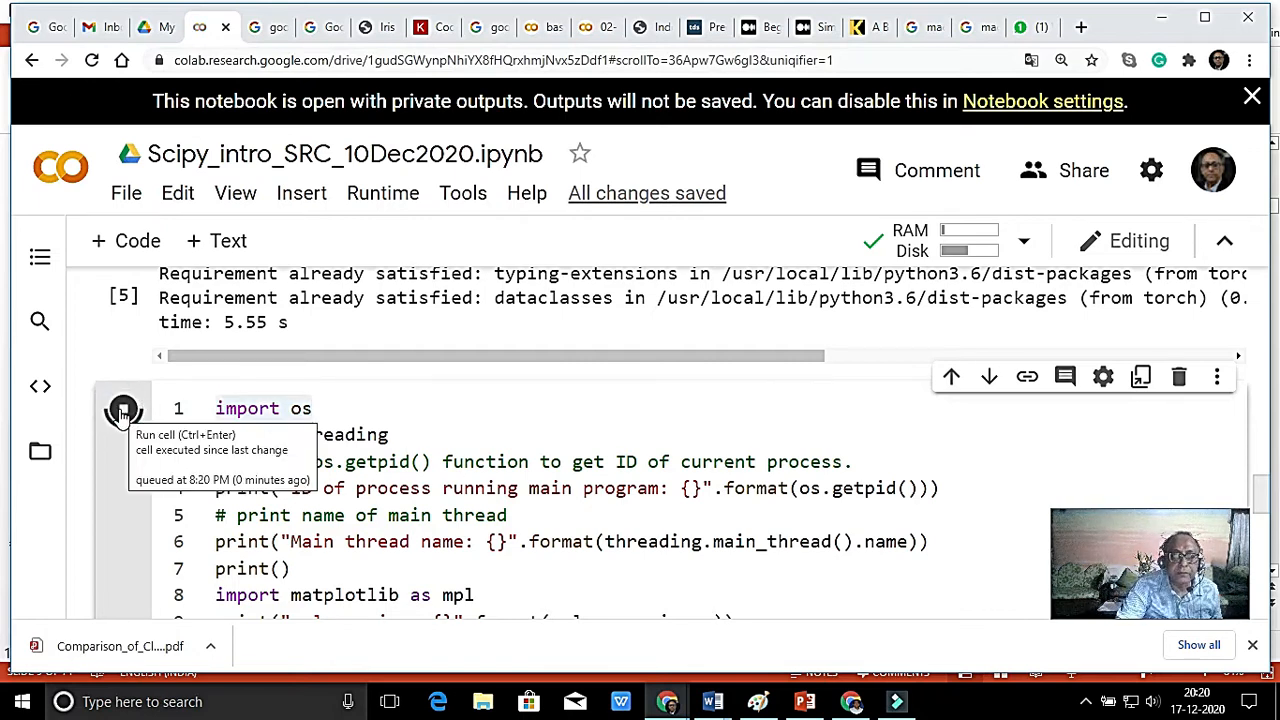
- Run and look through the os/threading and library-version imports cell
left_click(124, 410)
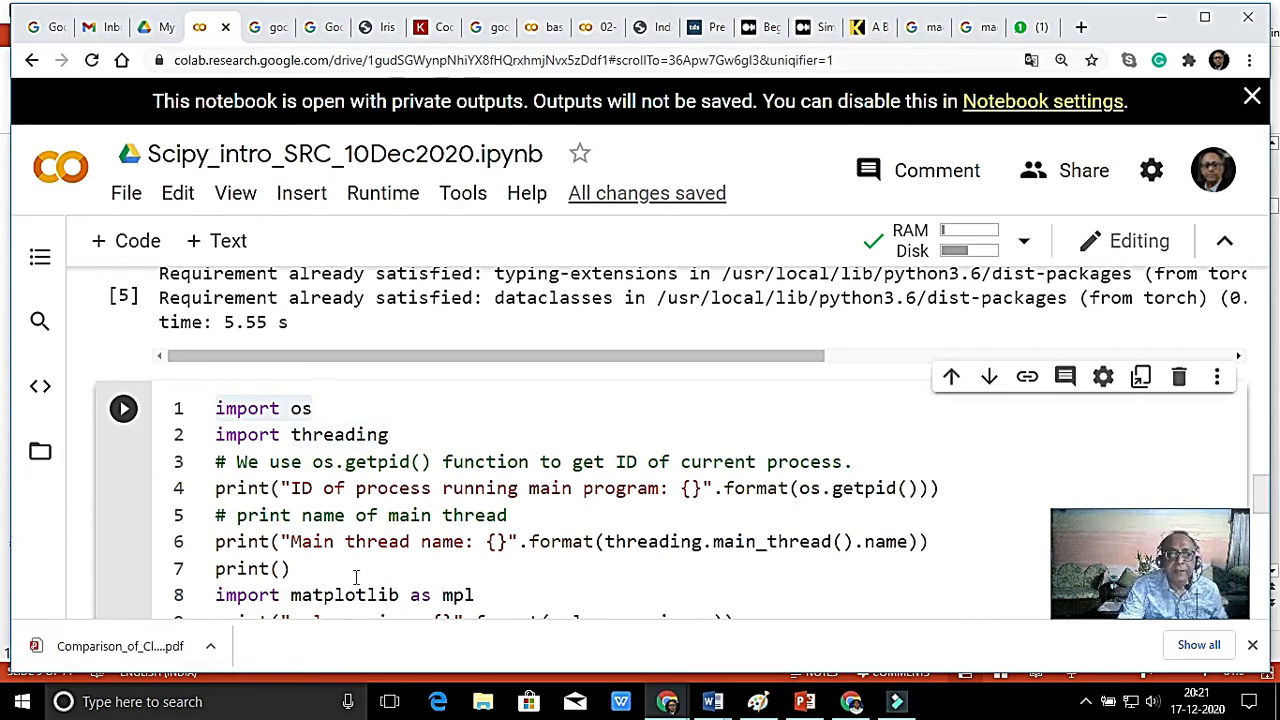
scroll("down", 3)
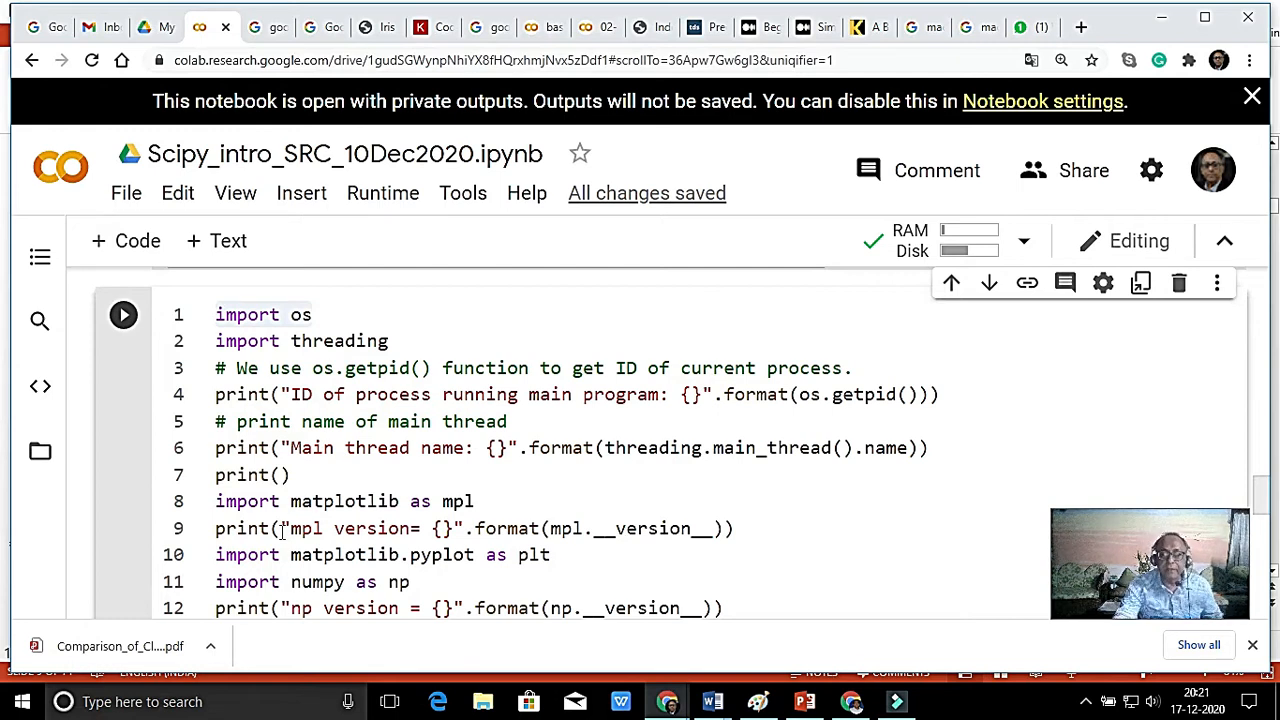
scroll("down", 3)
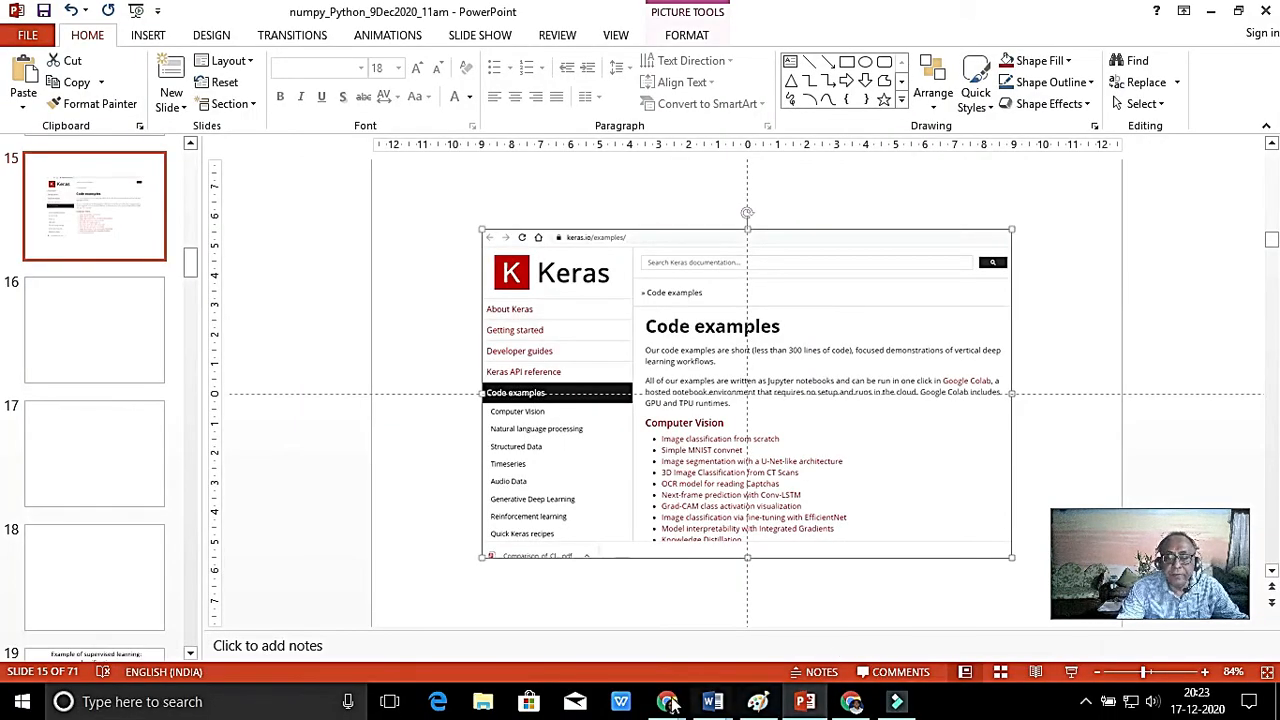
- Return to Chrome and bring up the keras.io Code examples page
left_click(668, 700)
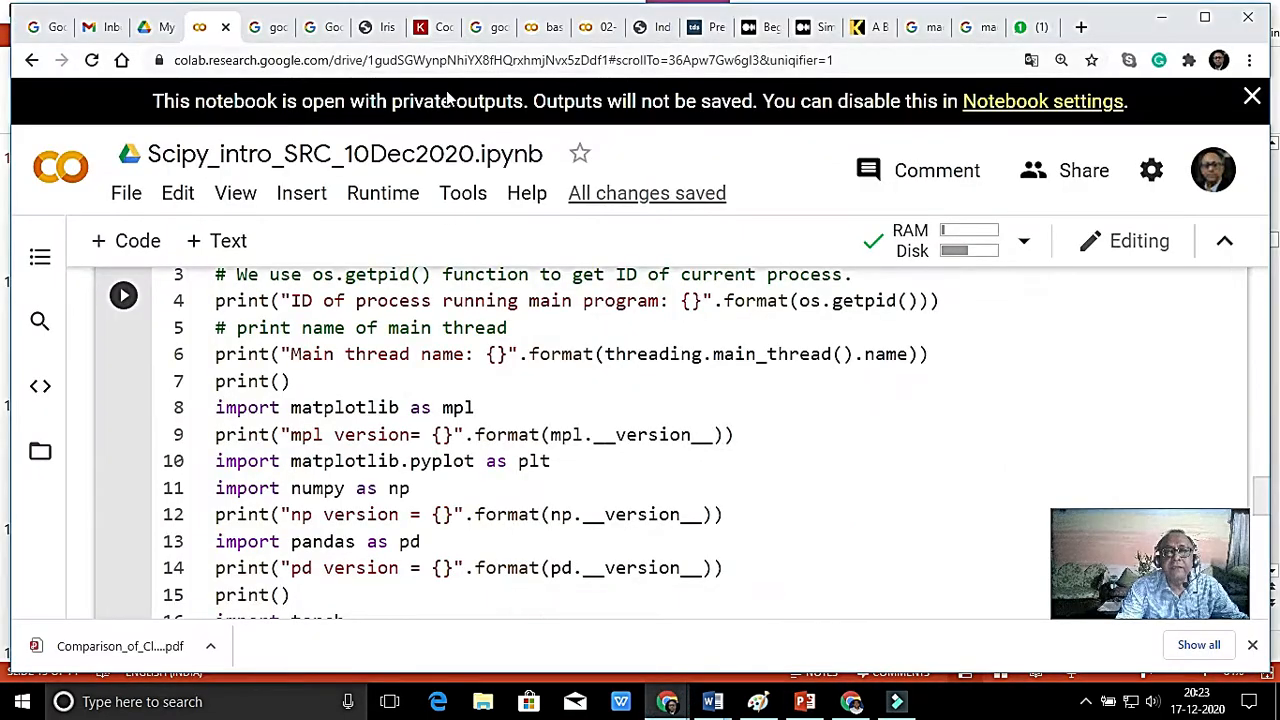
left_click(420, 28)
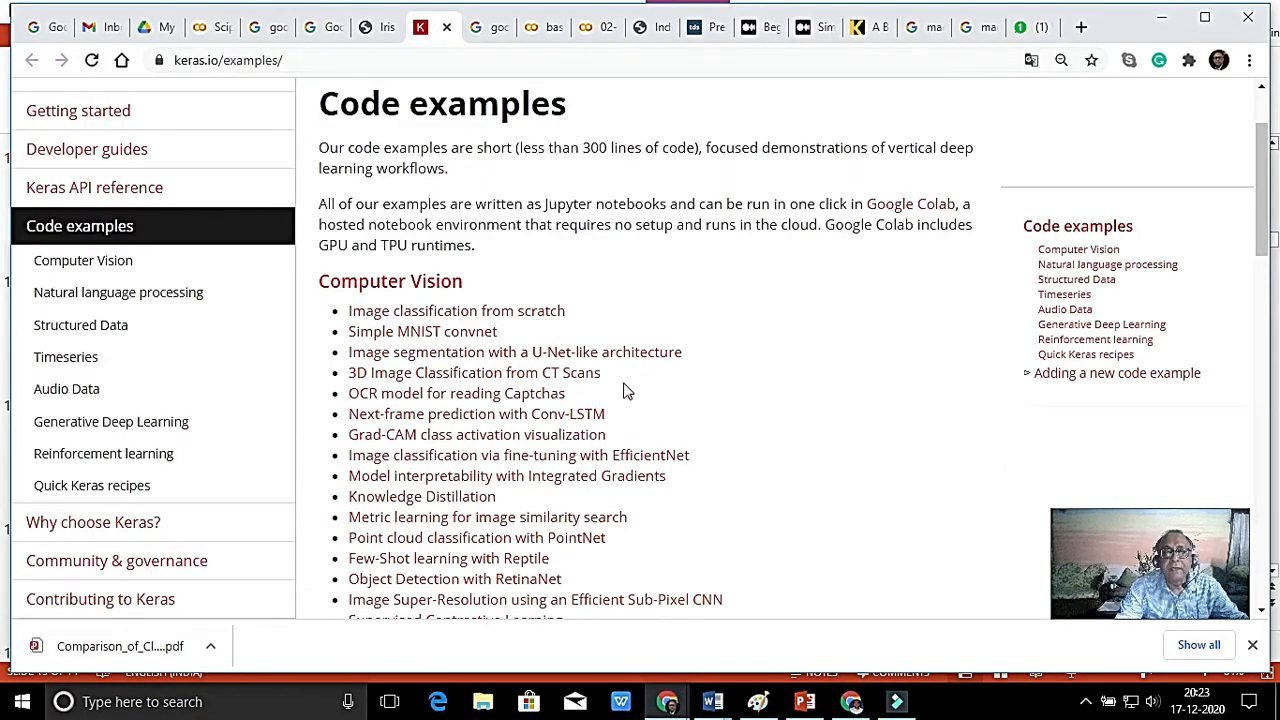
- Set the page zoom to 100% and start browsing down the Computer Vision examples
left_click(1248, 60)
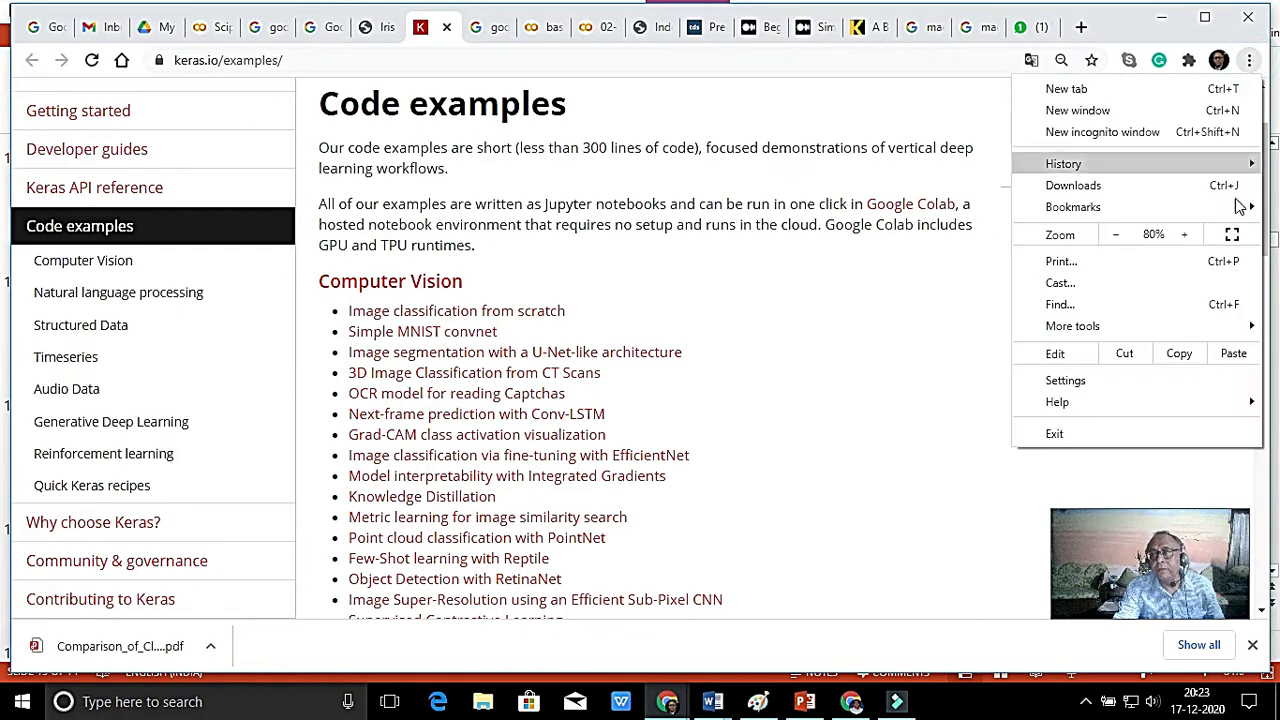
left_click(1184, 234)
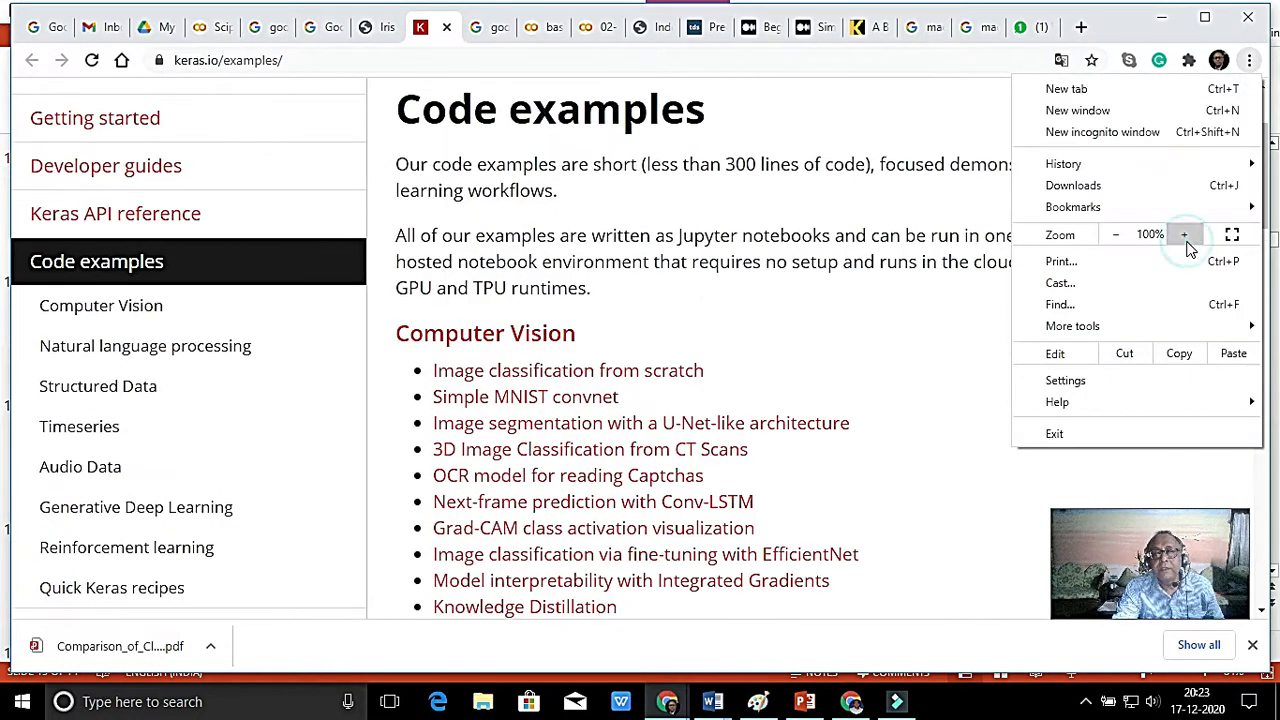
mouse_move(696, 284)
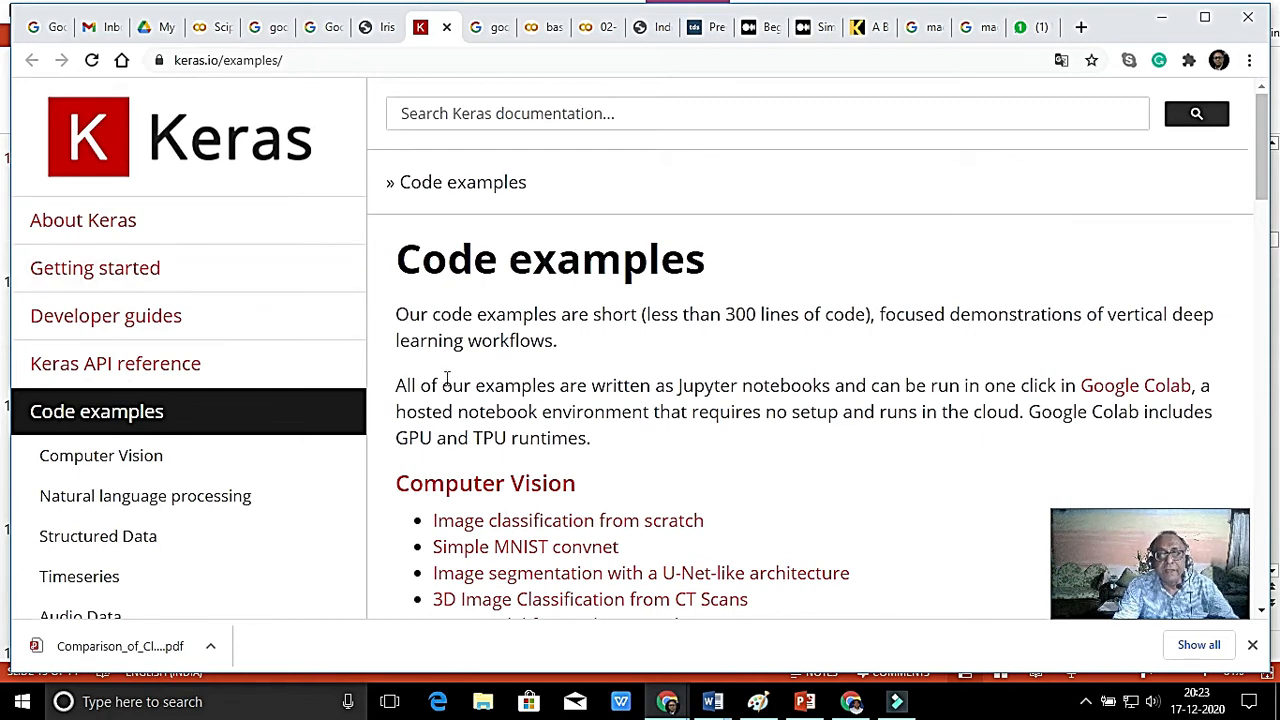
scroll("down", 3)
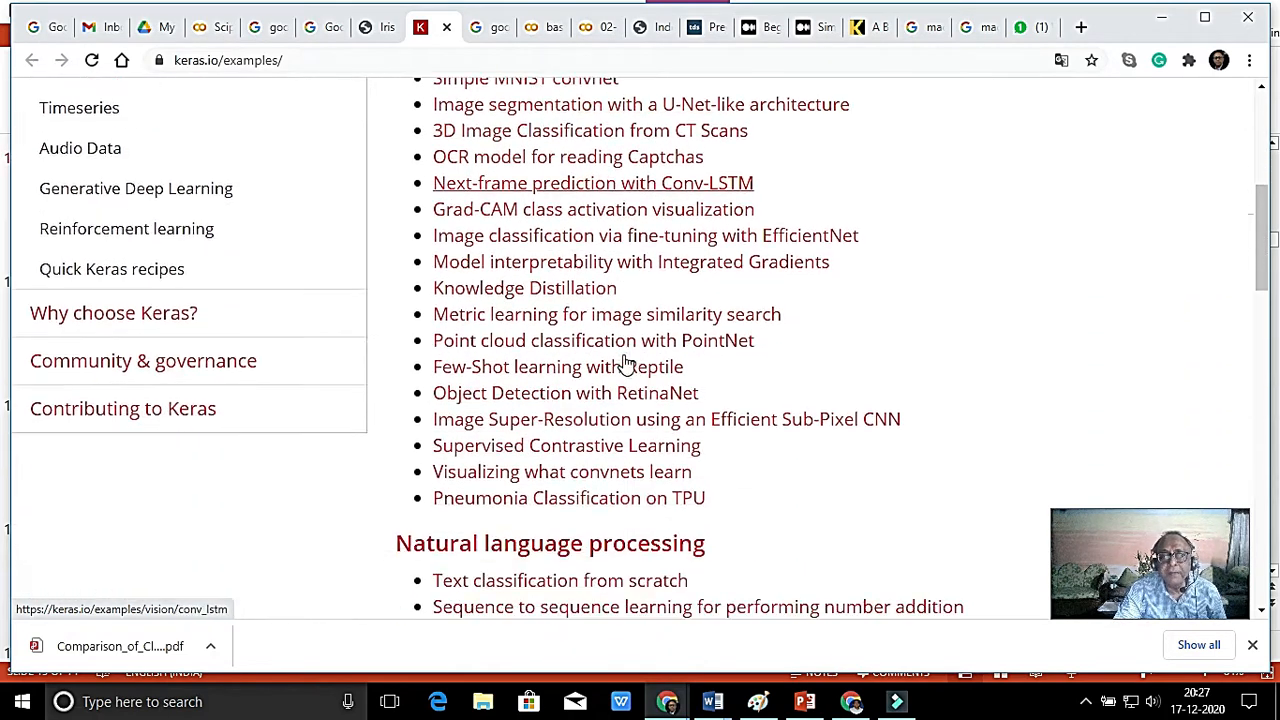
- Browse past Structured Data, Timeseries, Audio and Generative Deep Learning to Reinforcement learning, then back up slightly
scroll("down", 3)
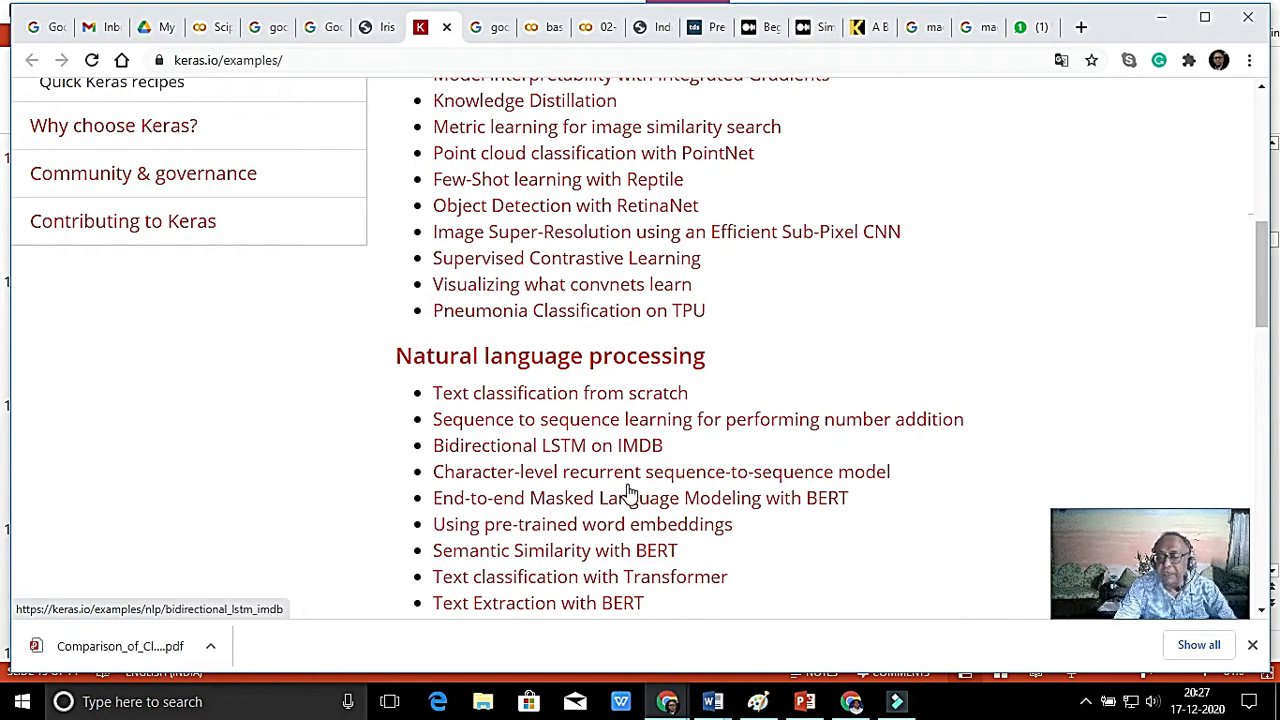
scroll("down", 3)
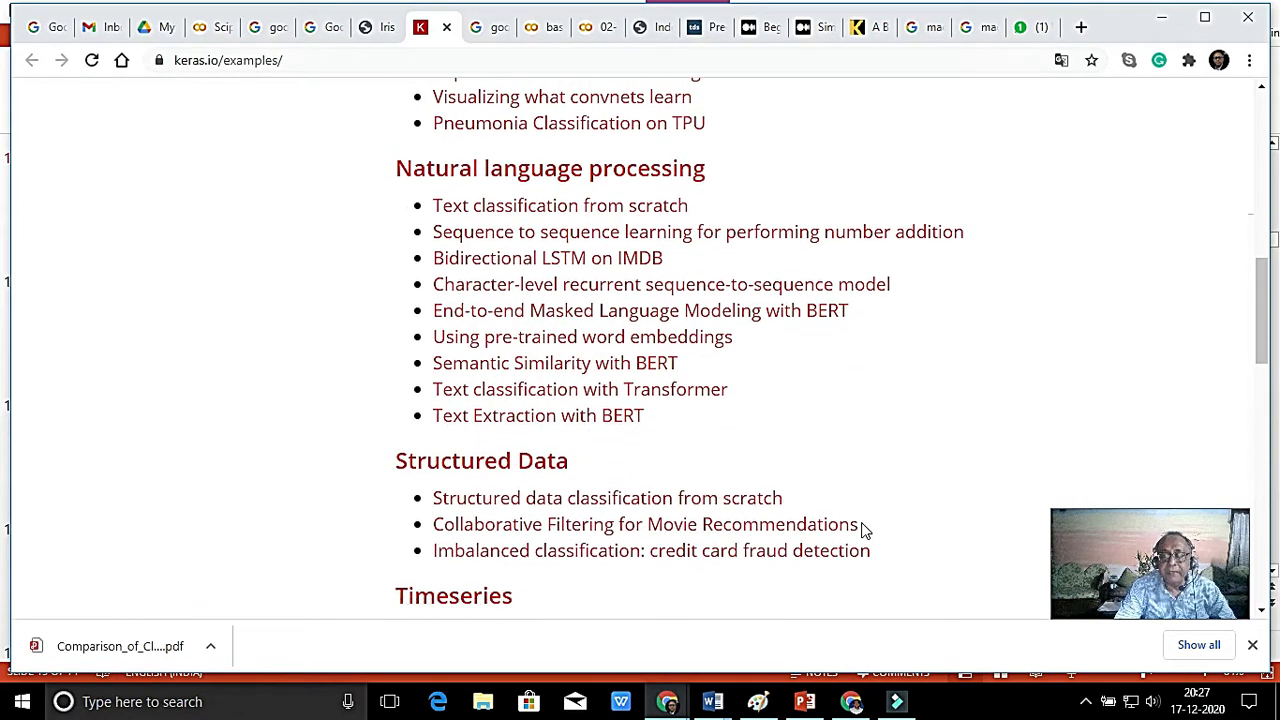
scroll("down", 3)
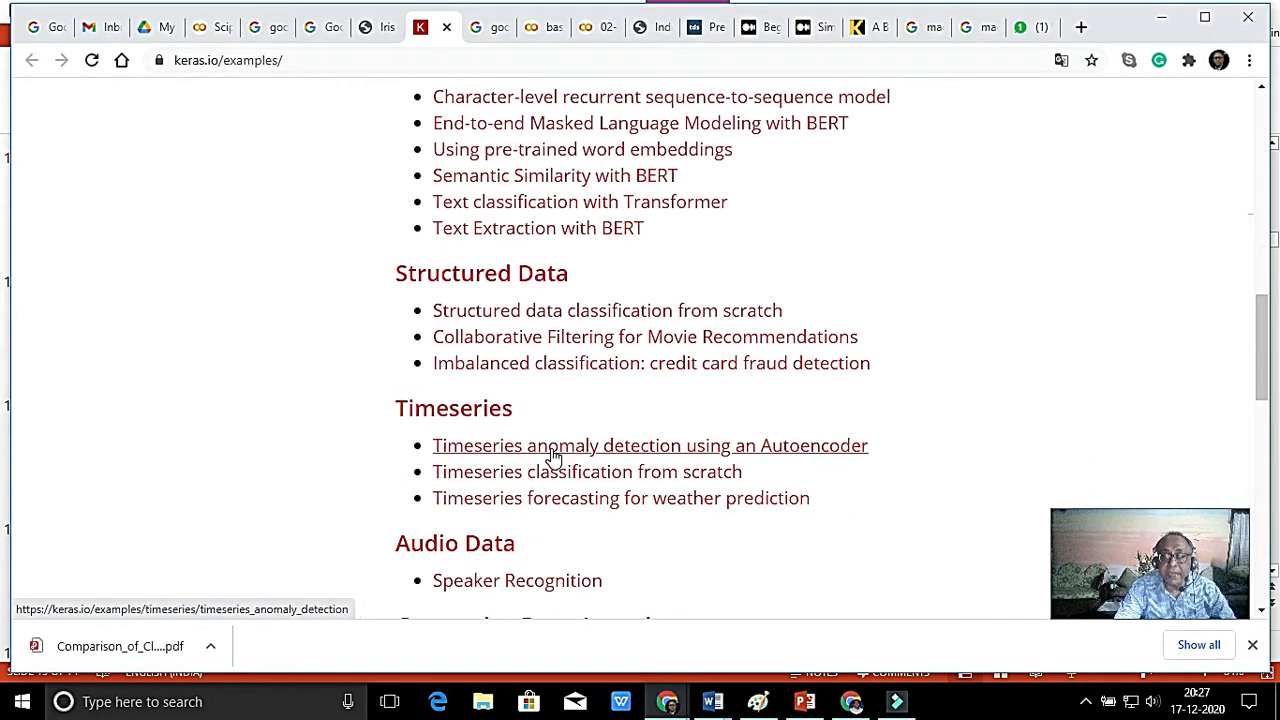
scroll("down", 3)
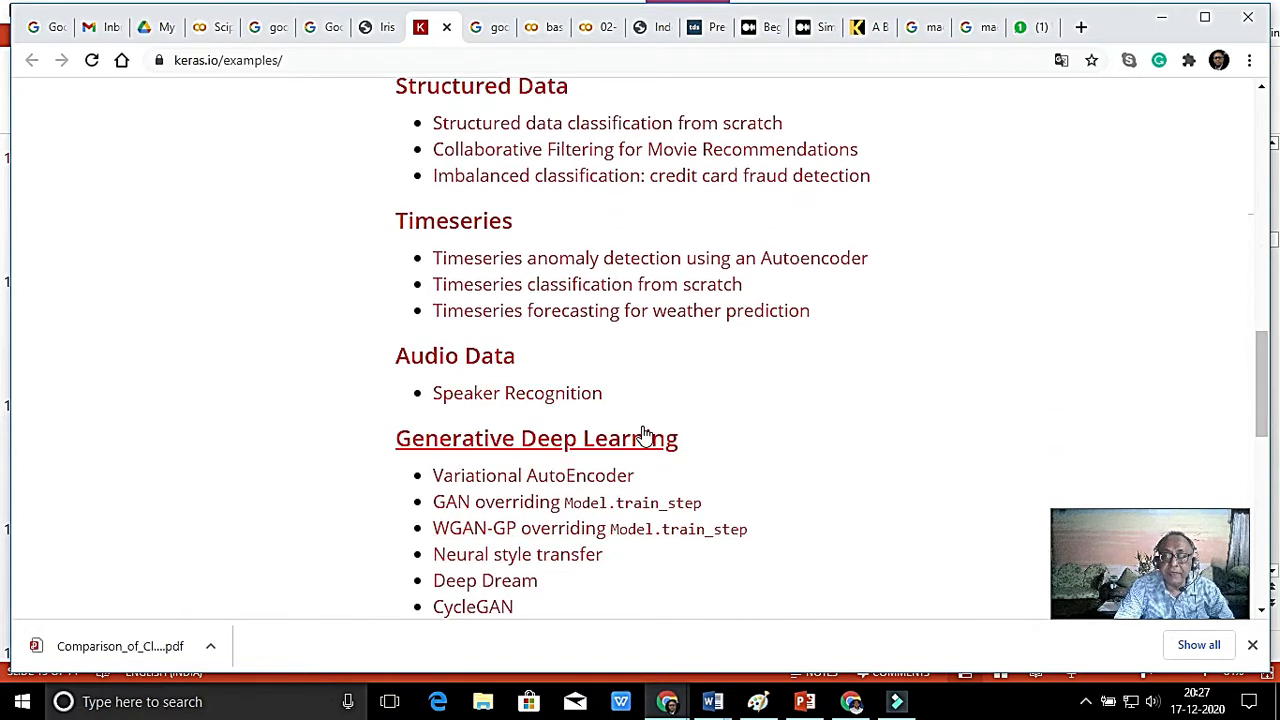
mouse_move(796, 428)
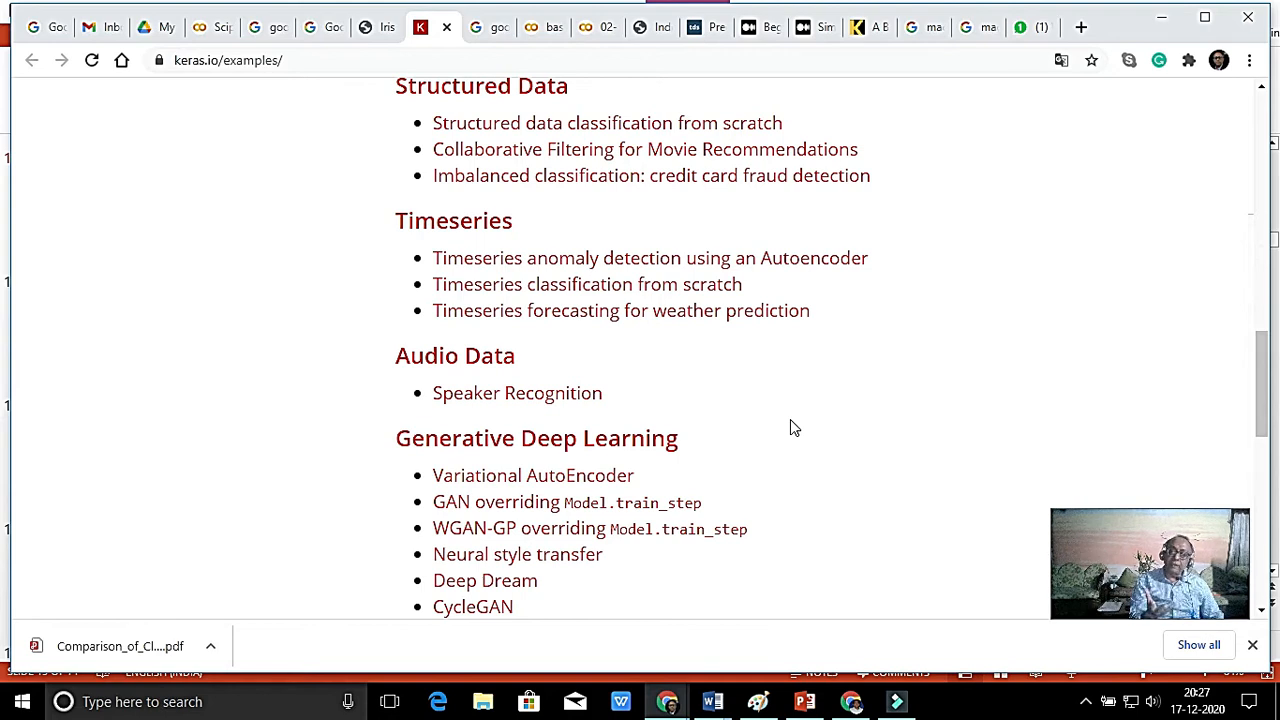
scroll("down", 3)
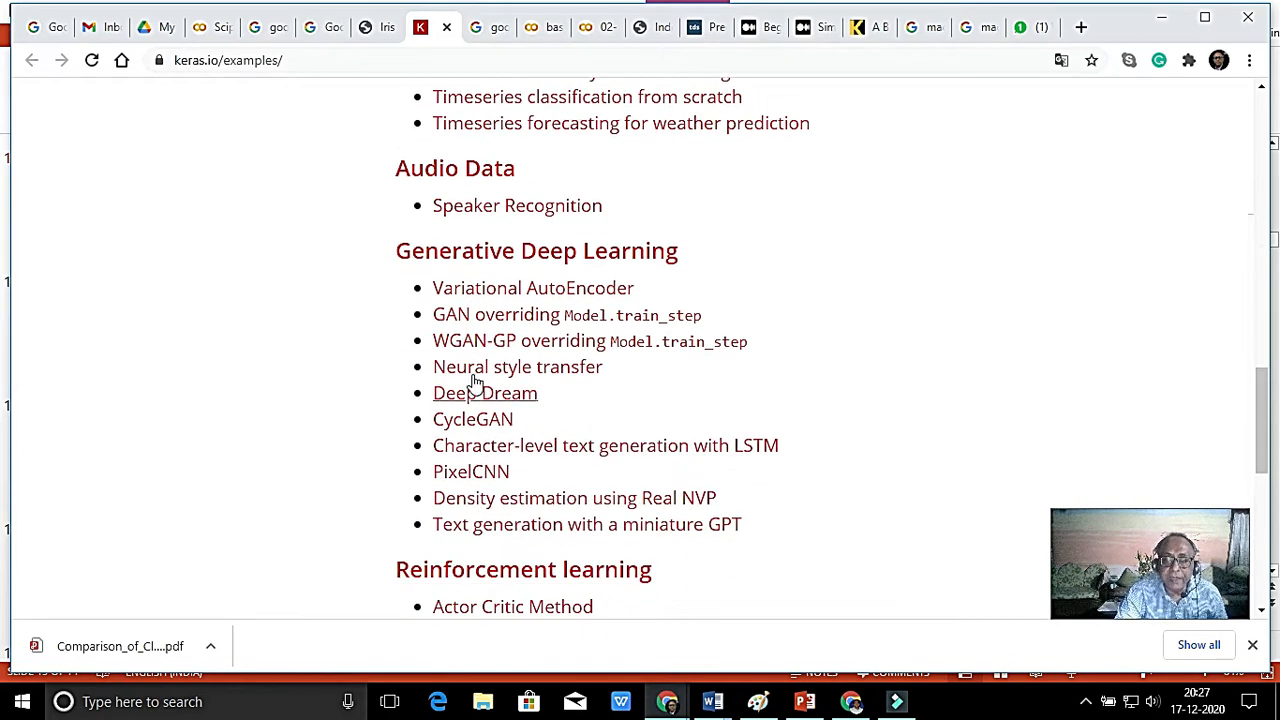
scroll("down", 3)
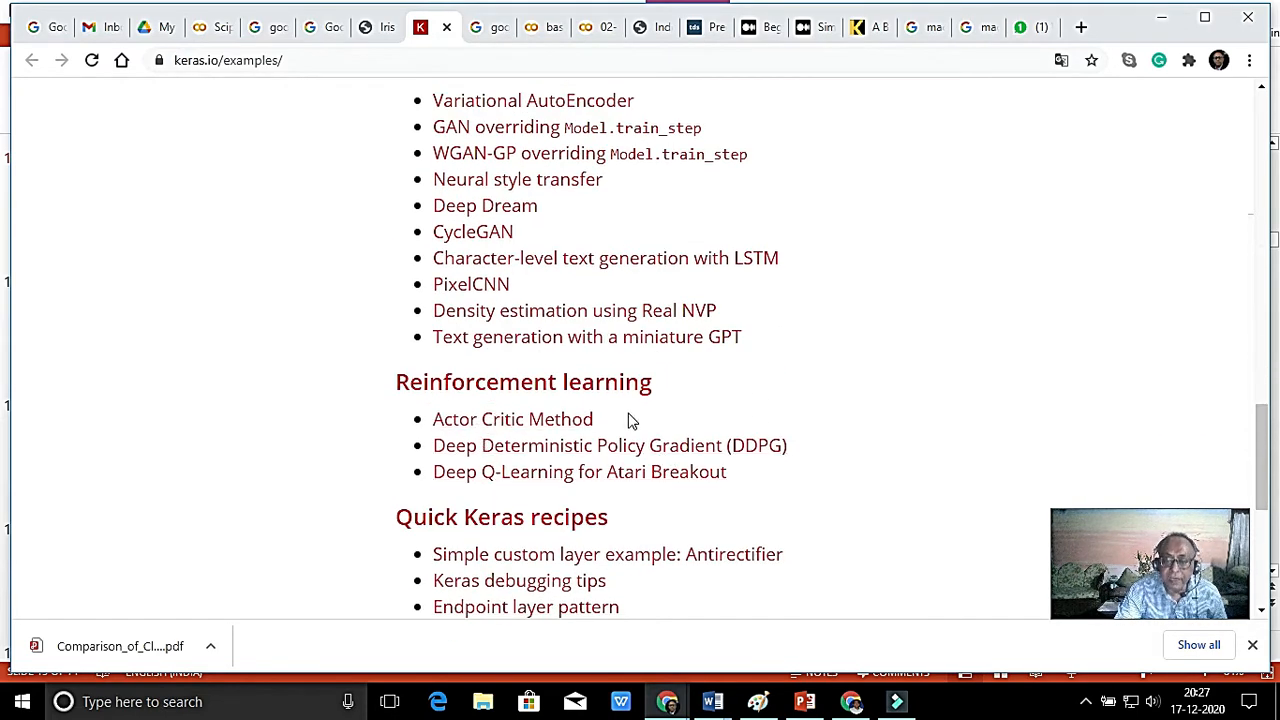
mouse_move(620, 502)
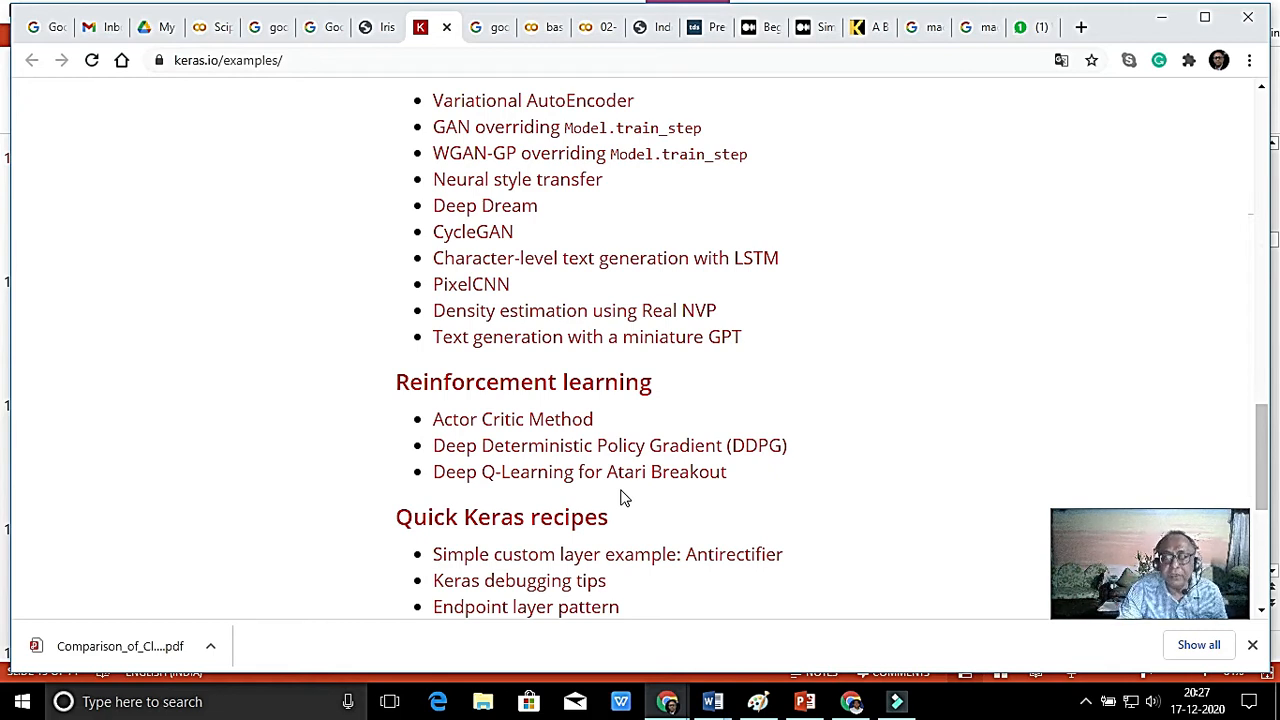
scroll("up", 3)
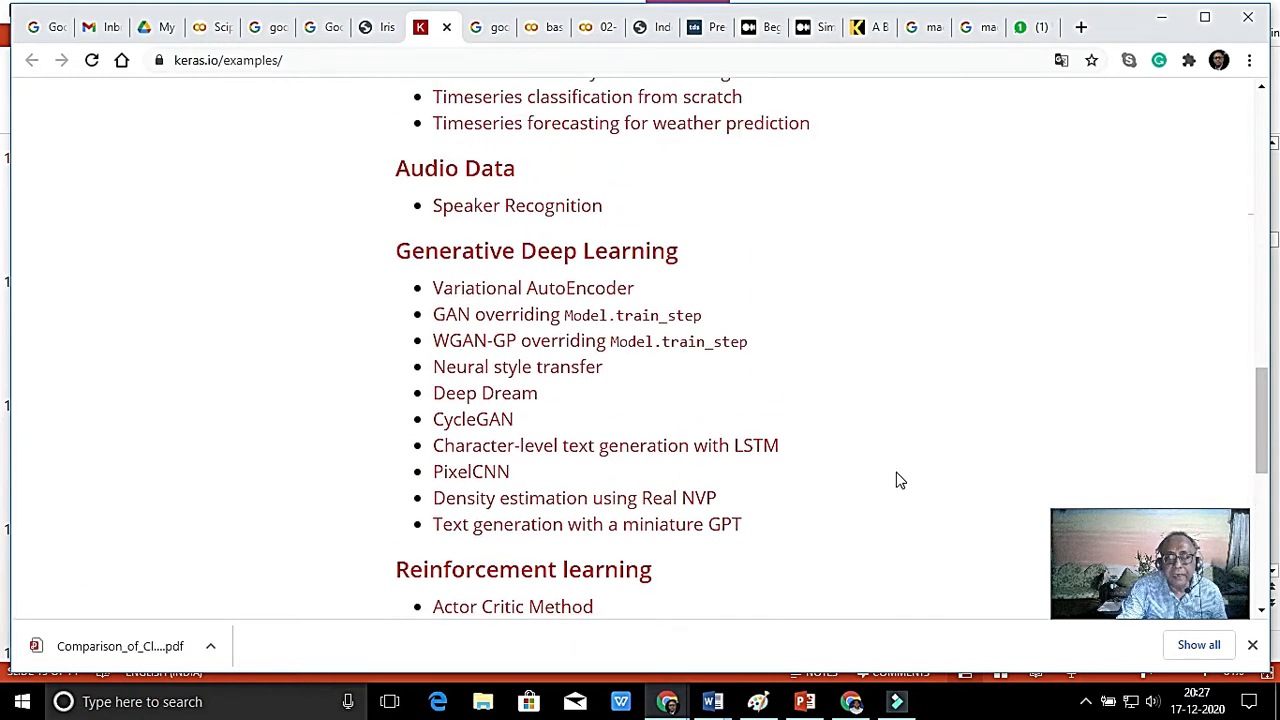